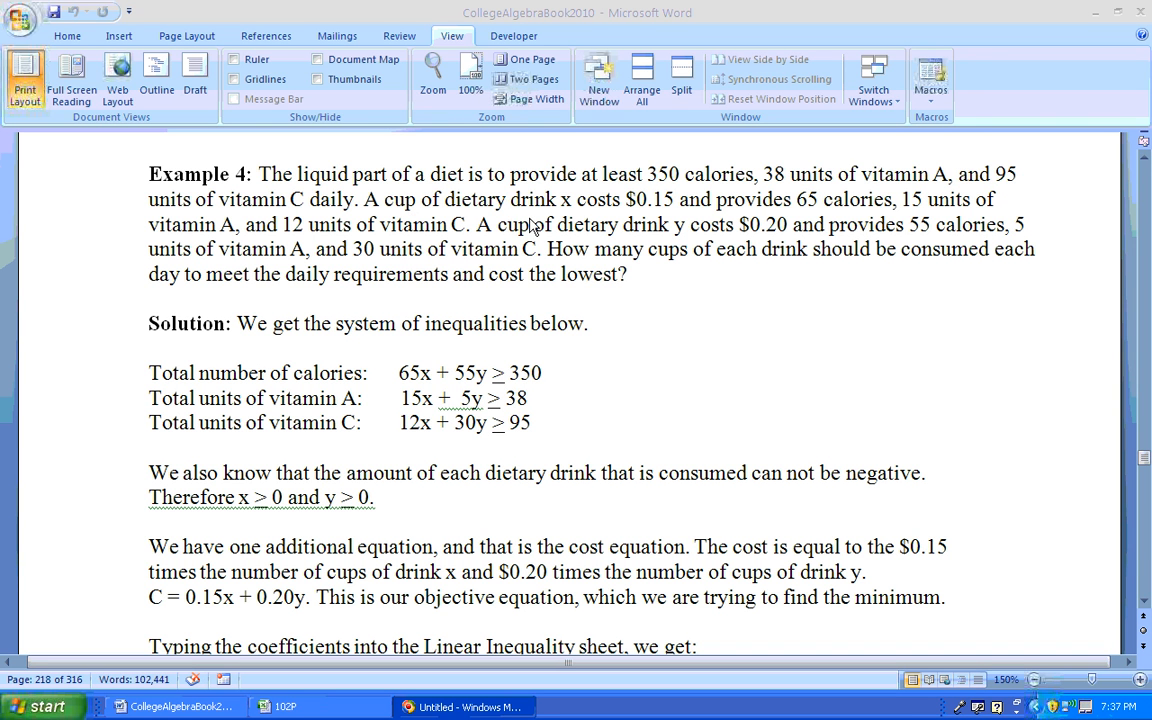
{"action": "mouse_move", "coordinate": [714, 192]}
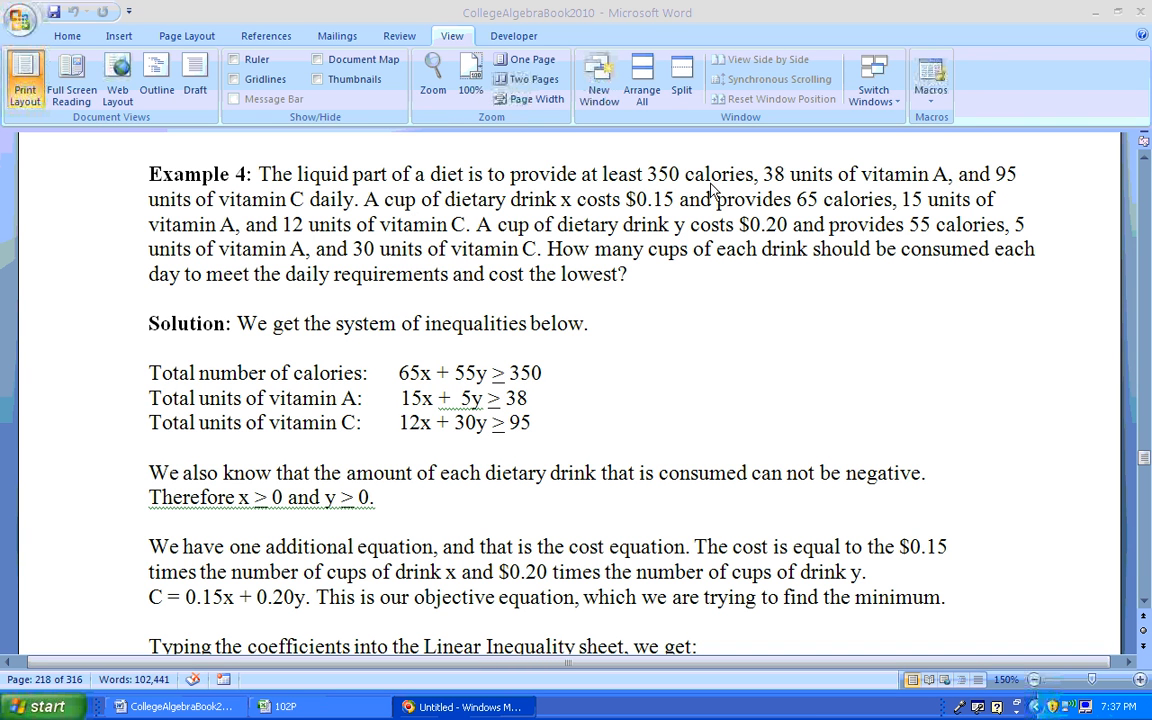
{"action": "mouse_move", "coordinate": [820, 192]}
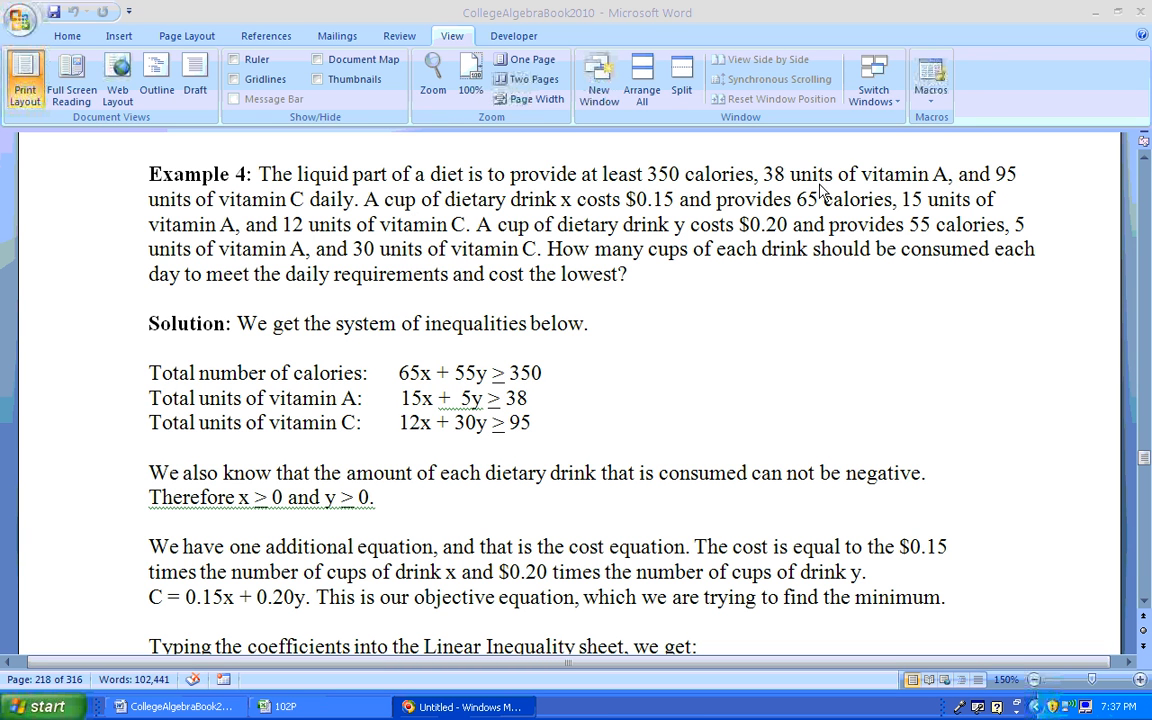
{"action": "mouse_move", "coordinate": [312, 248]}
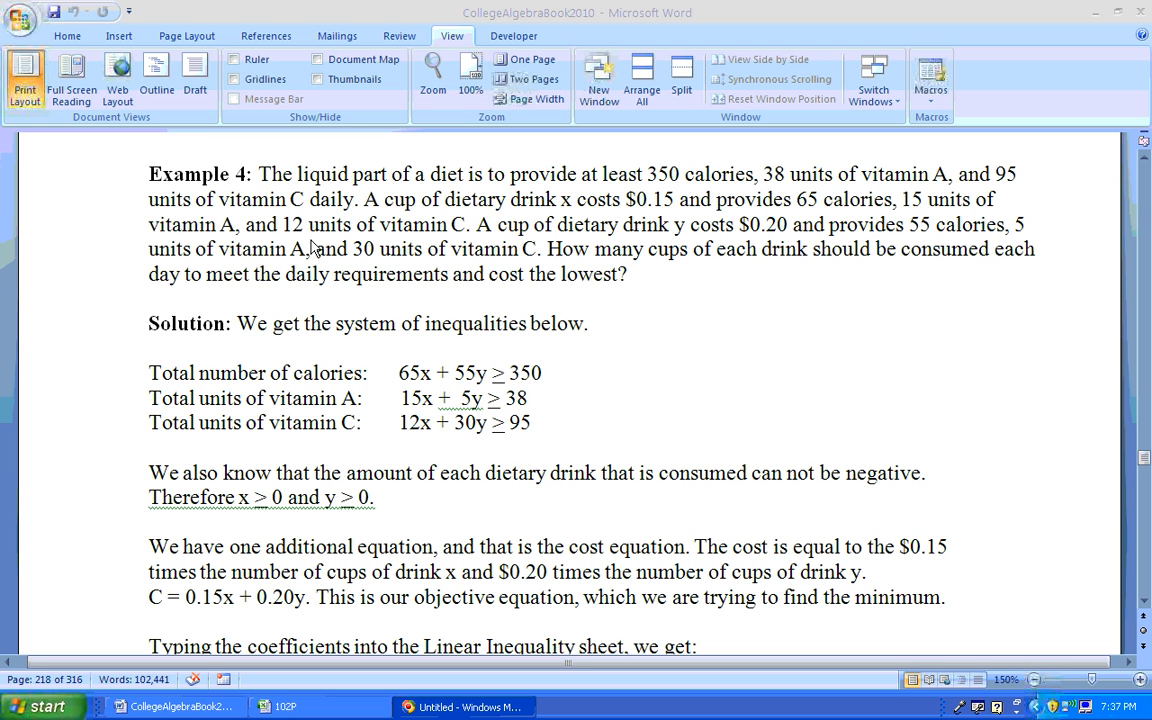
{"action": "mouse_move", "coordinate": [528, 360]}
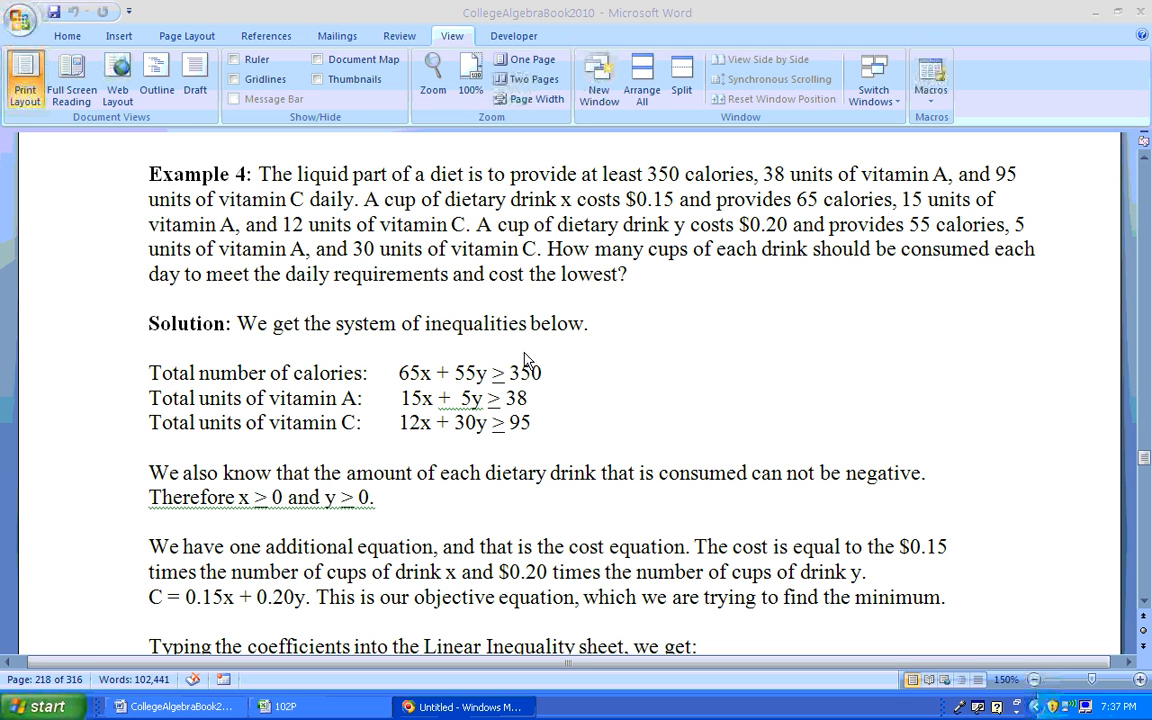
{"action": "mouse_move", "coordinate": [540, 444]}
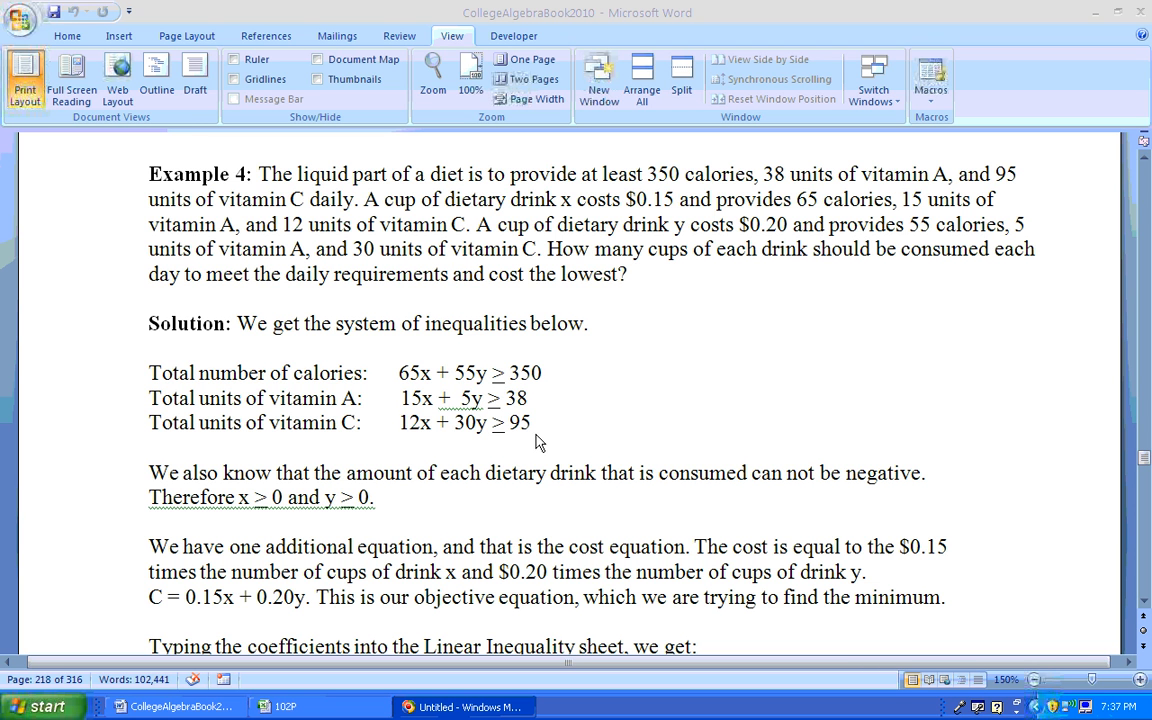
{"action": "mouse_move", "coordinate": [388, 224]}
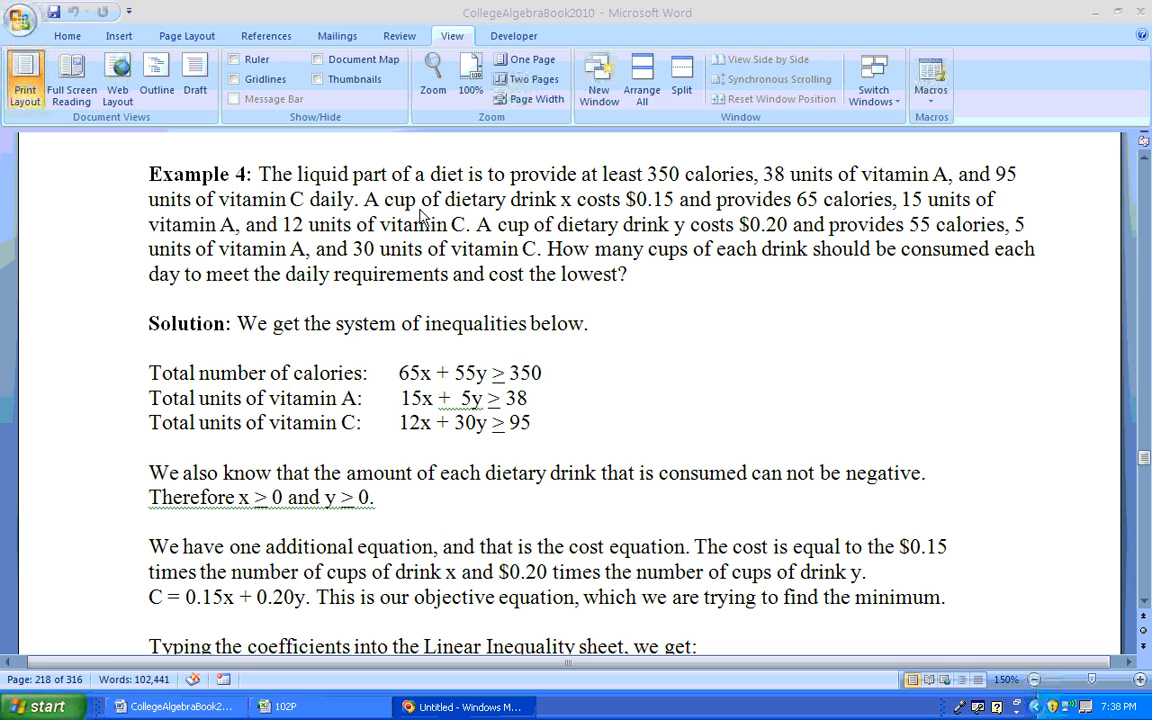
{"action": "mouse_move", "coordinate": [570, 214]}
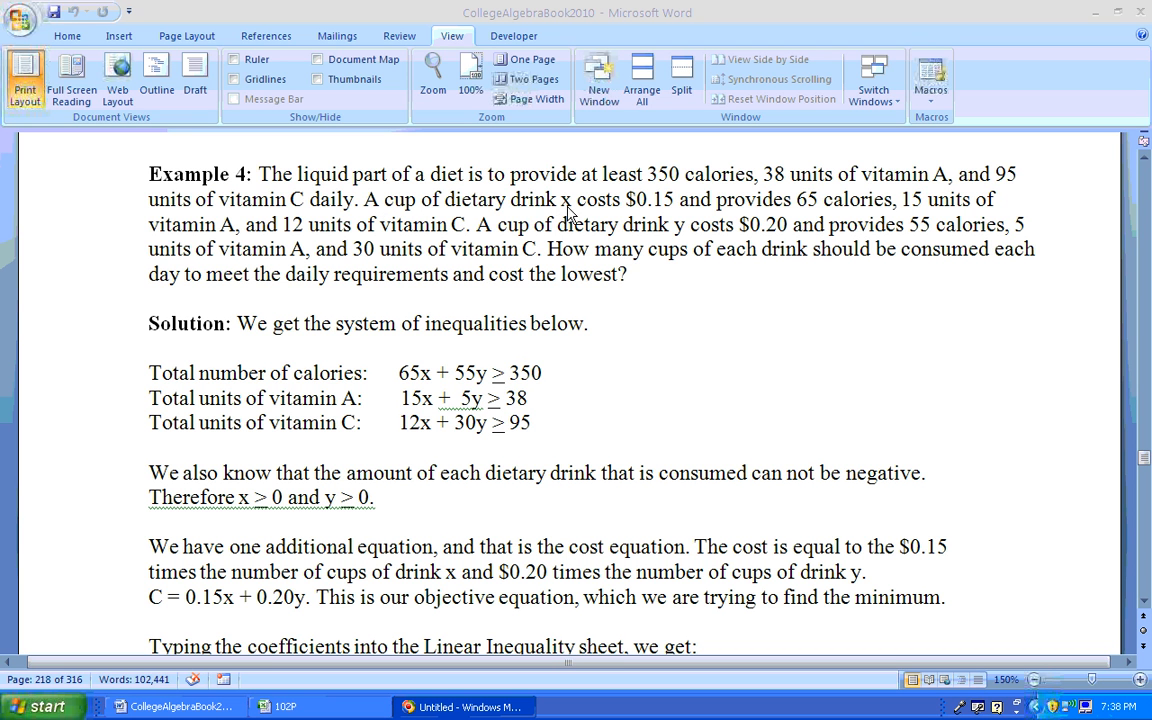
{"action": "mouse_move", "coordinate": [662, 216]}
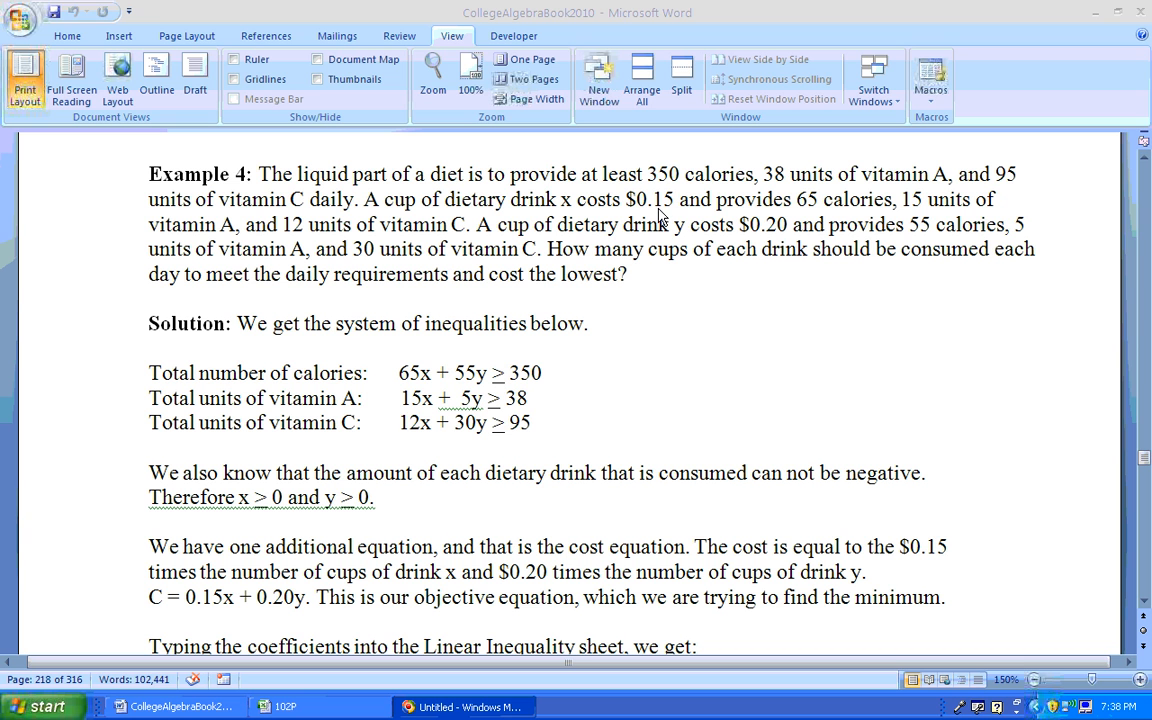
{"action": "mouse_move", "coordinate": [730, 218]}
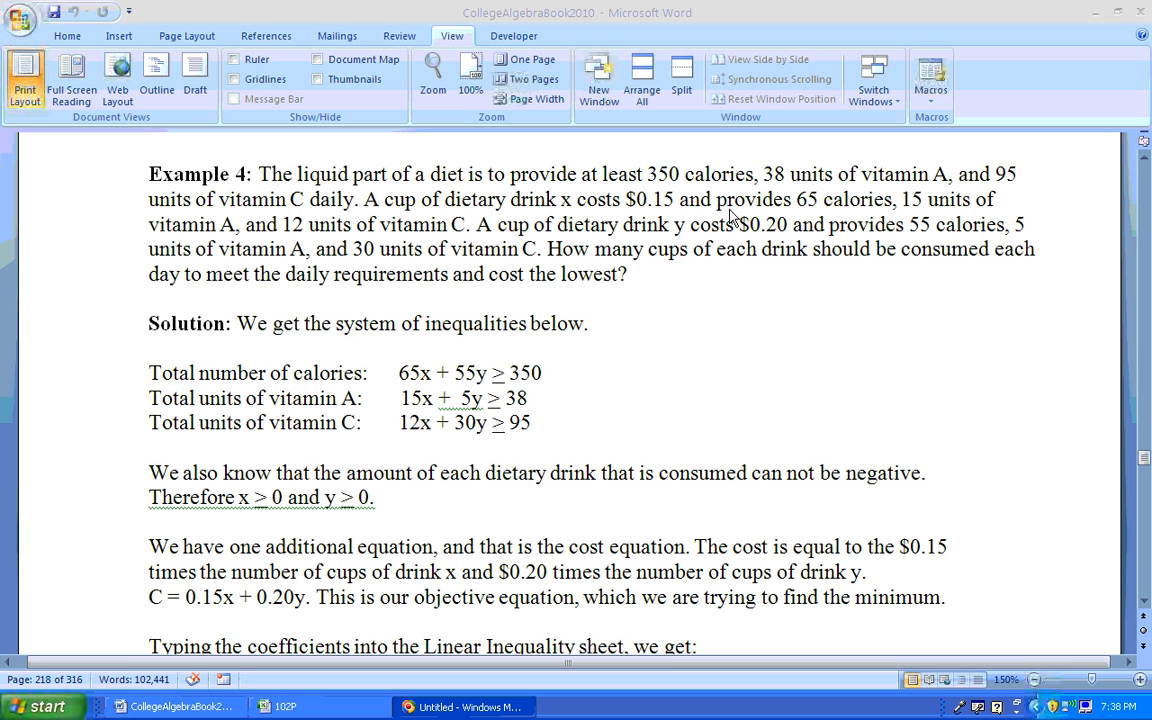
{"action": "mouse_move", "coordinate": [856, 218]}
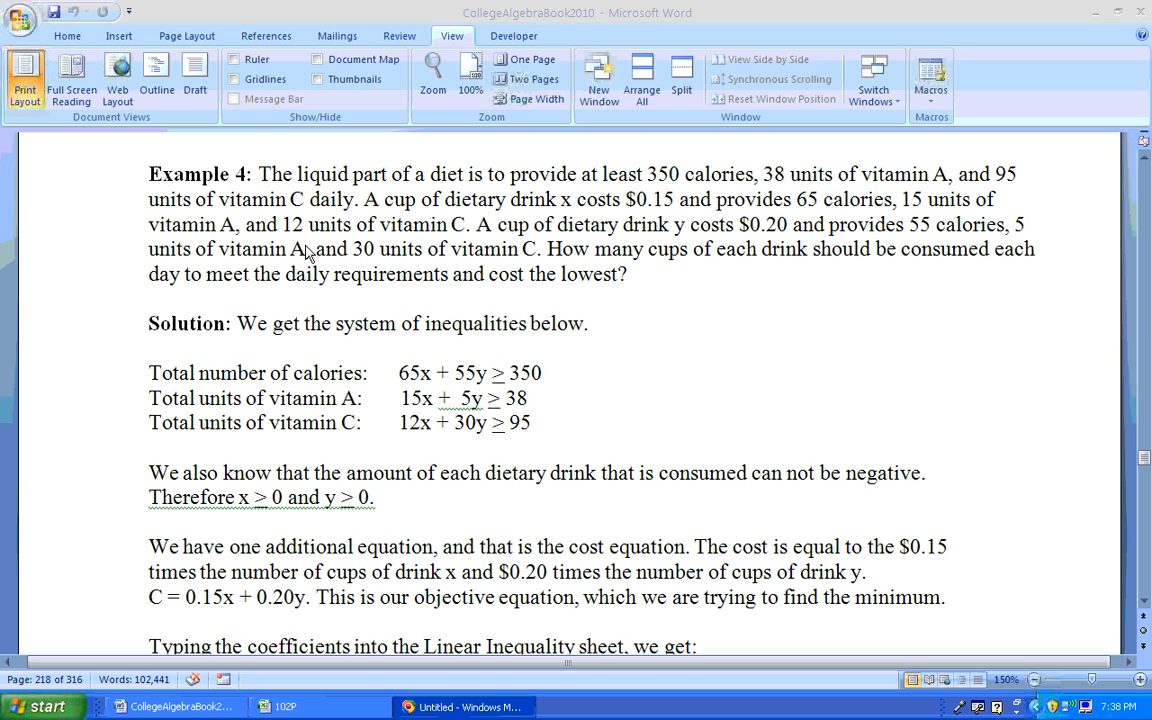
{"action": "mouse_move", "coordinate": [444, 244]}
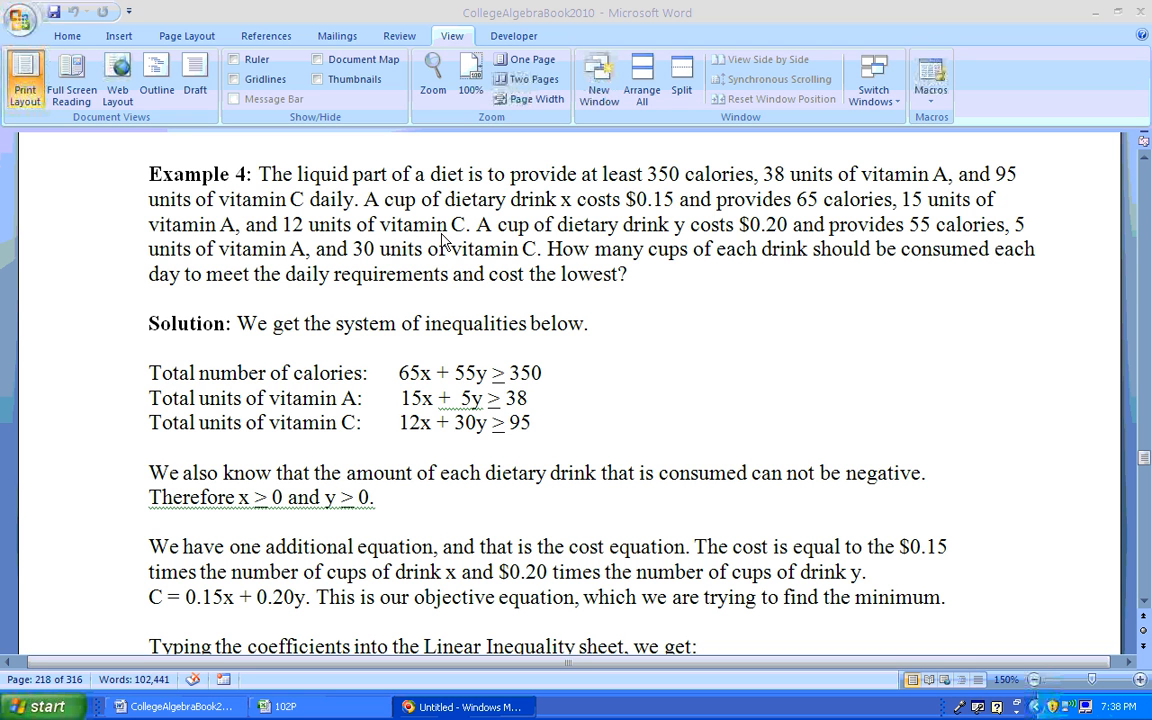
{"action": "mouse_move", "coordinate": [630, 246]}
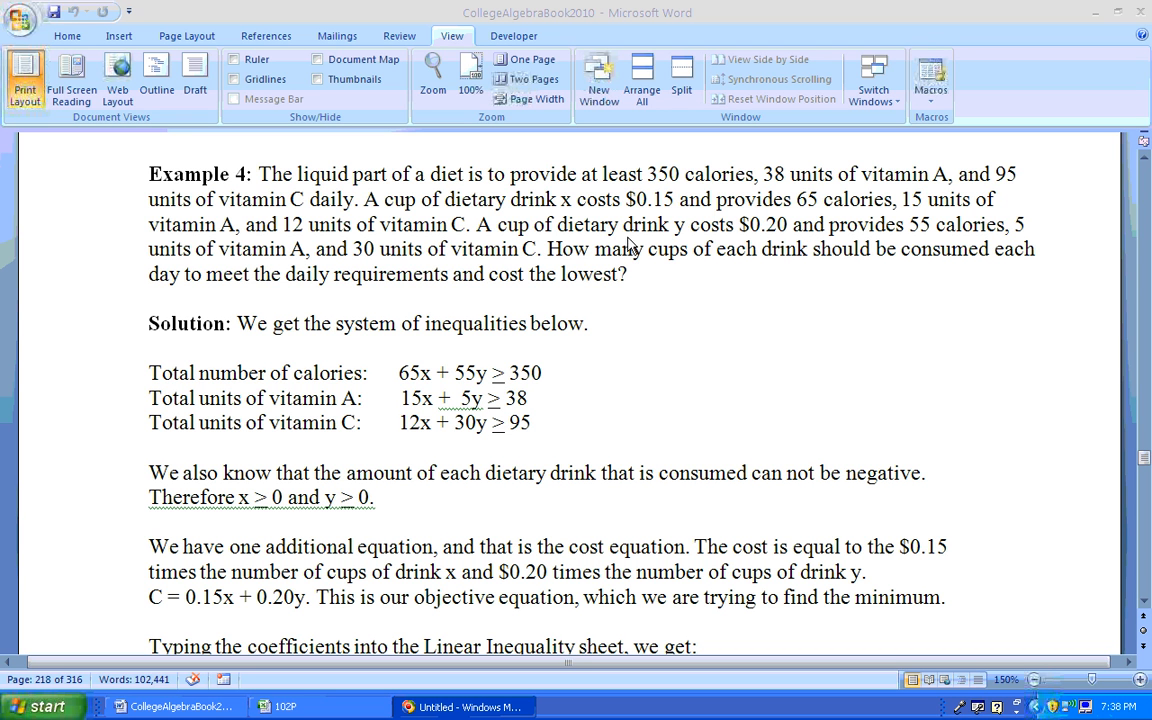
{"action": "mouse_move", "coordinate": [796, 276]}
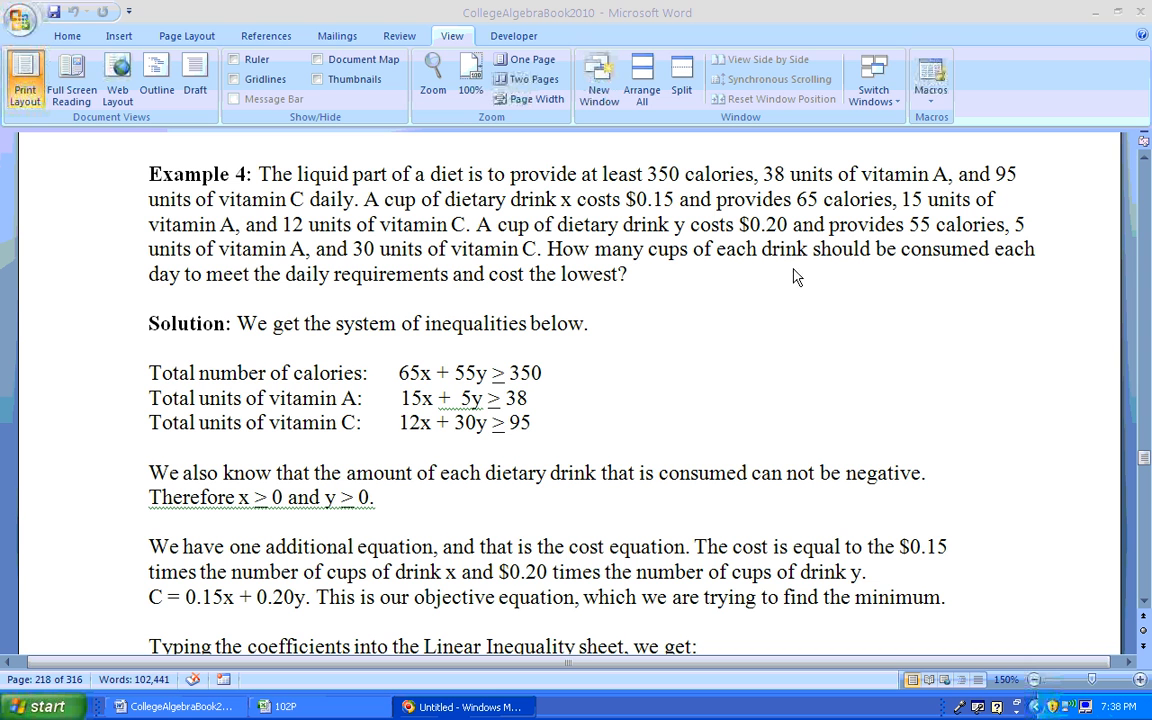
{"action": "mouse_move", "coordinate": [912, 236]}
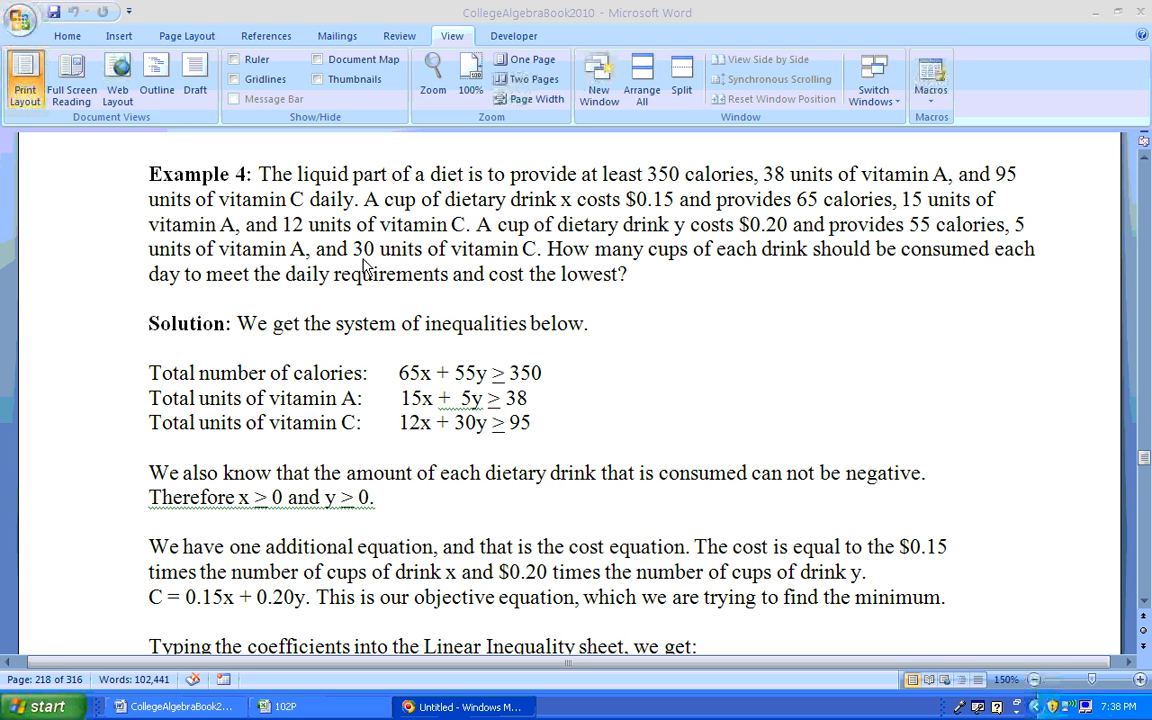
{"action": "mouse_move", "coordinate": [648, 290]}
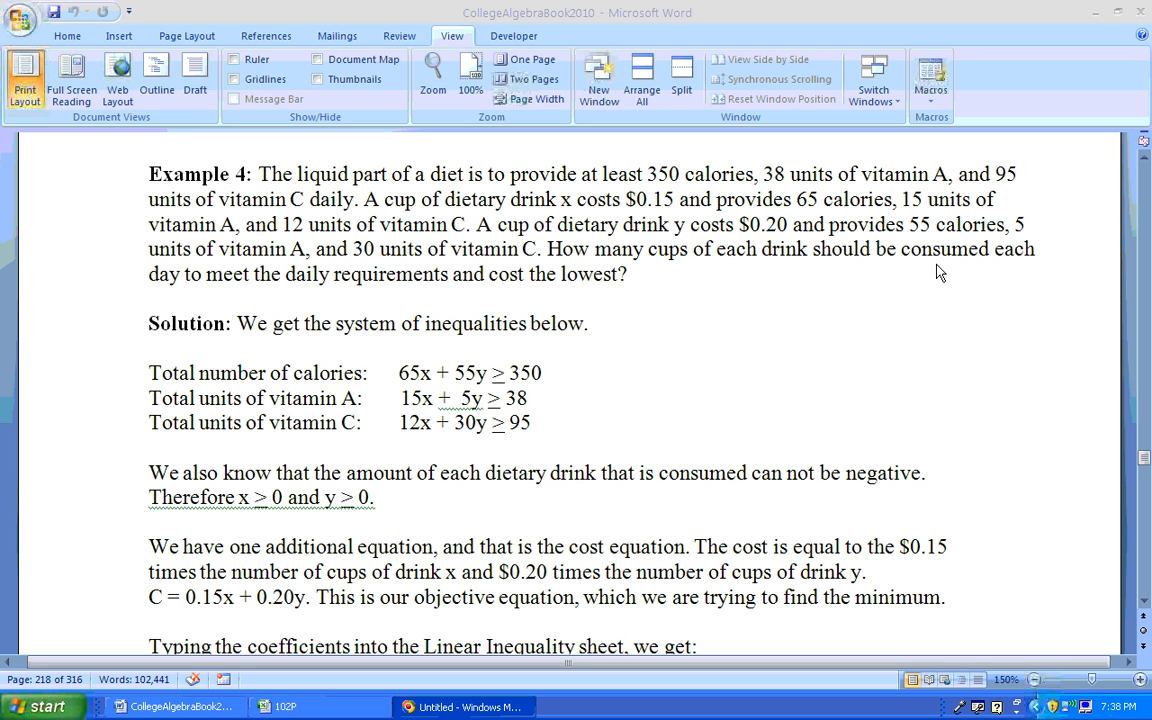
{"action": "mouse_move", "coordinate": [444, 304]}
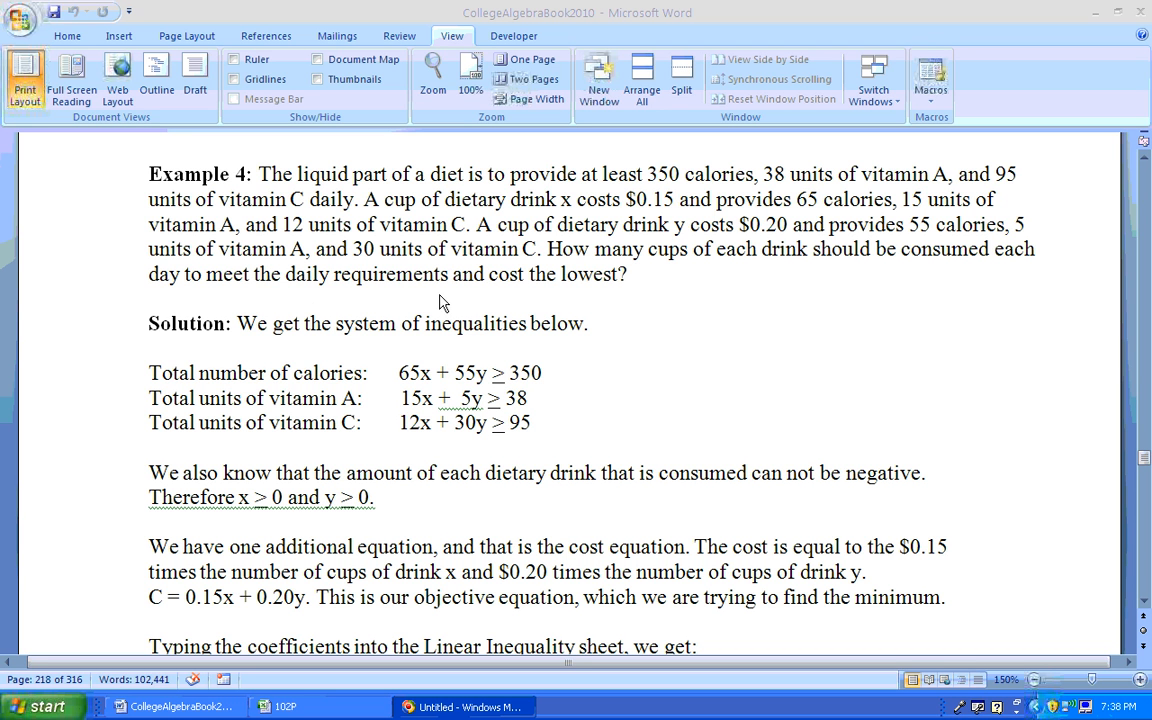
{"action": "mouse_move", "coordinate": [440, 410]}
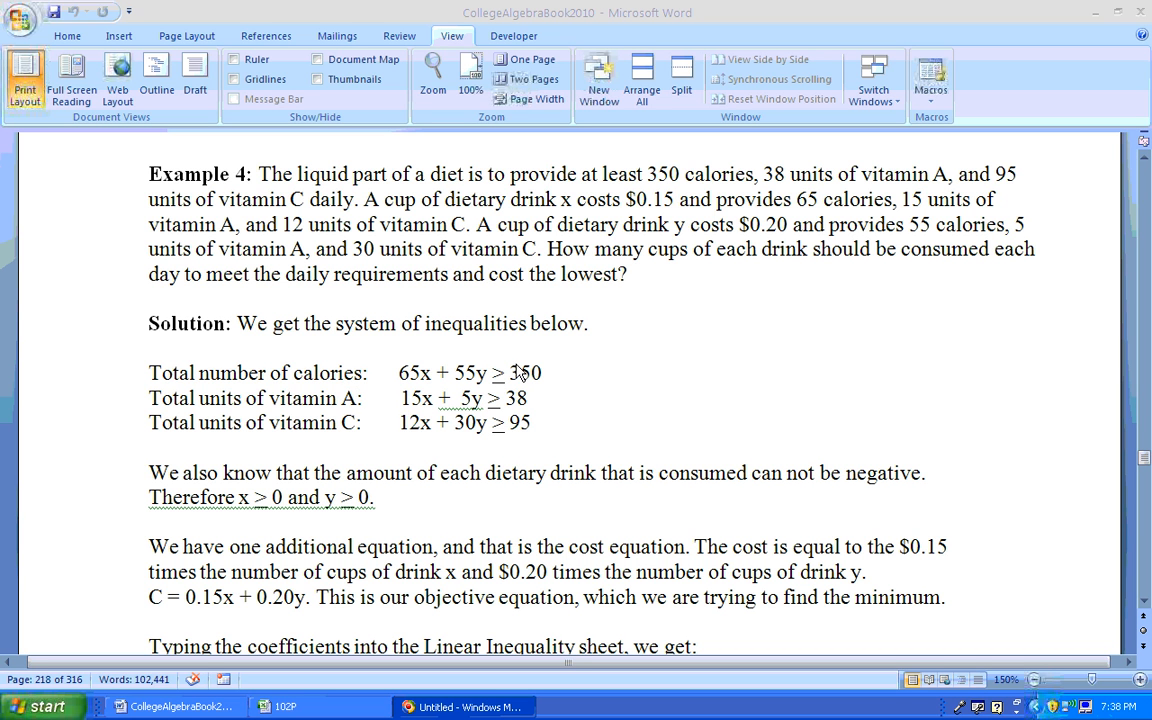
{"action": "mouse_move", "coordinate": [404, 390]}
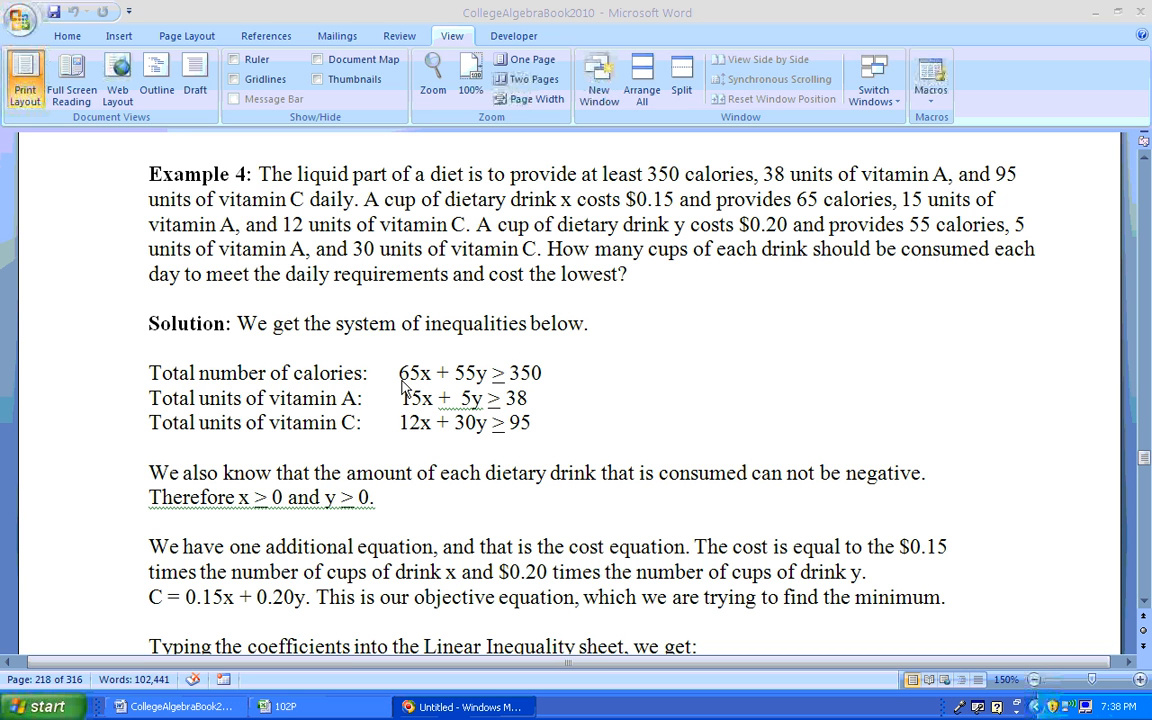
{"action": "mouse_move", "coordinate": [424, 390]}
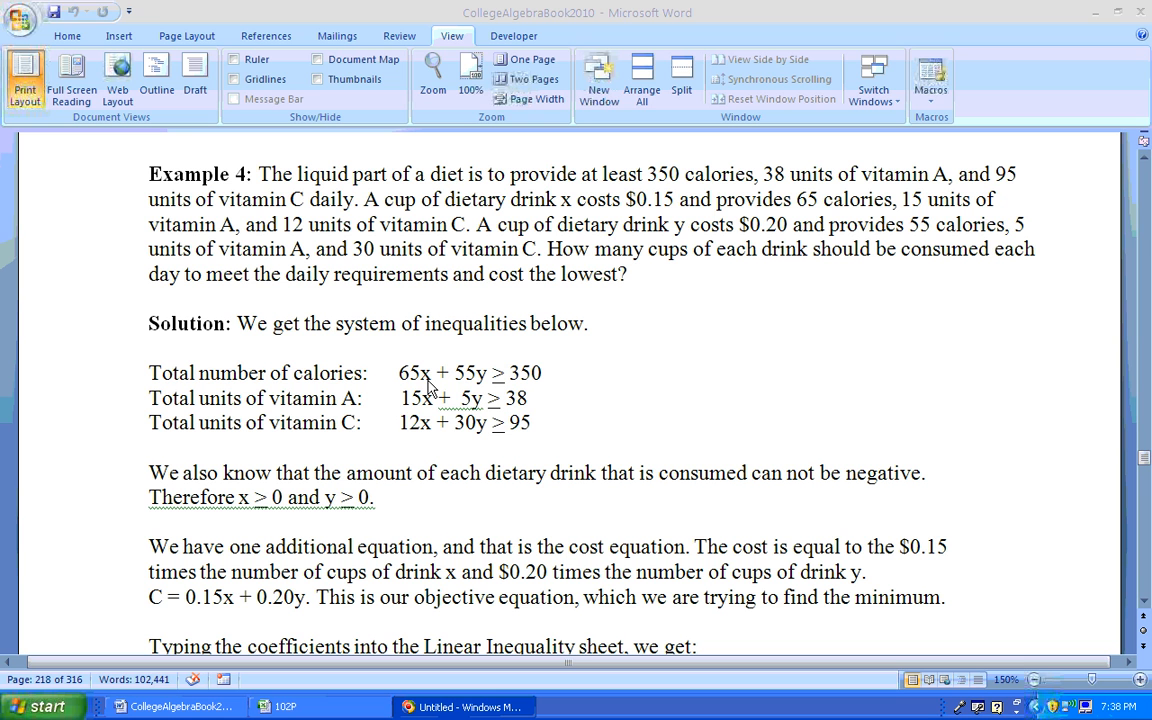
{"action": "mouse_move", "coordinate": [470, 388]}
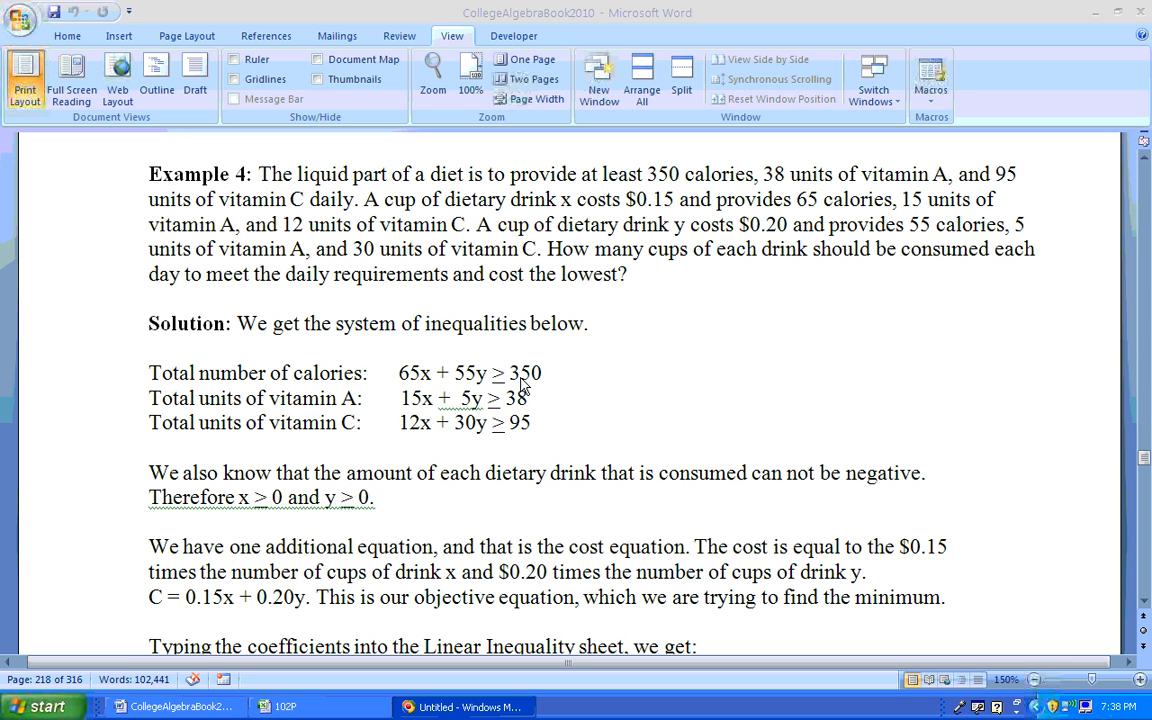
{"action": "mouse_move", "coordinate": [664, 196]}
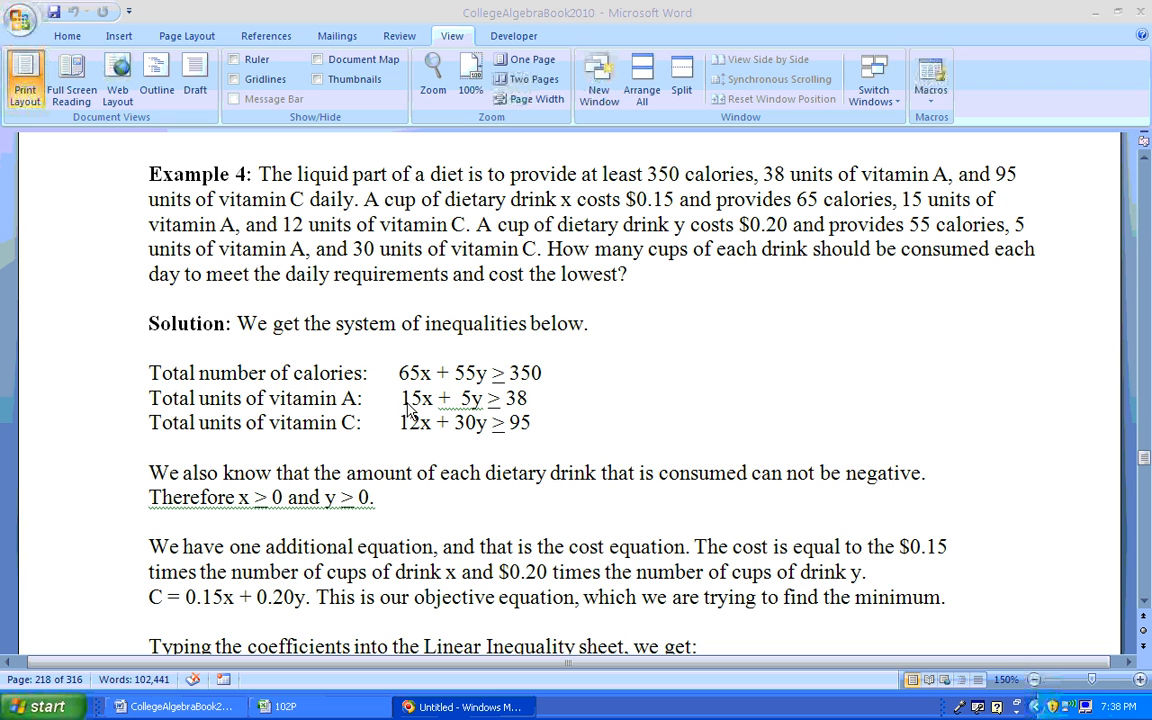
{"action": "mouse_move", "coordinate": [424, 408]}
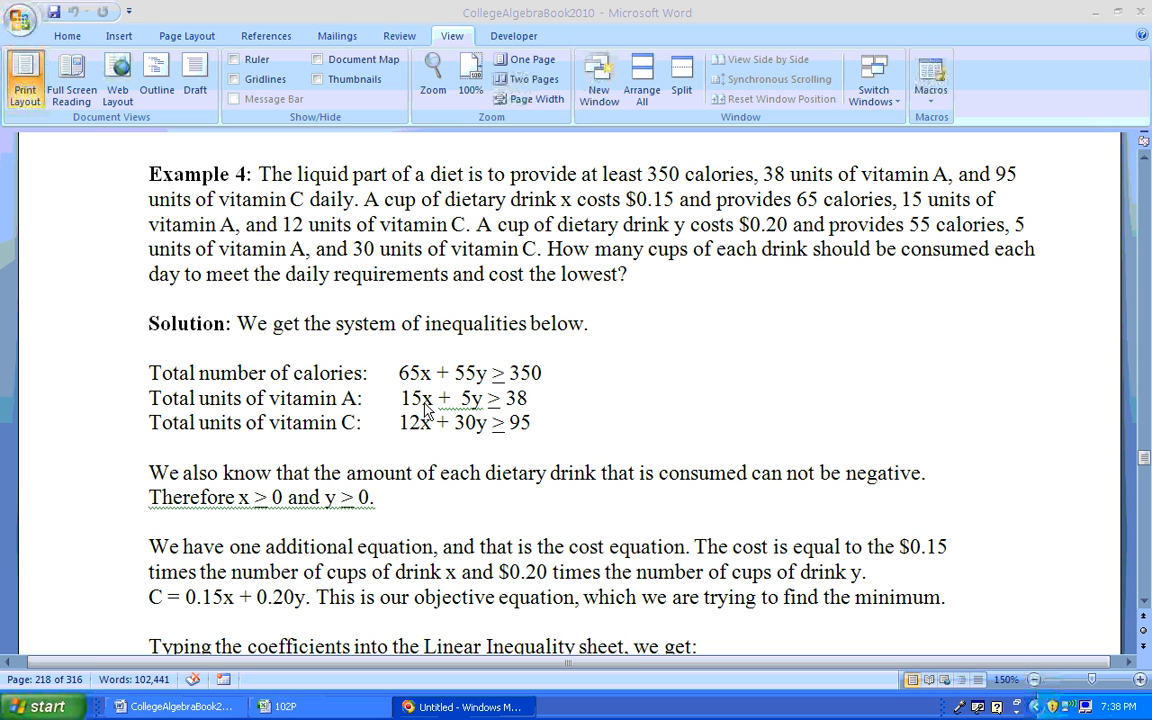
{"action": "mouse_move", "coordinate": [472, 412]}
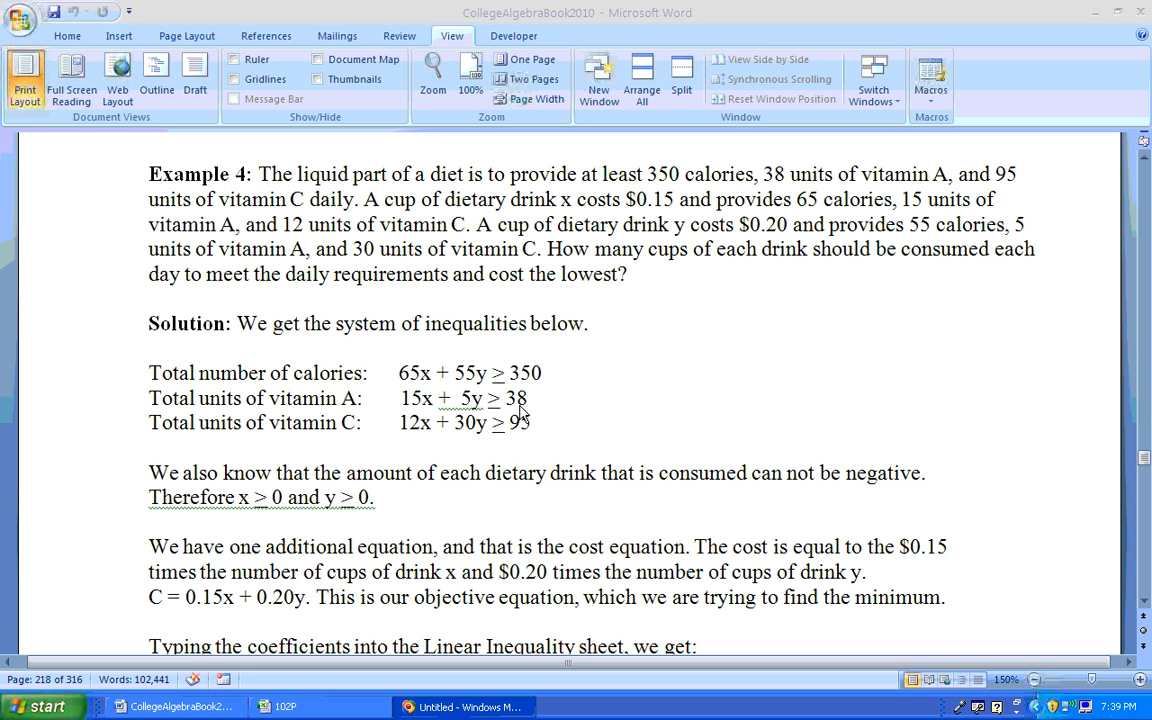
{"action": "mouse_move", "coordinate": [576, 432]}
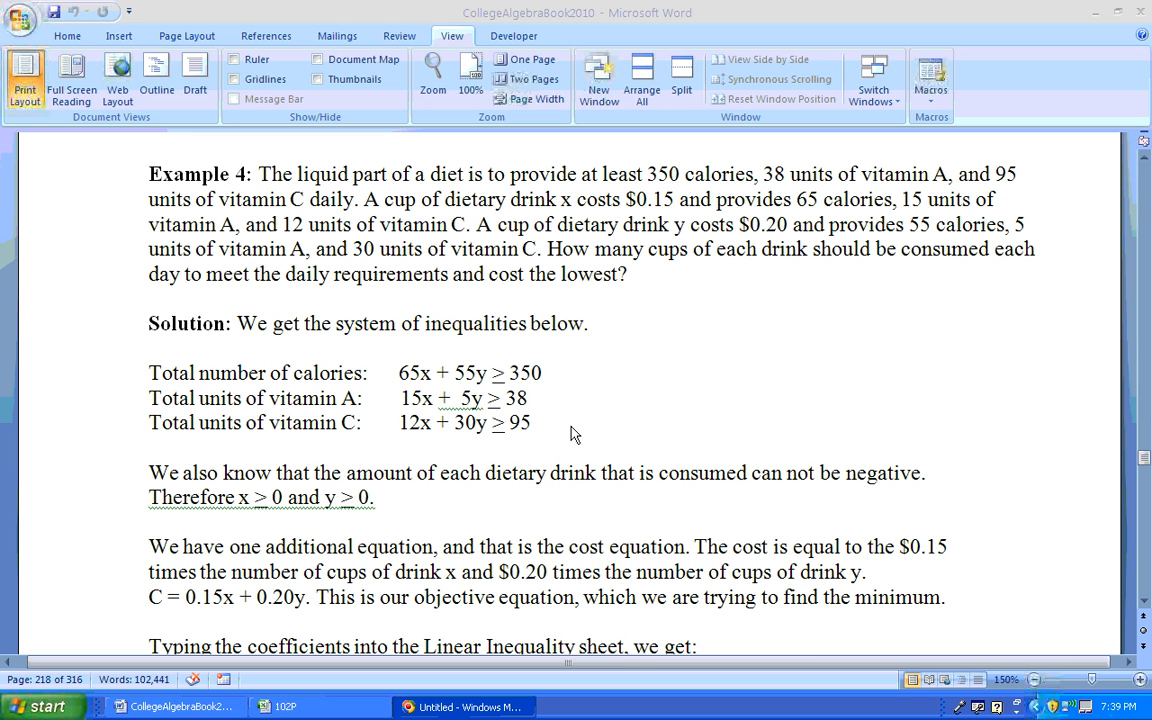
{"action": "mouse_move", "coordinate": [688, 236]}
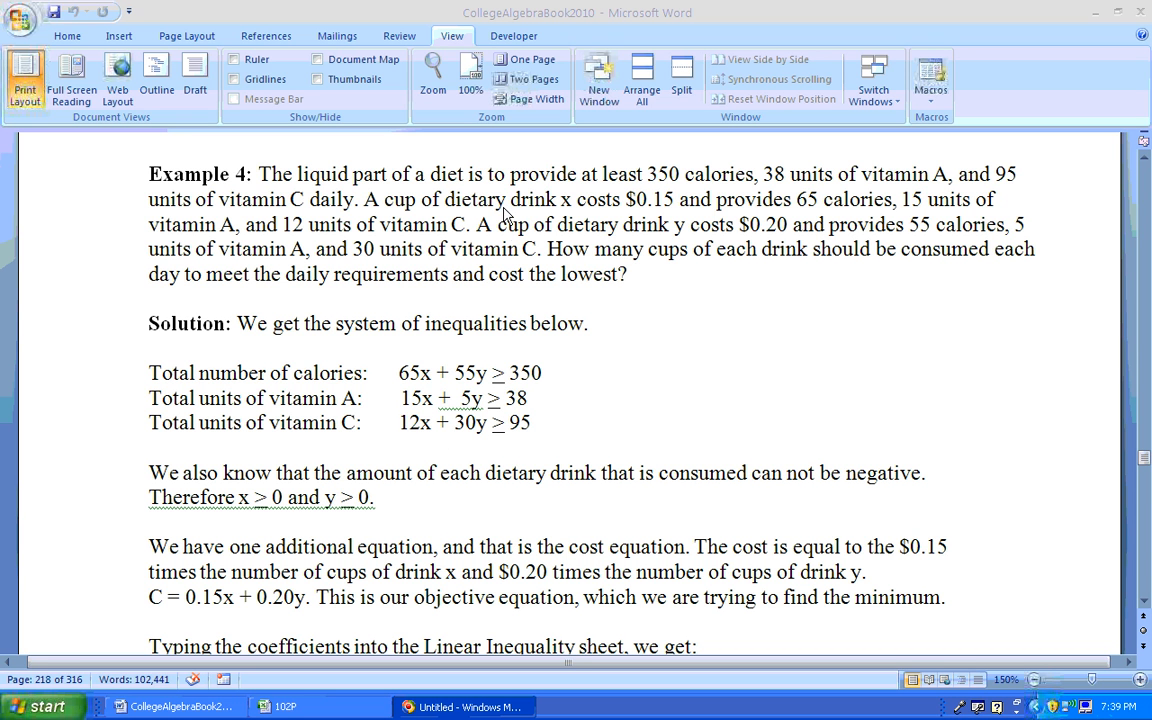
{"action": "mouse_move", "coordinate": [418, 238]}
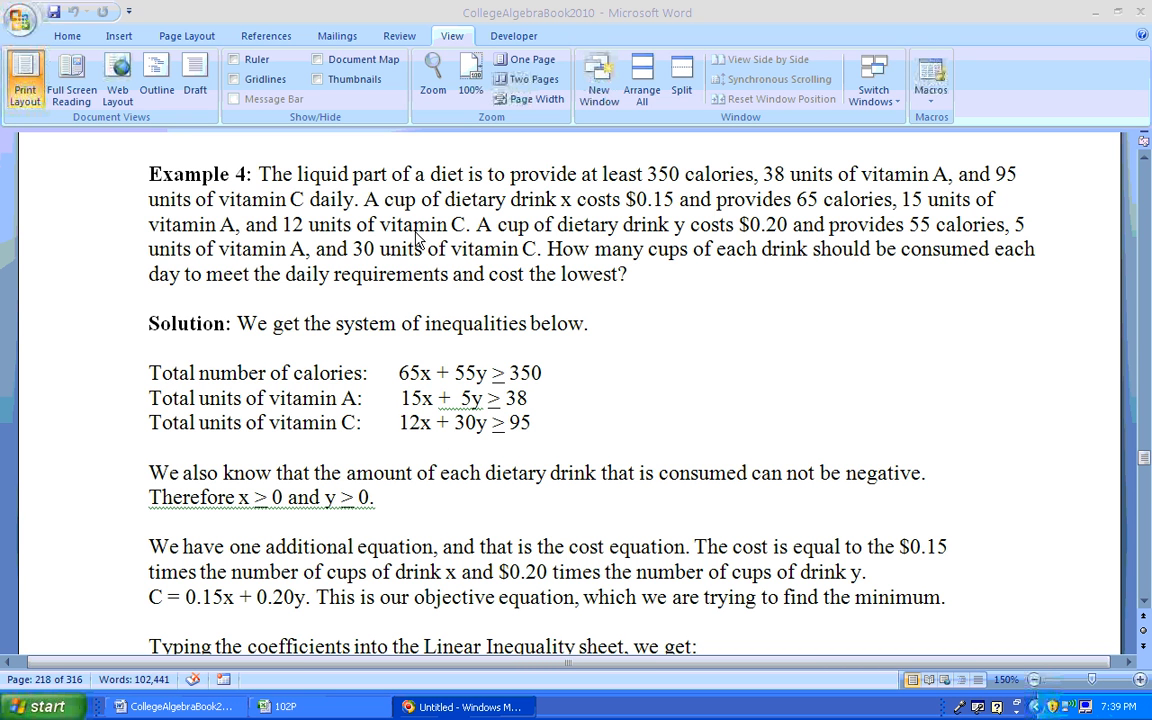
{"action": "mouse_move", "coordinate": [428, 422]}
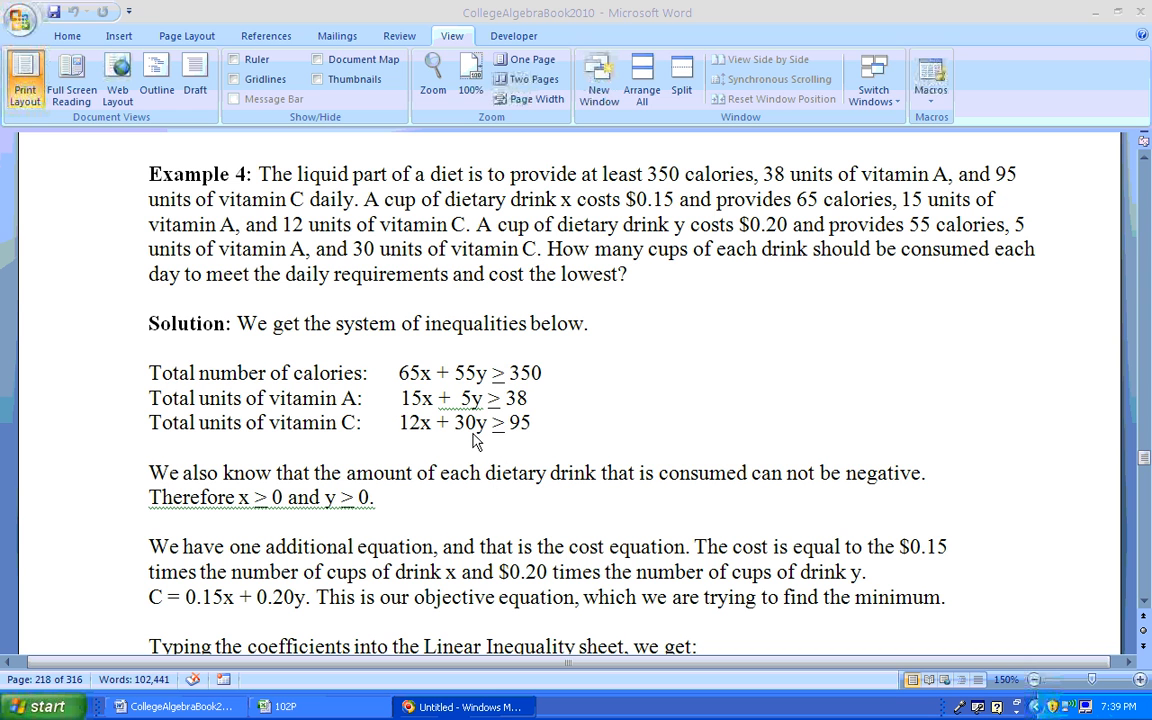
{"action": "mouse_move", "coordinate": [476, 442]}
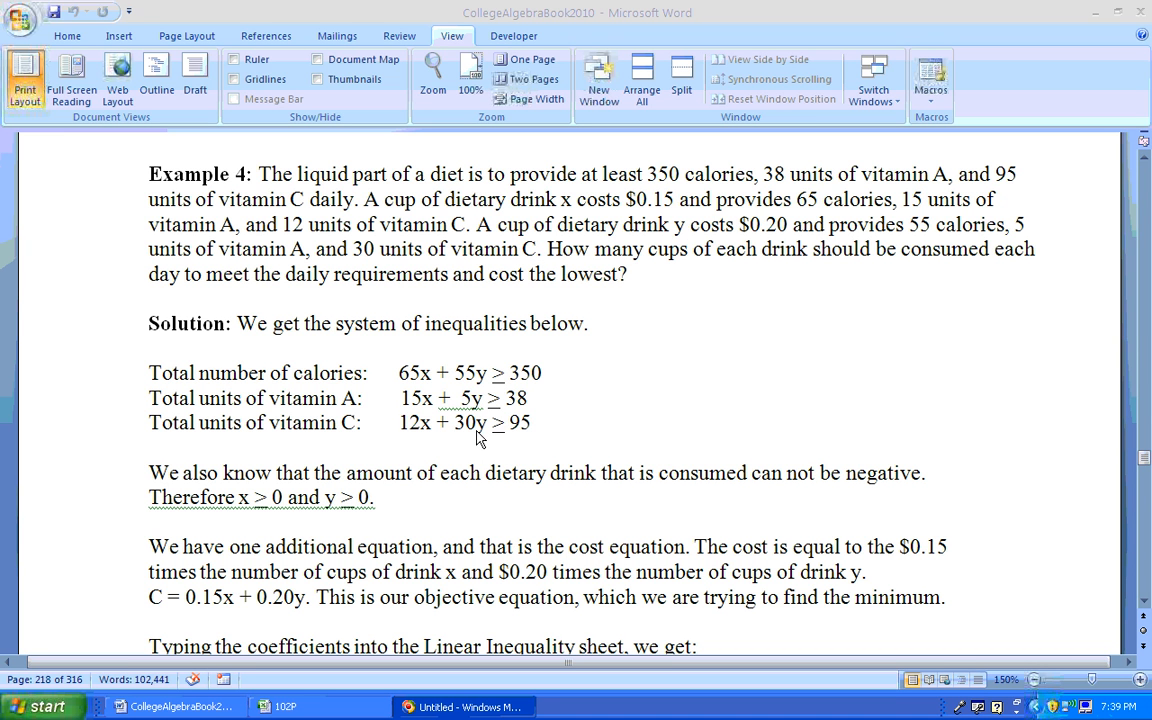
{"action": "mouse_move", "coordinate": [530, 442]}
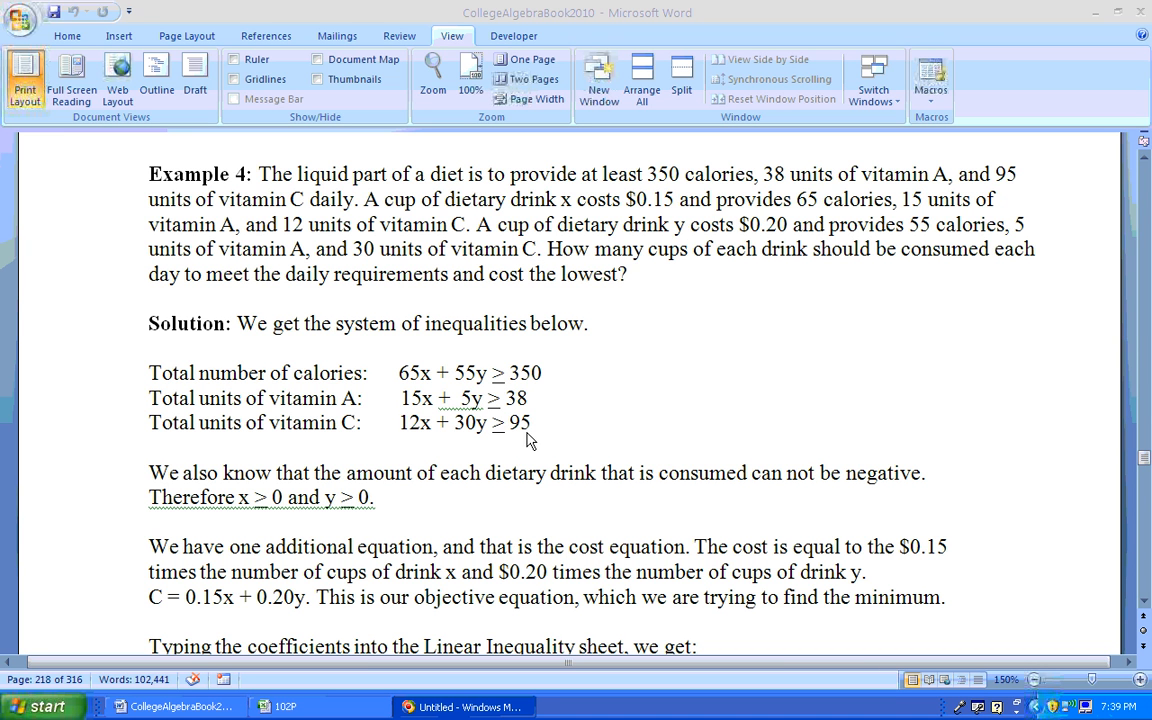
{"action": "mouse_move", "coordinate": [816, 240]}
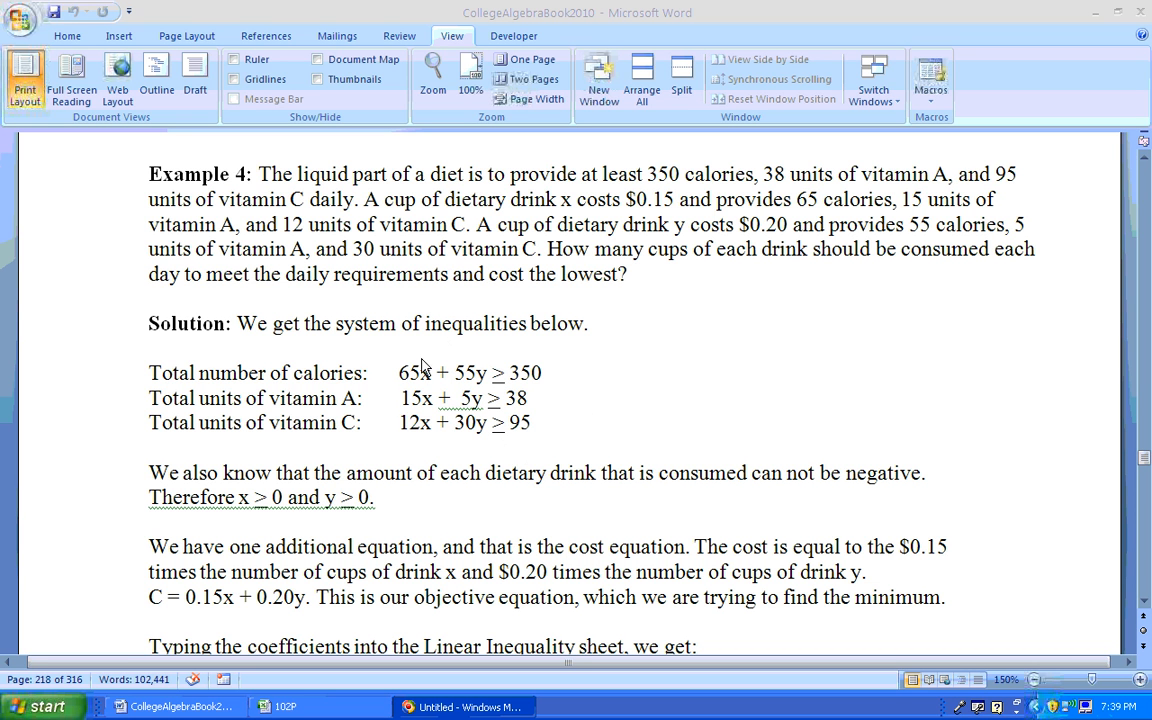
{"action": "mouse_move", "coordinate": [444, 470]}
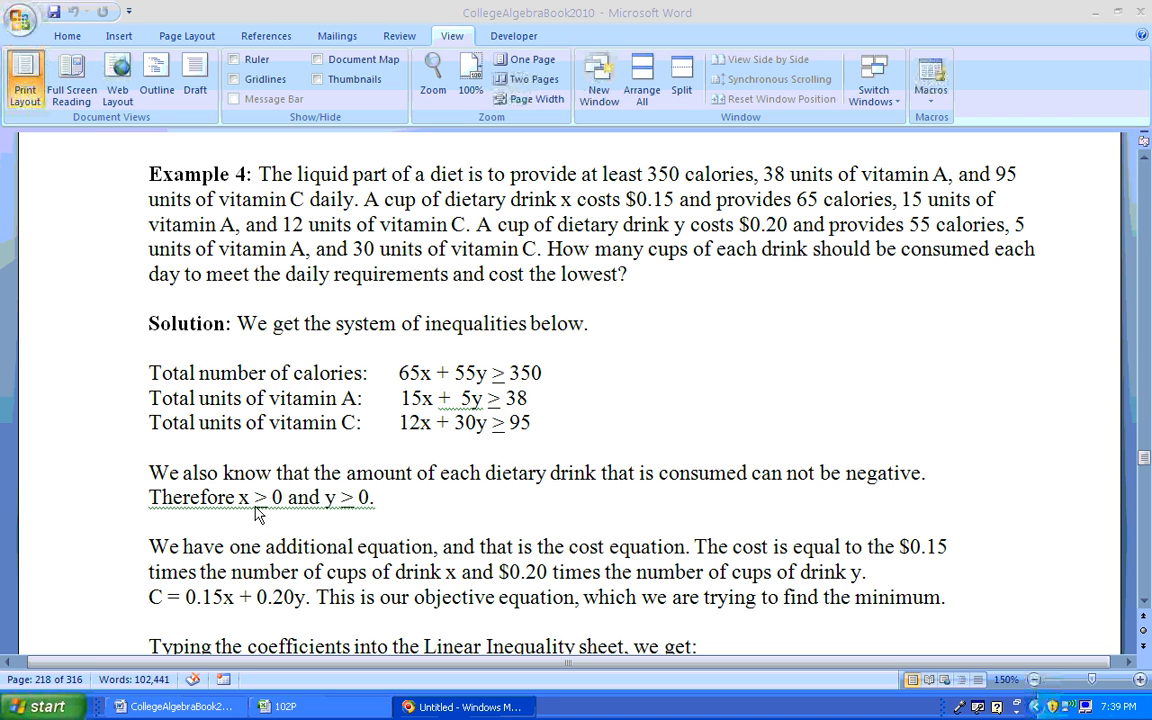
{"action": "mouse_move", "coordinate": [252, 504]}
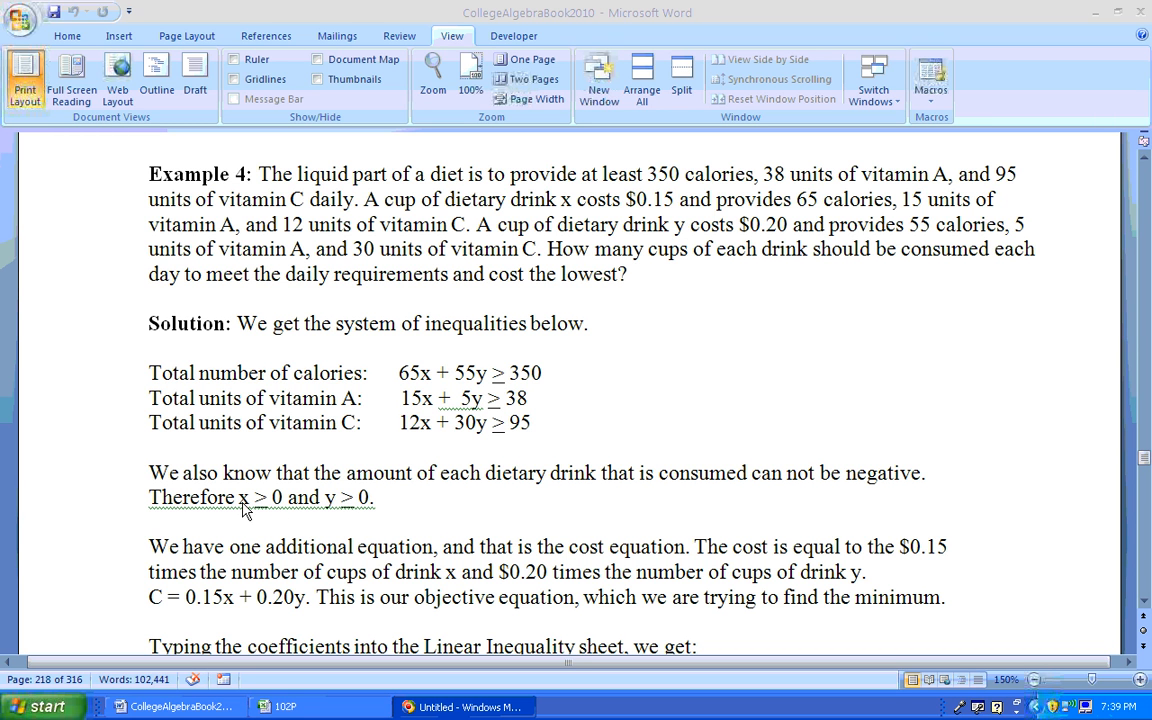
{"action": "mouse_move", "coordinate": [368, 512]}
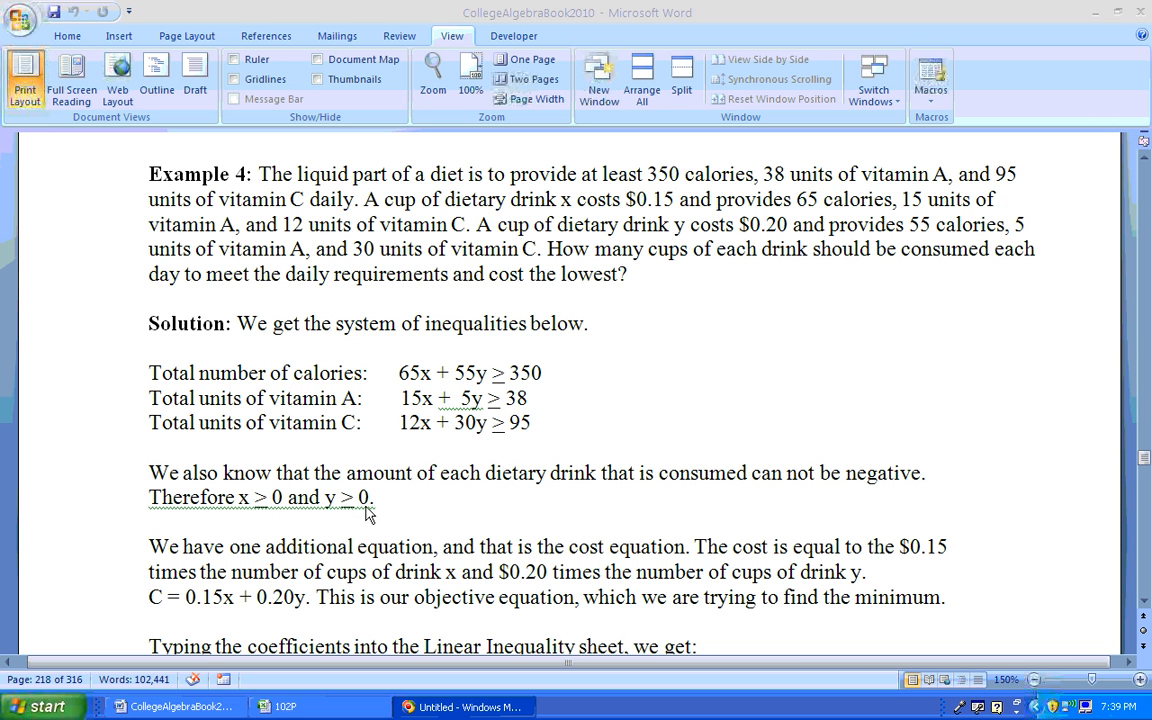
{"action": "mouse_move", "coordinate": [368, 500]}
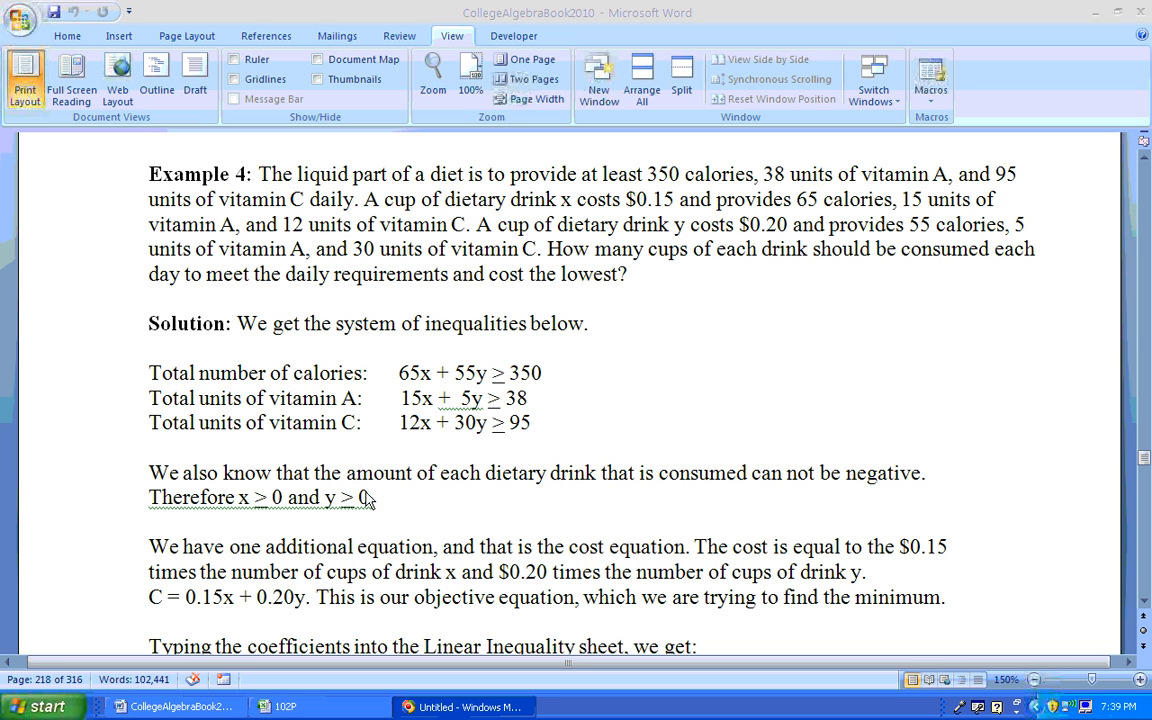
{"action": "mouse_move", "coordinate": [350, 528]}
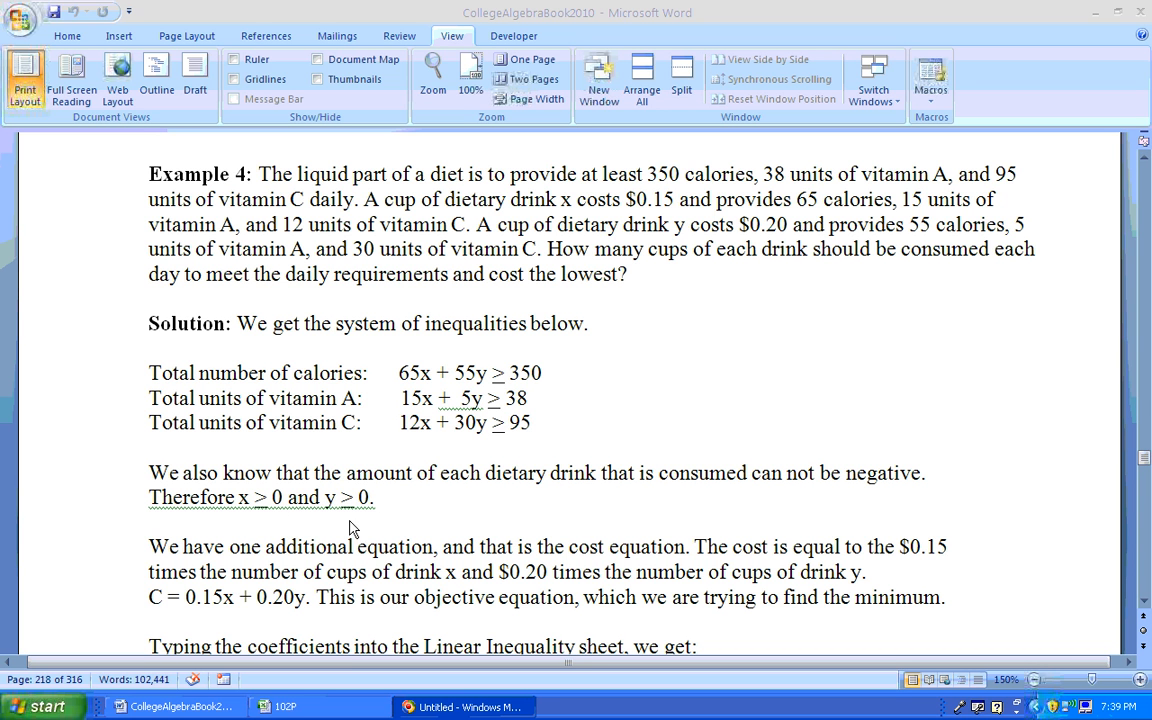
{"action": "mouse_move", "coordinate": [370, 558]}
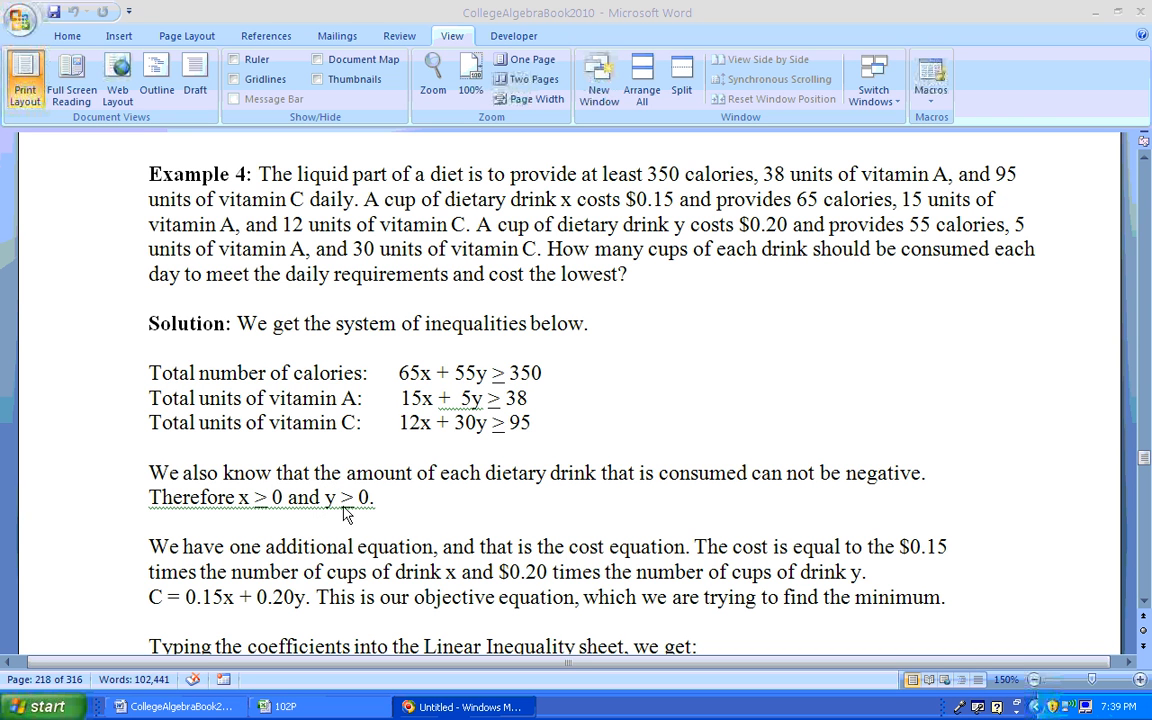
{"action": "mouse_move", "coordinate": [252, 516]}
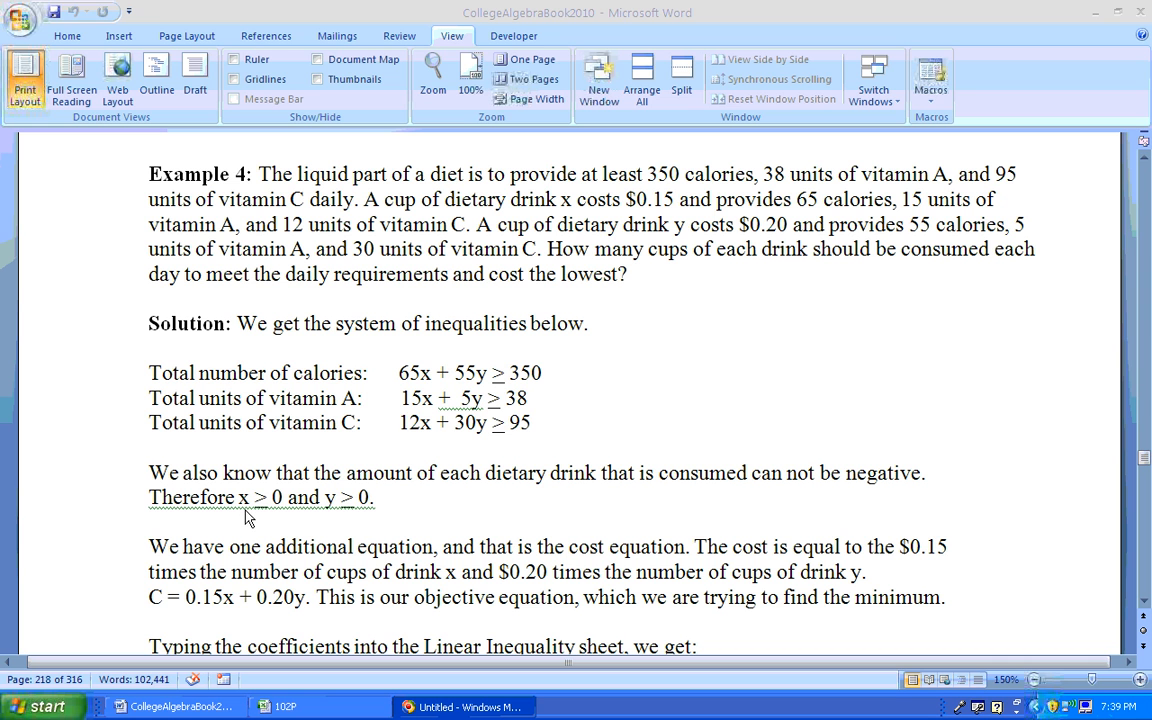
{"action": "mouse_move", "coordinate": [288, 524]}
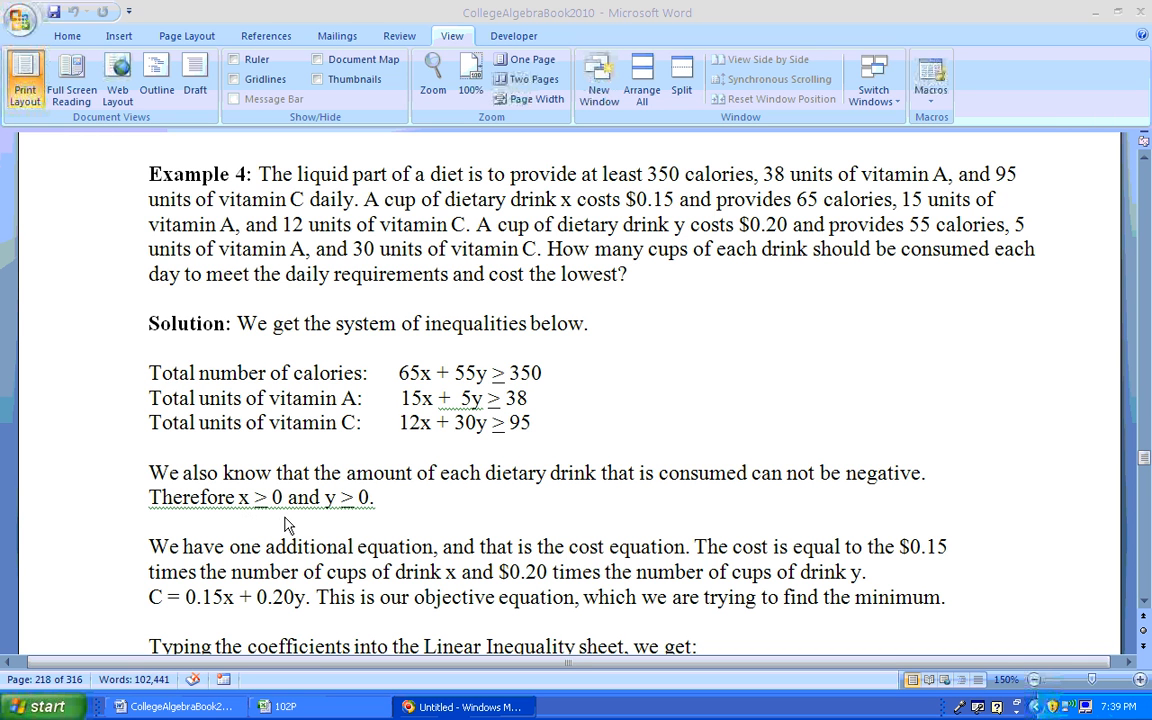
{"action": "mouse_move", "coordinate": [244, 538]}
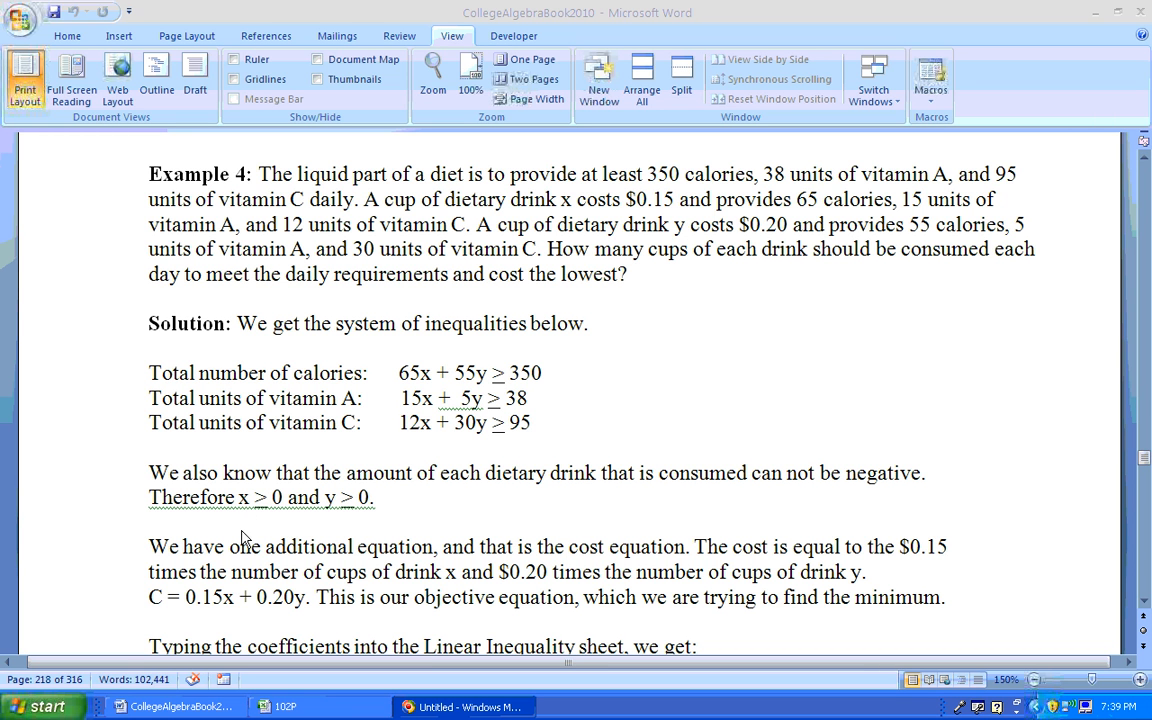
{"action": "mouse_move", "coordinate": [340, 524]}
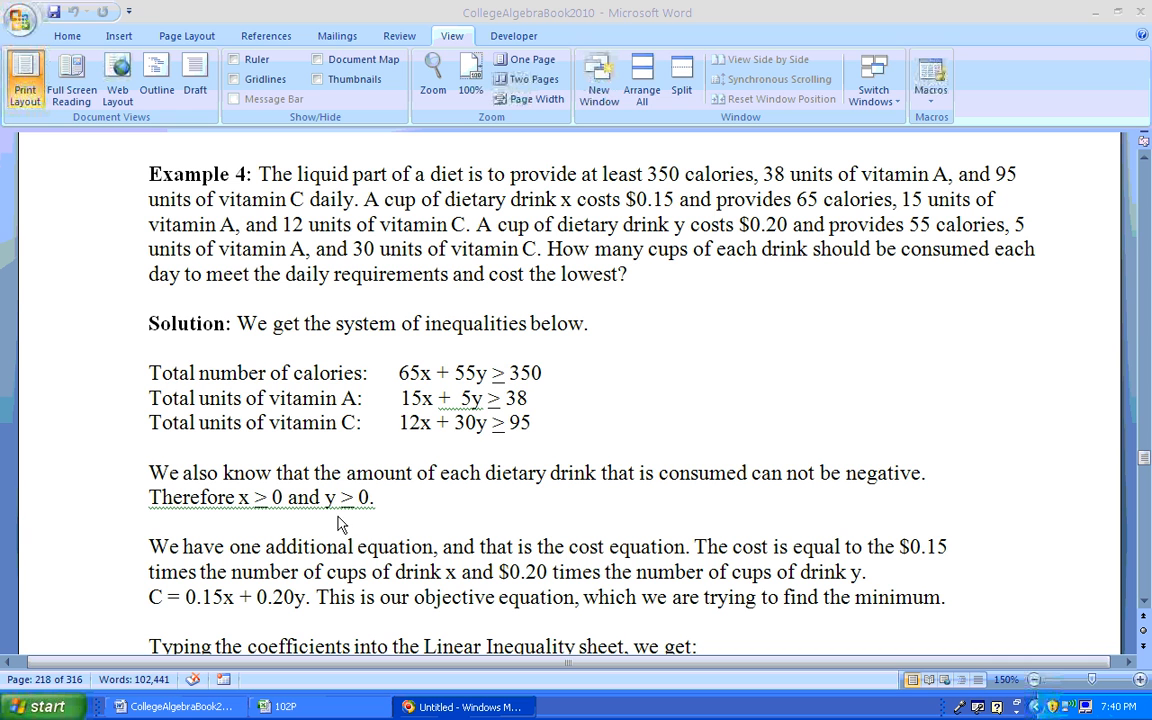
{"action": "mouse_move", "coordinate": [332, 524]}
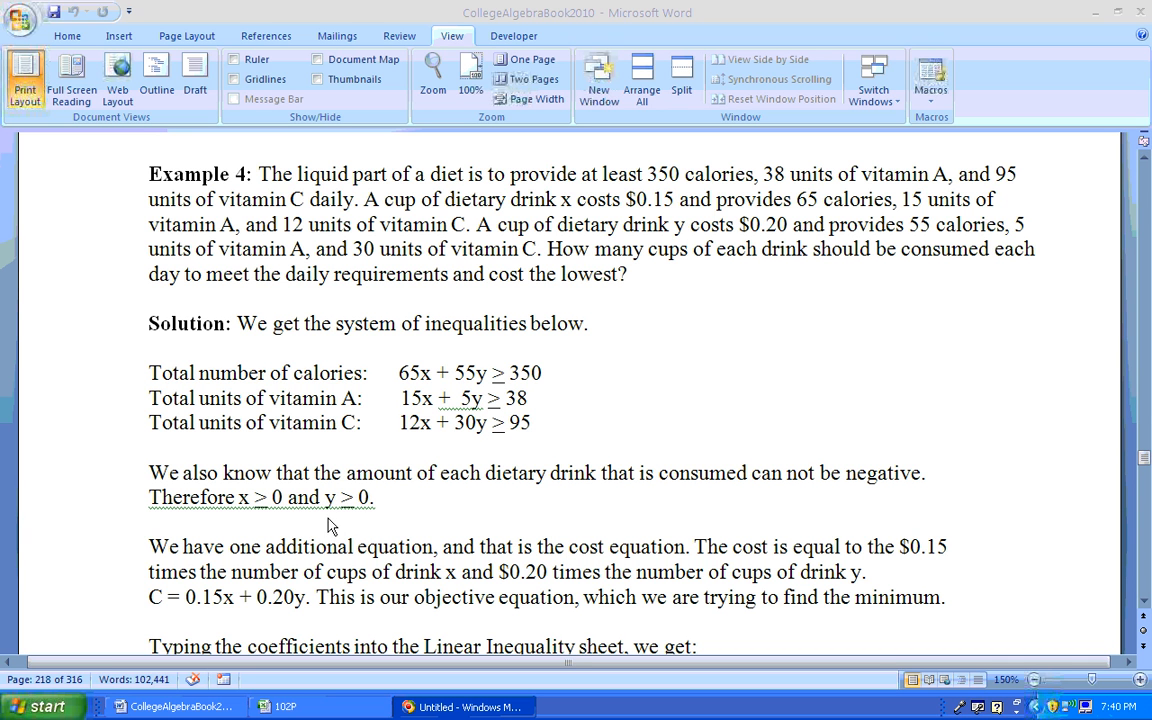
{"action": "mouse_move", "coordinate": [380, 458]}
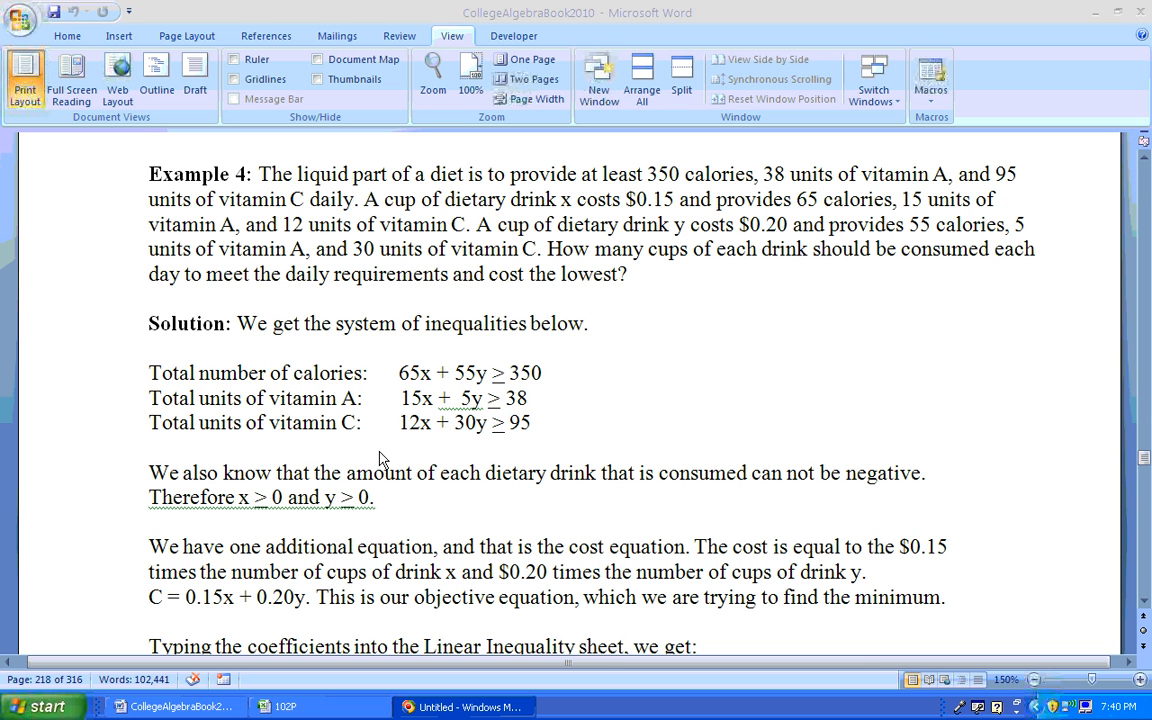
{"action": "mouse_move", "coordinate": [468, 408]}
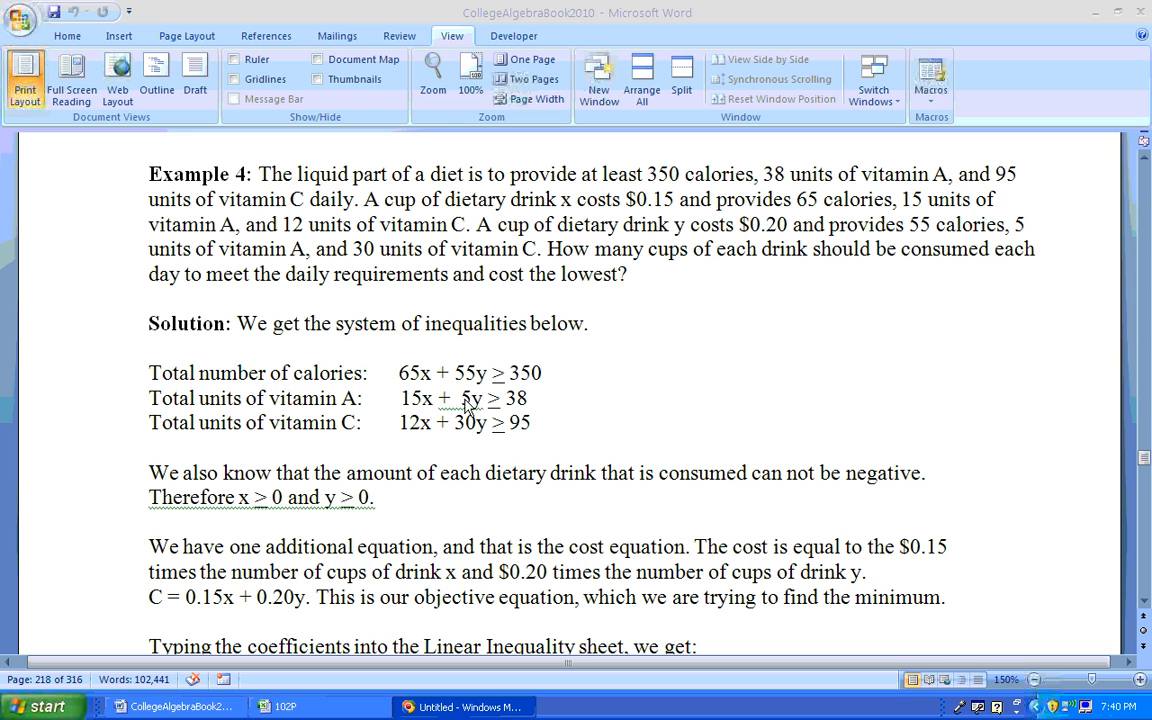
{"action": "mouse_move", "coordinate": [518, 424]}
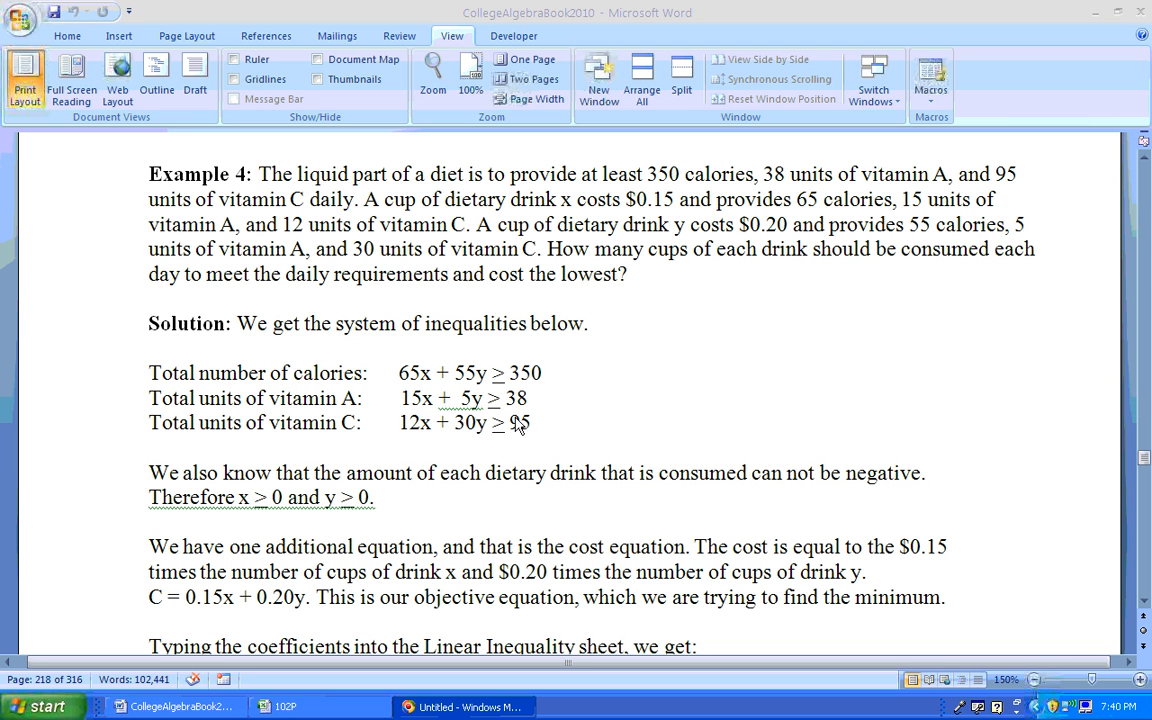
{"action": "mouse_move", "coordinate": [240, 624]}
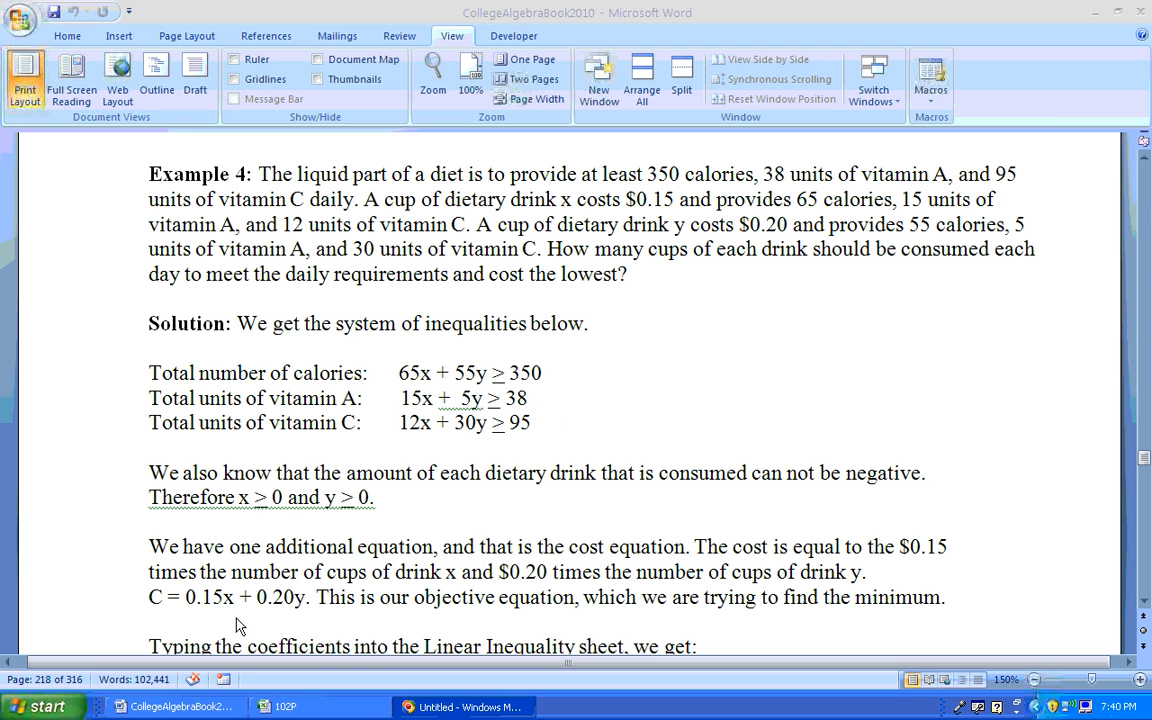
{"action": "mouse_move", "coordinate": [212, 610]}
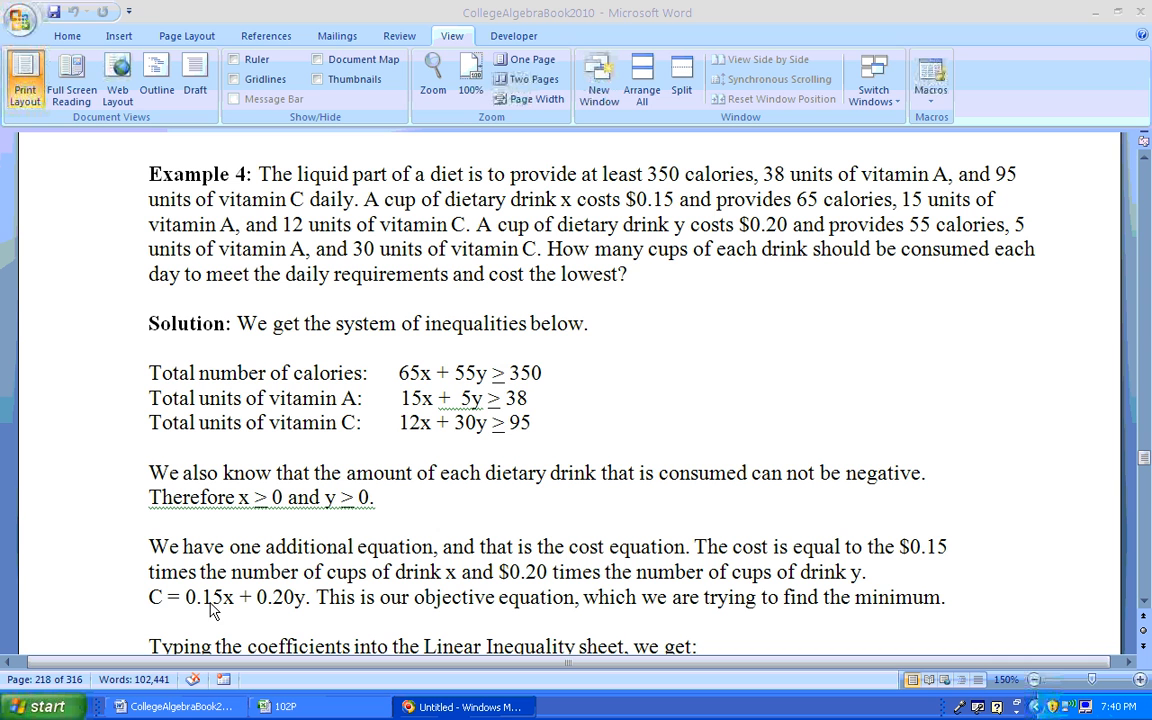
{"action": "mouse_move", "coordinate": [600, 292]}
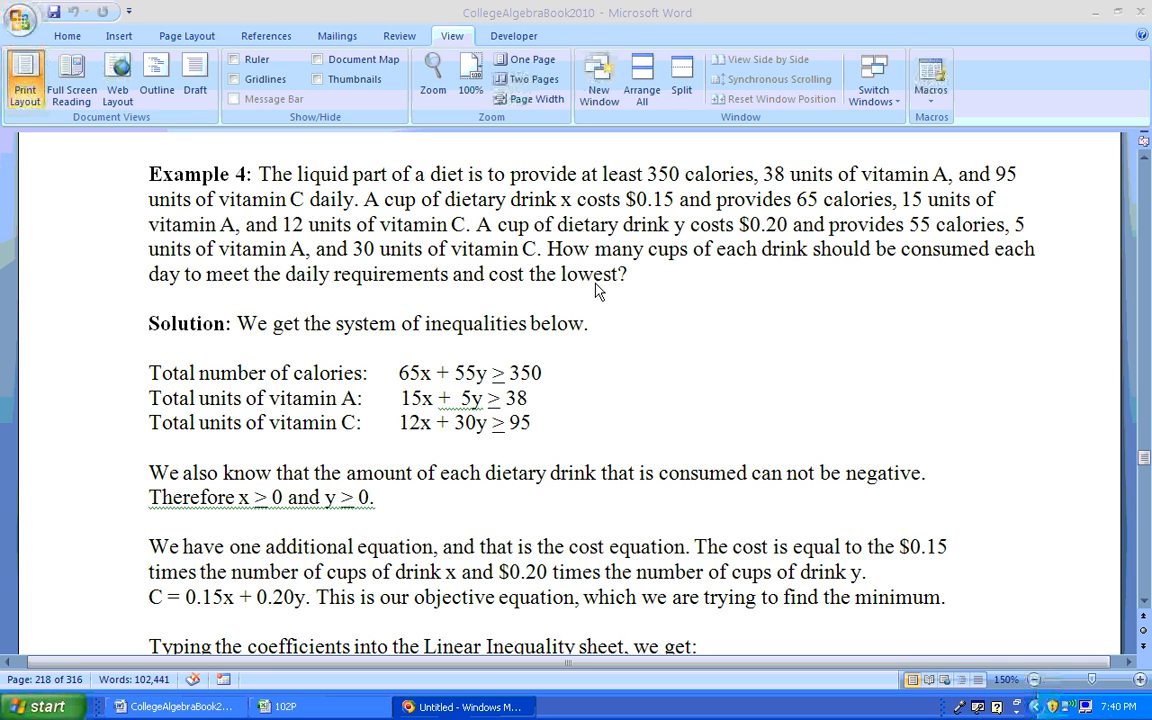
{"action": "mouse_move", "coordinate": [164, 646]}
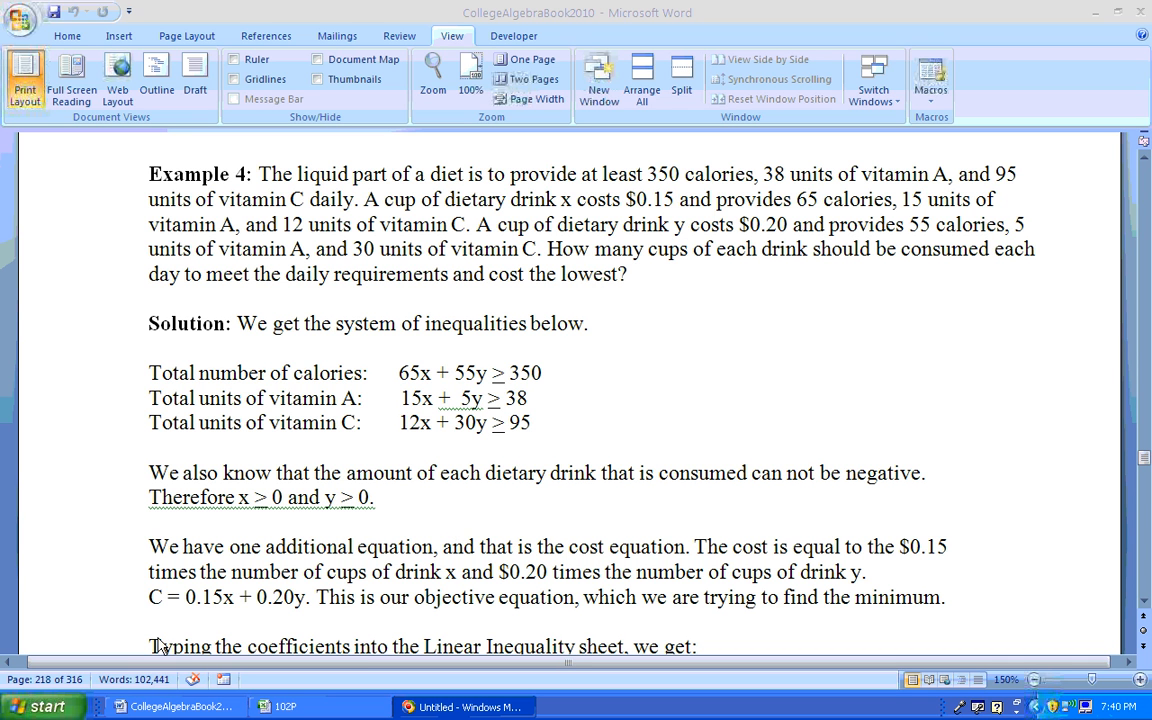
{"action": "mouse_move", "coordinate": [230, 612]}
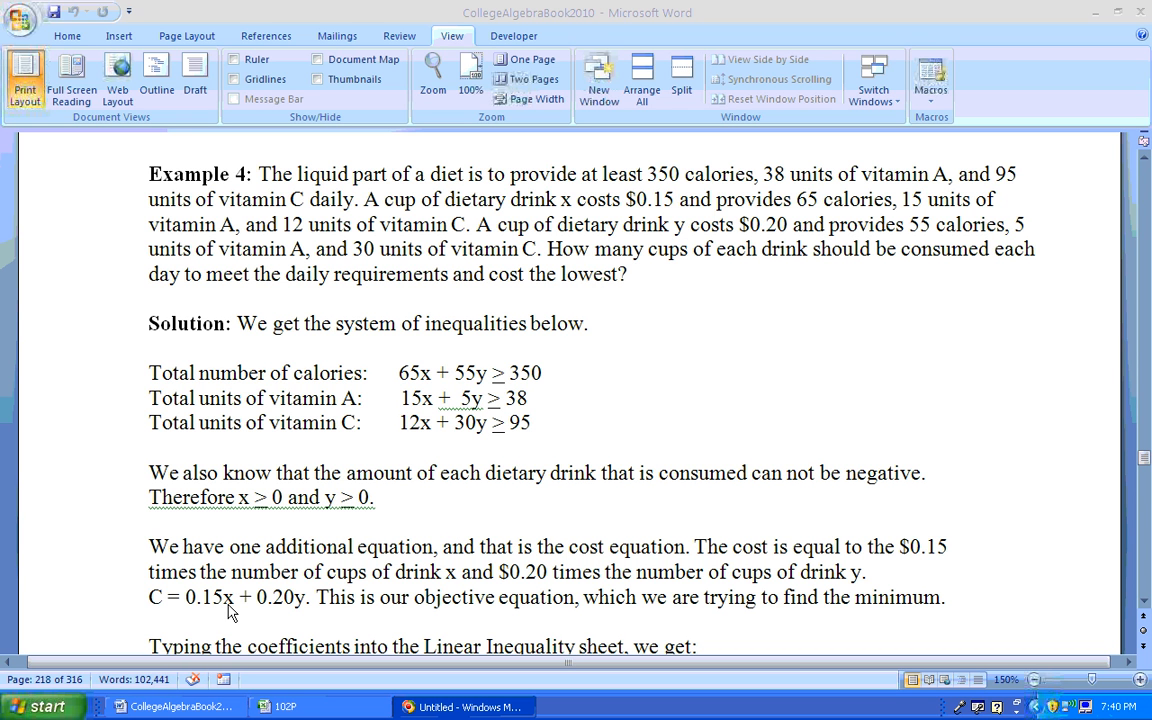
{"action": "mouse_move", "coordinate": [284, 612]}
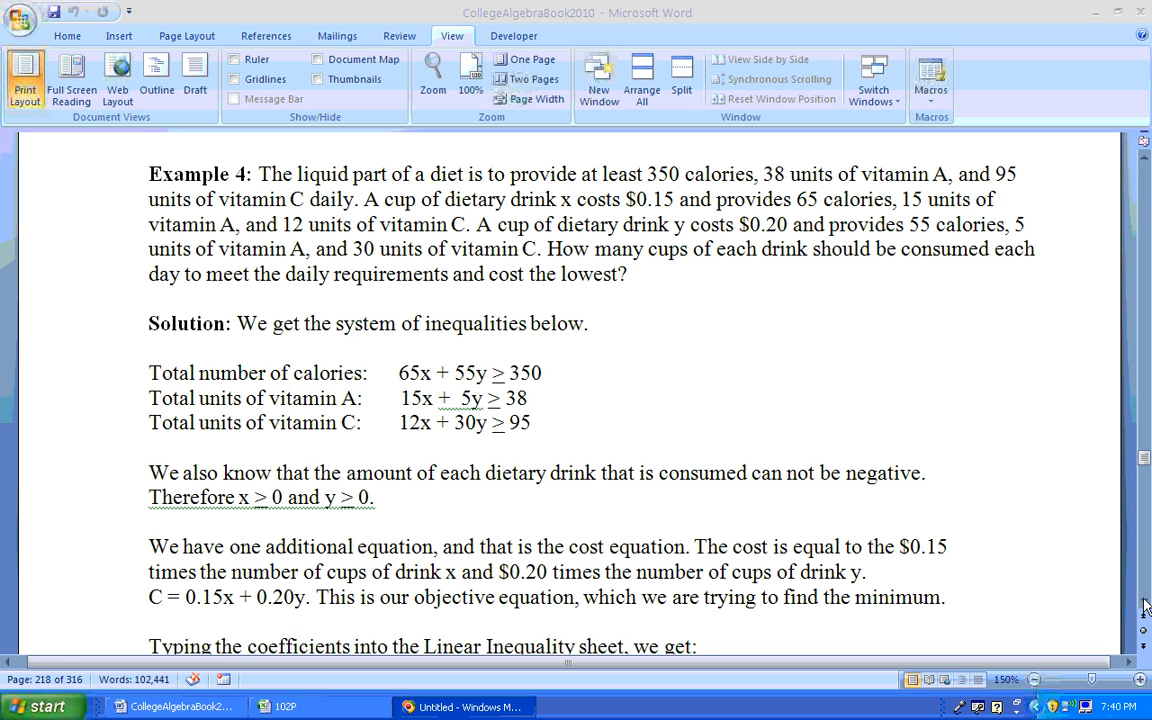
Scroll the Word document past the coefficient table to the intersection points table.
{"action": "scroll", "scroll_direction": "down", "scroll_amount": 3}
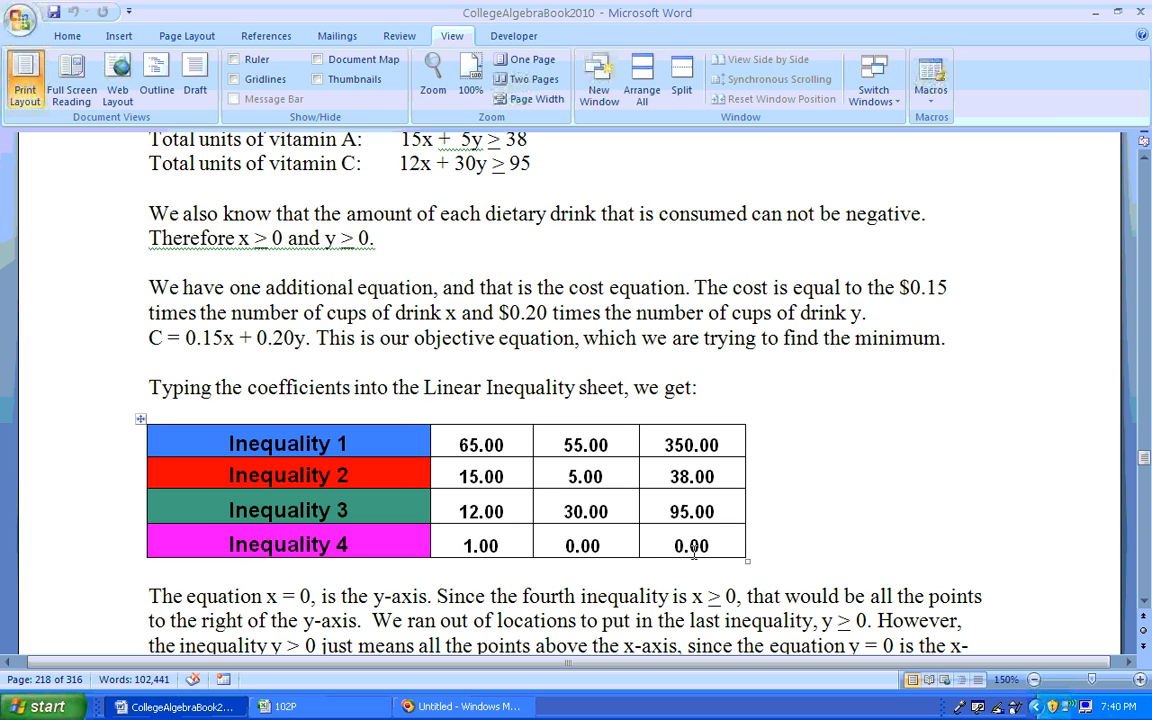
{"action": "mouse_move", "coordinate": [1128, 636]}
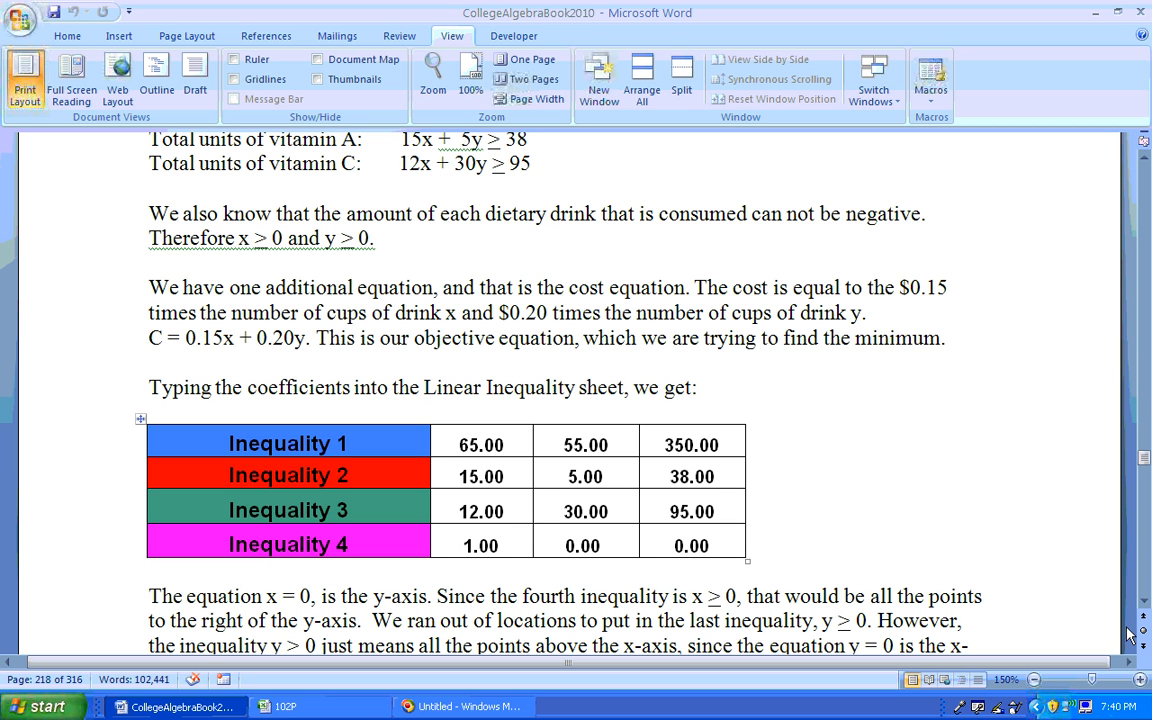
{"action": "scroll", "scroll_direction": "down", "scroll_amount": 3}
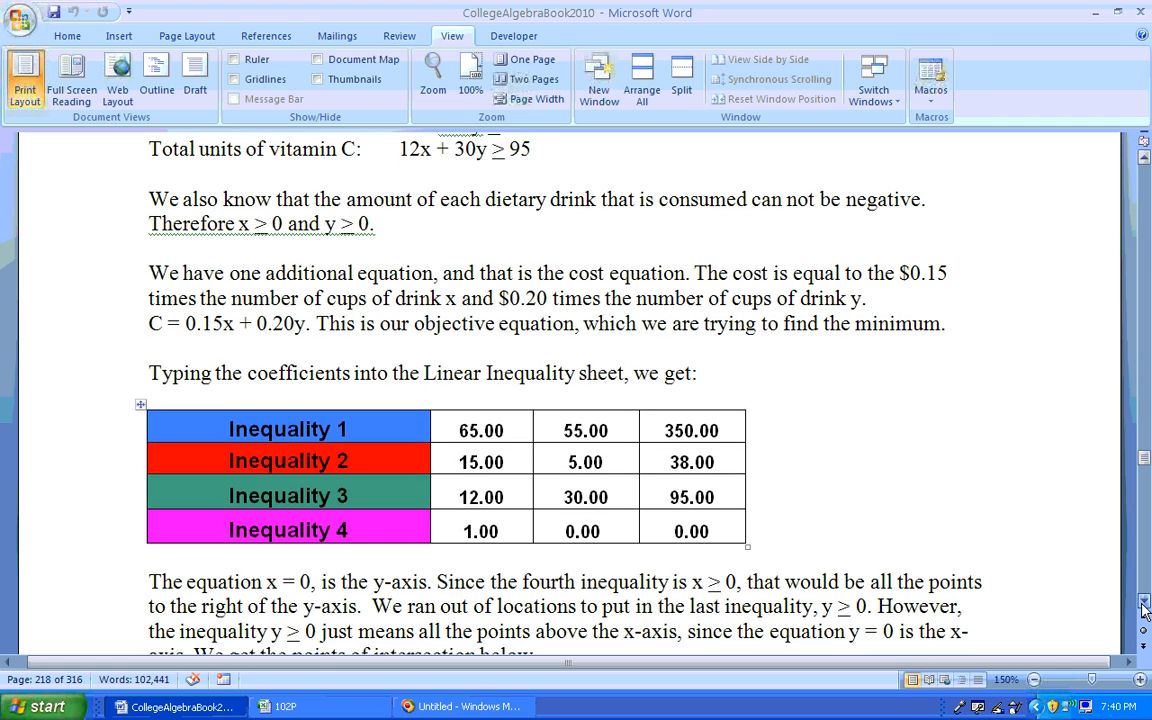
{"action": "scroll", "scroll_direction": "down", "scroll_amount": 3}
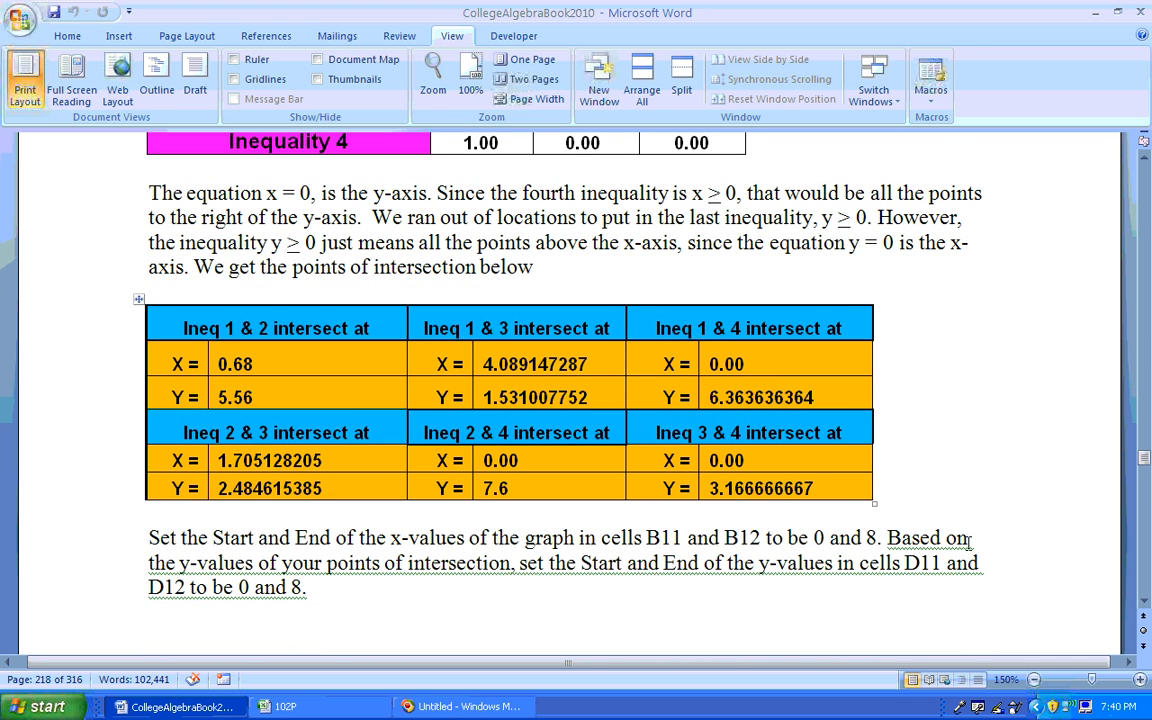
Bring the 'Ineq intersect at' table and the B11, B12, D11, D12 range instructions into view.
{"action": "left_click", "coordinate": [1144, 604]}
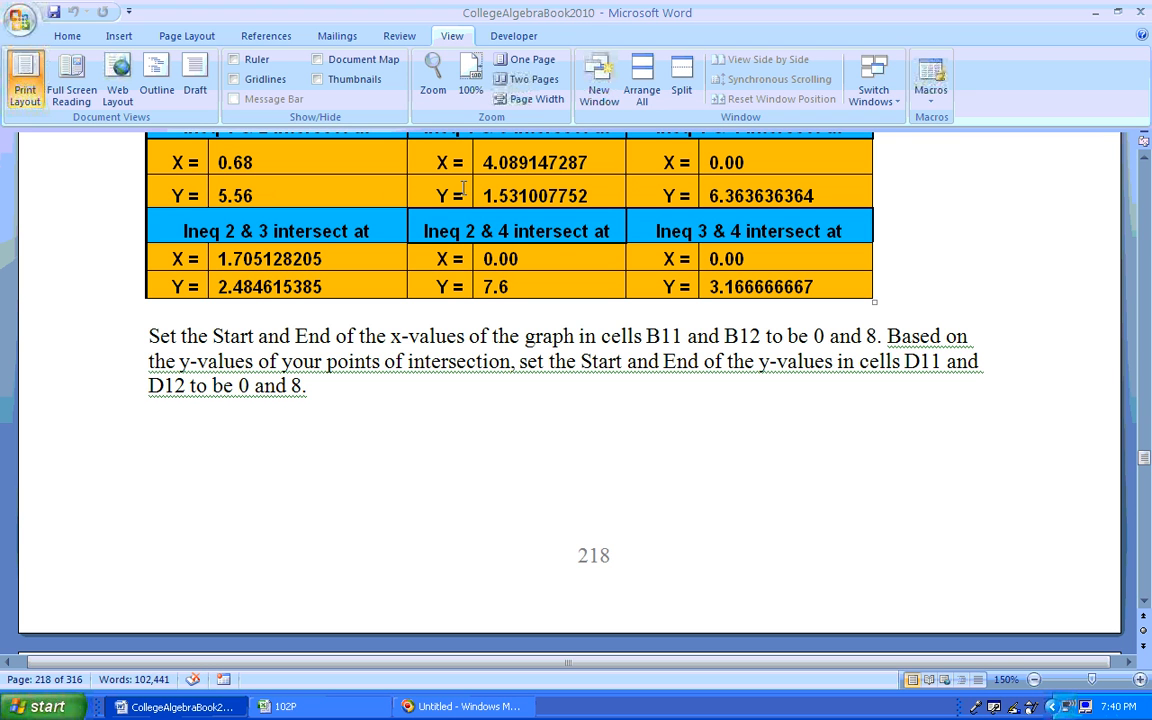
{"action": "mouse_move", "coordinate": [448, 258]}
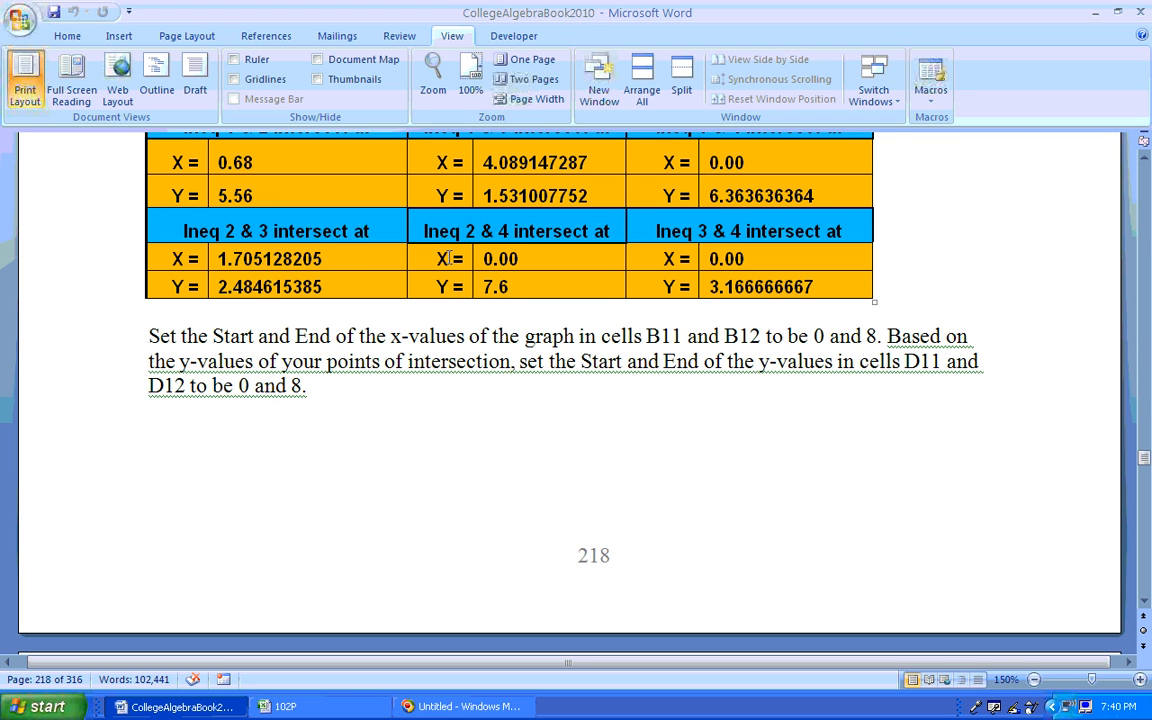
{"action": "mouse_move", "coordinate": [252, 188]}
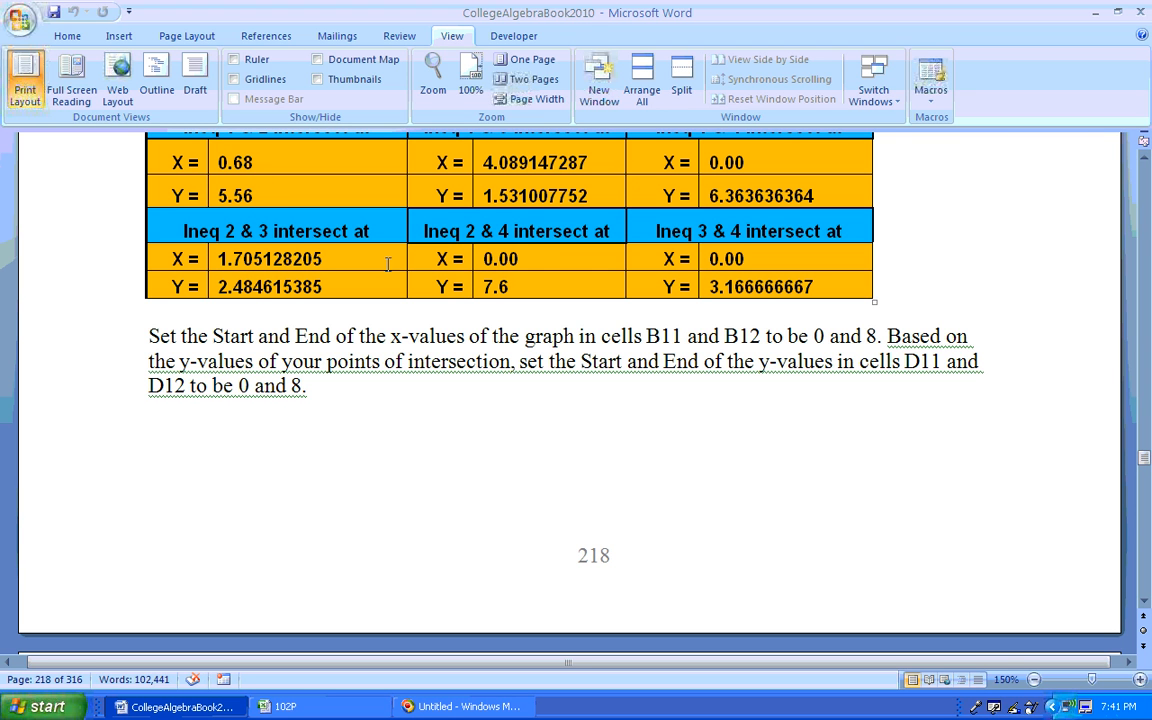
{"action": "mouse_move", "coordinate": [394, 262]}
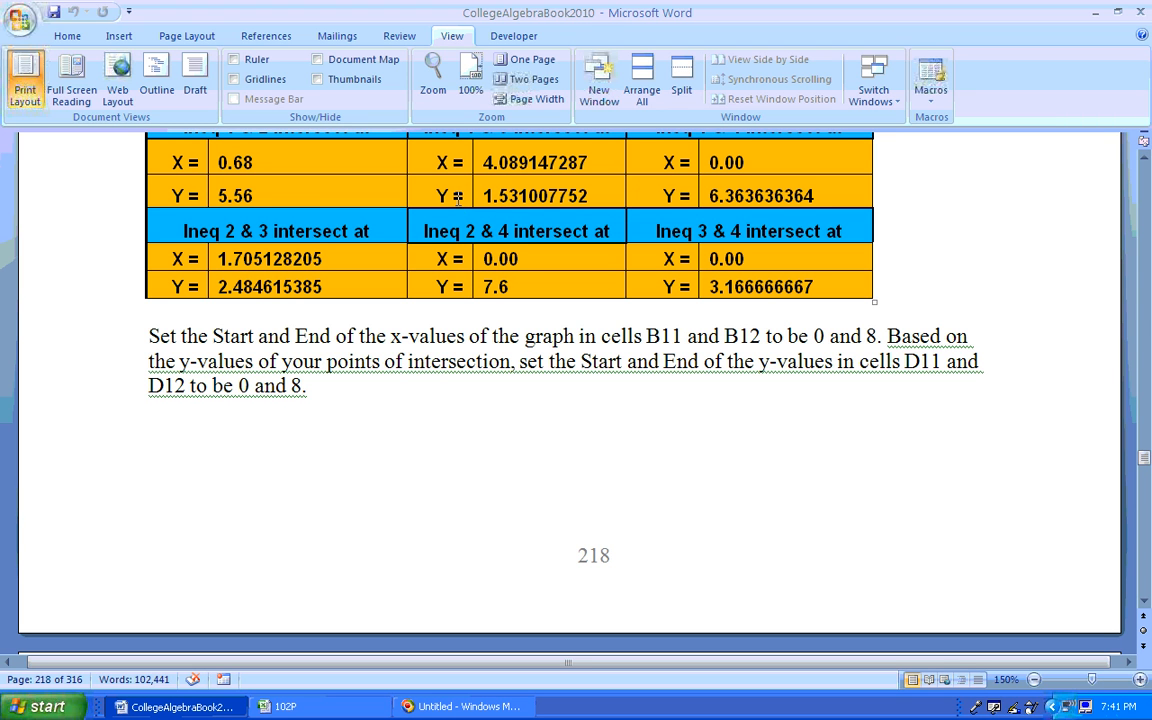
{"action": "mouse_move", "coordinate": [260, 196]}
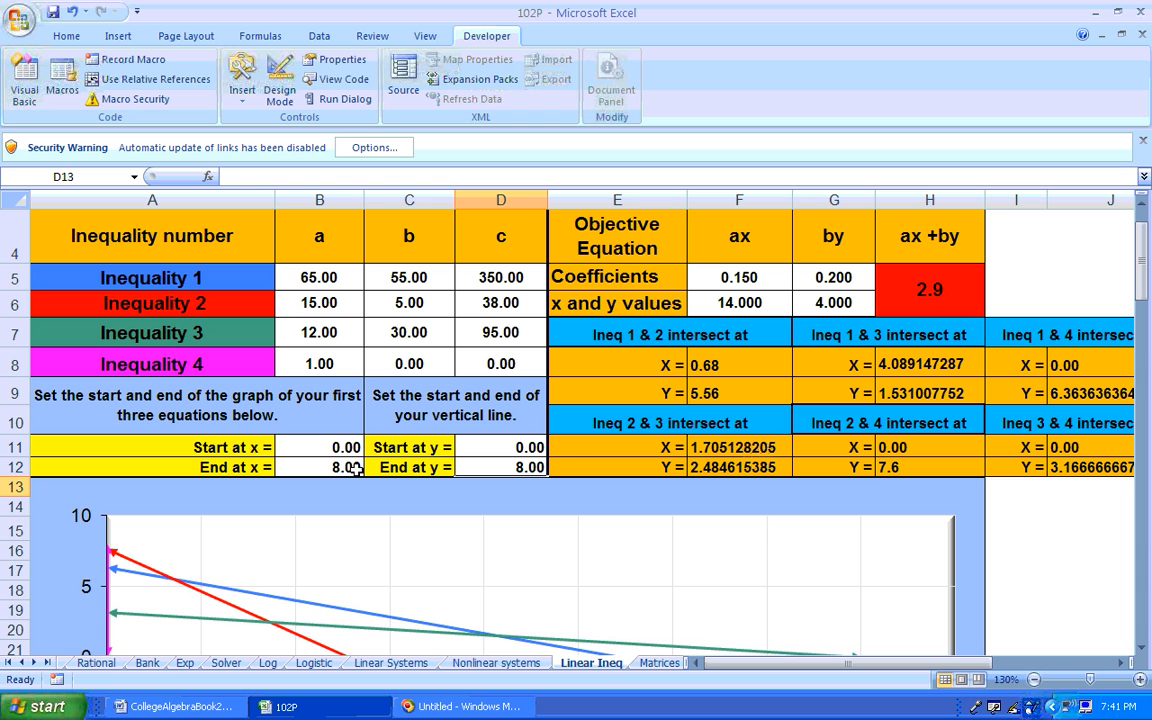
{"action": "mouse_move", "coordinate": [820, 424]}
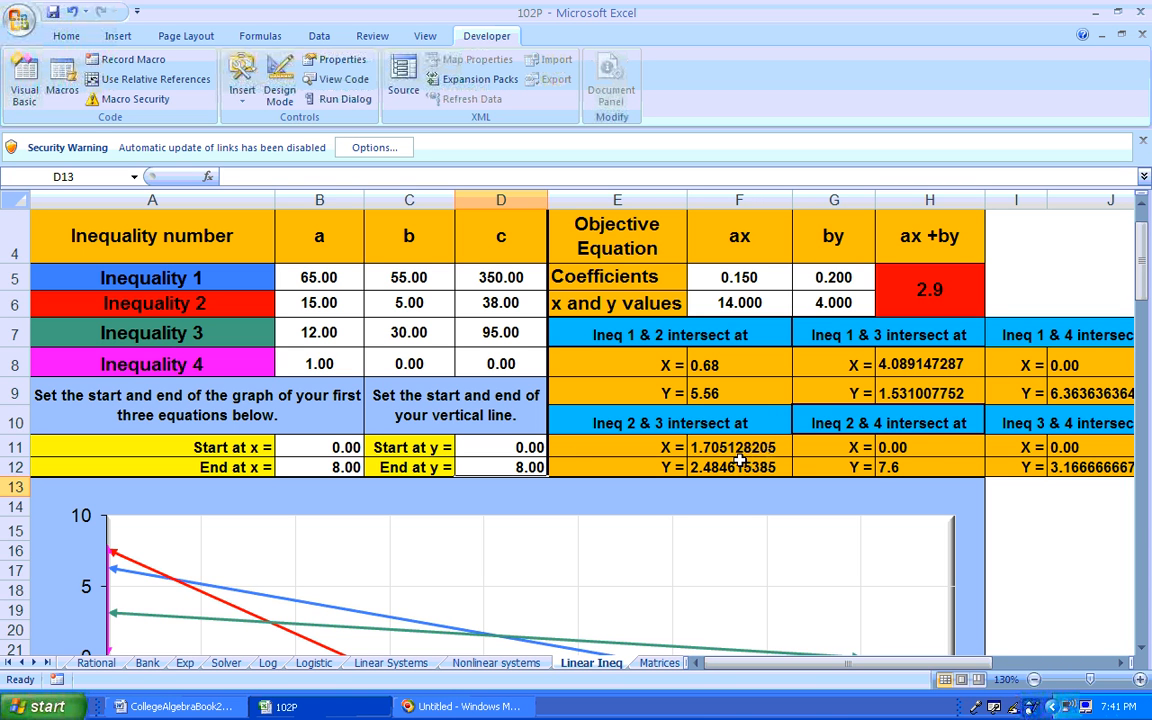
{"action": "mouse_move", "coordinate": [778, 420]}
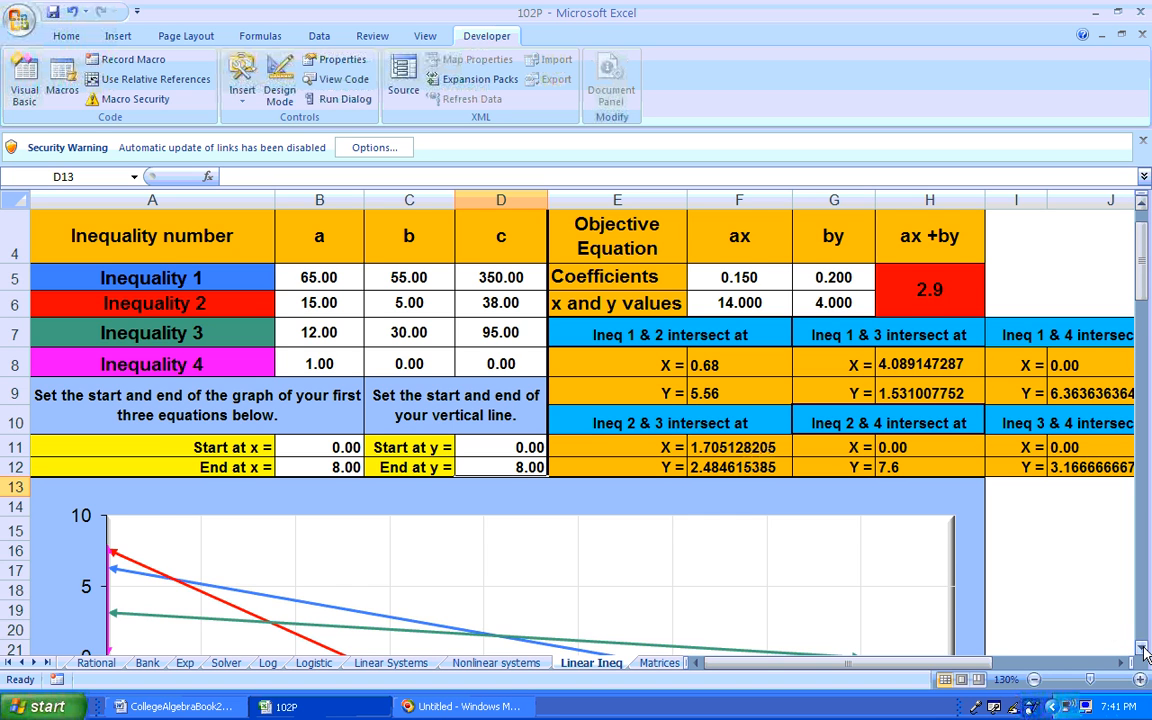
Scroll the Linear Ineq sheet down to the chart of inequality lines over 0 to 8.
{"action": "scroll", "scroll_direction": "down", "scroll_amount": 3}
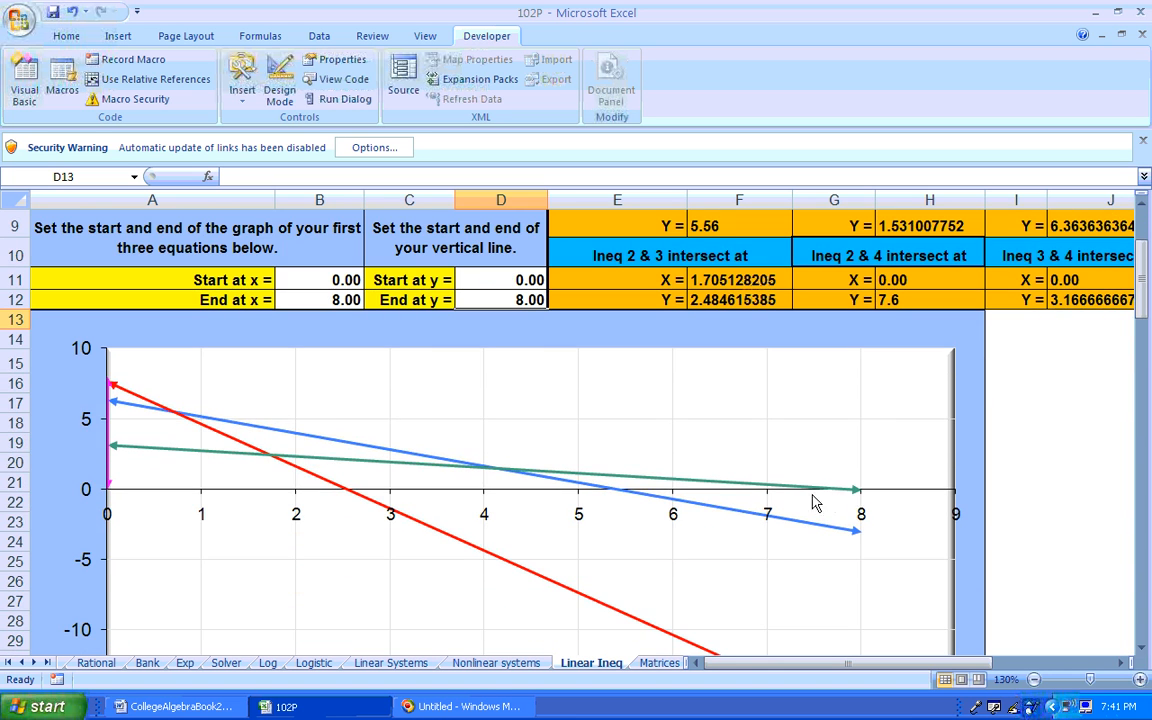
{"action": "mouse_move", "coordinate": [850, 502]}
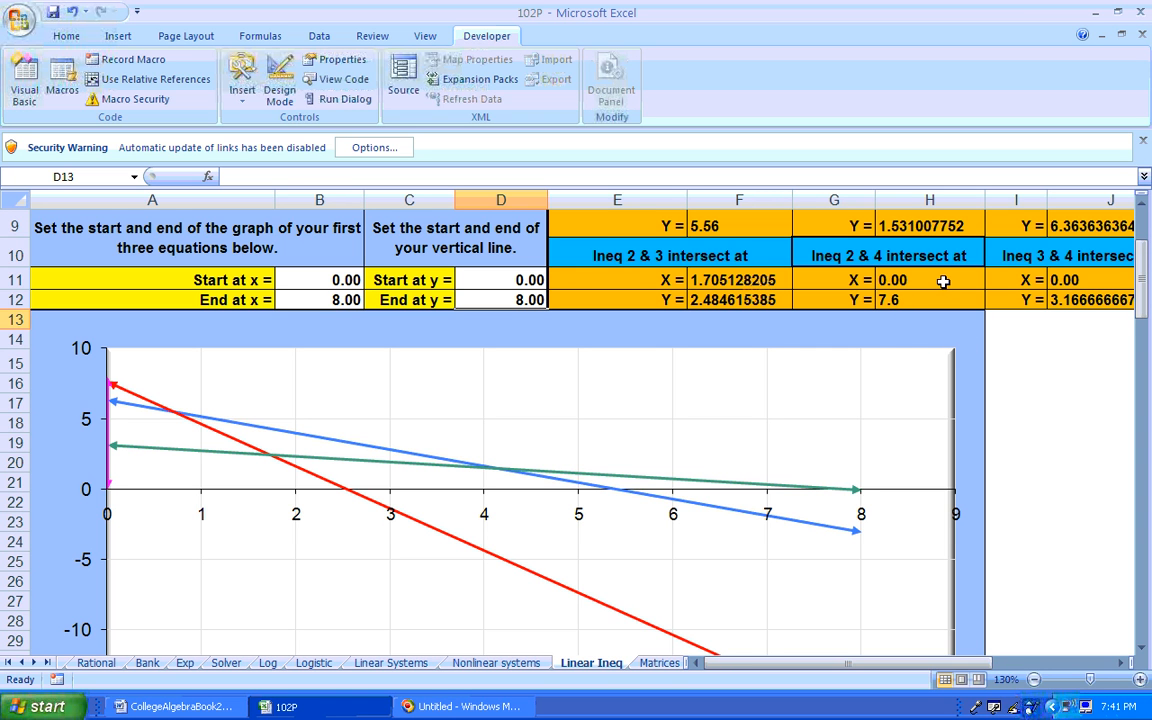
{"action": "mouse_move", "coordinate": [836, 504]}
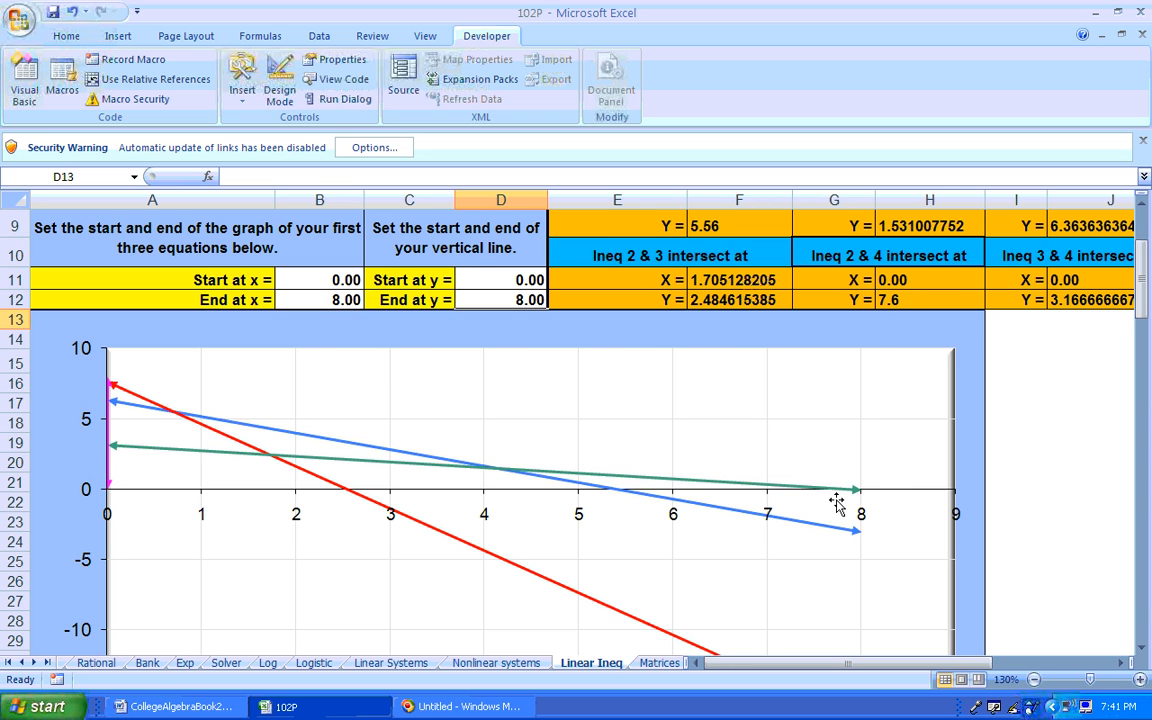
{"action": "mouse_move", "coordinate": [504, 482]}
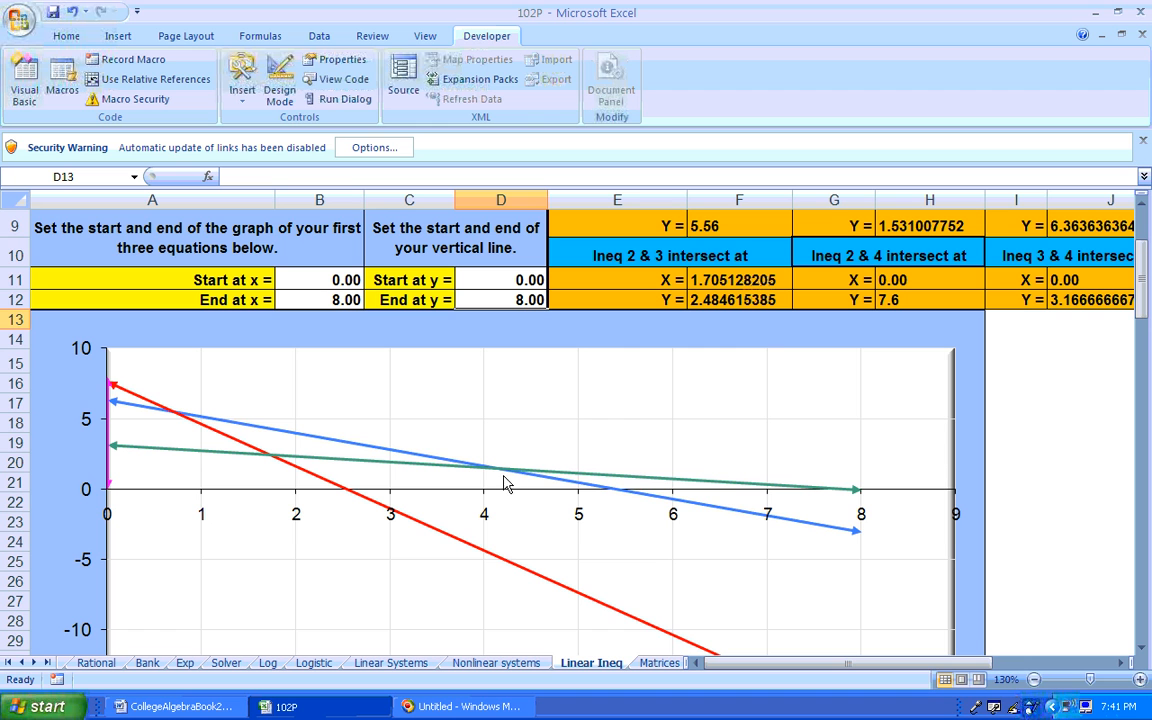
{"action": "mouse_move", "coordinate": [838, 504]}
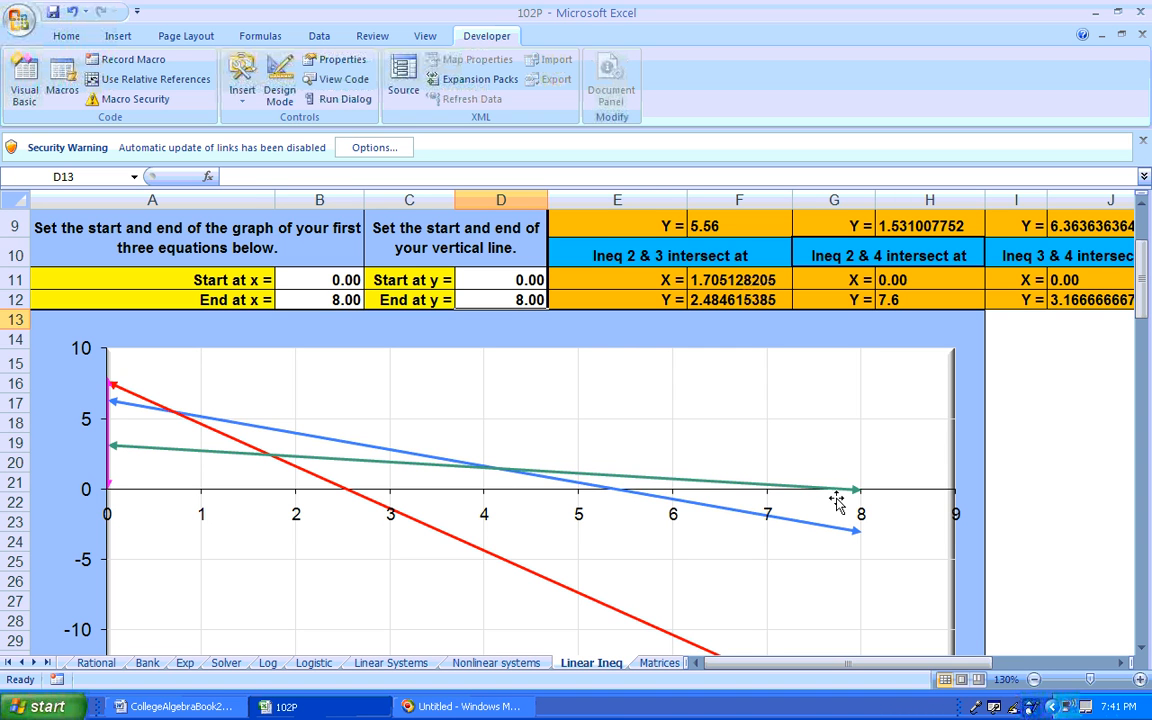
{"action": "mouse_move", "coordinate": [850, 498]}
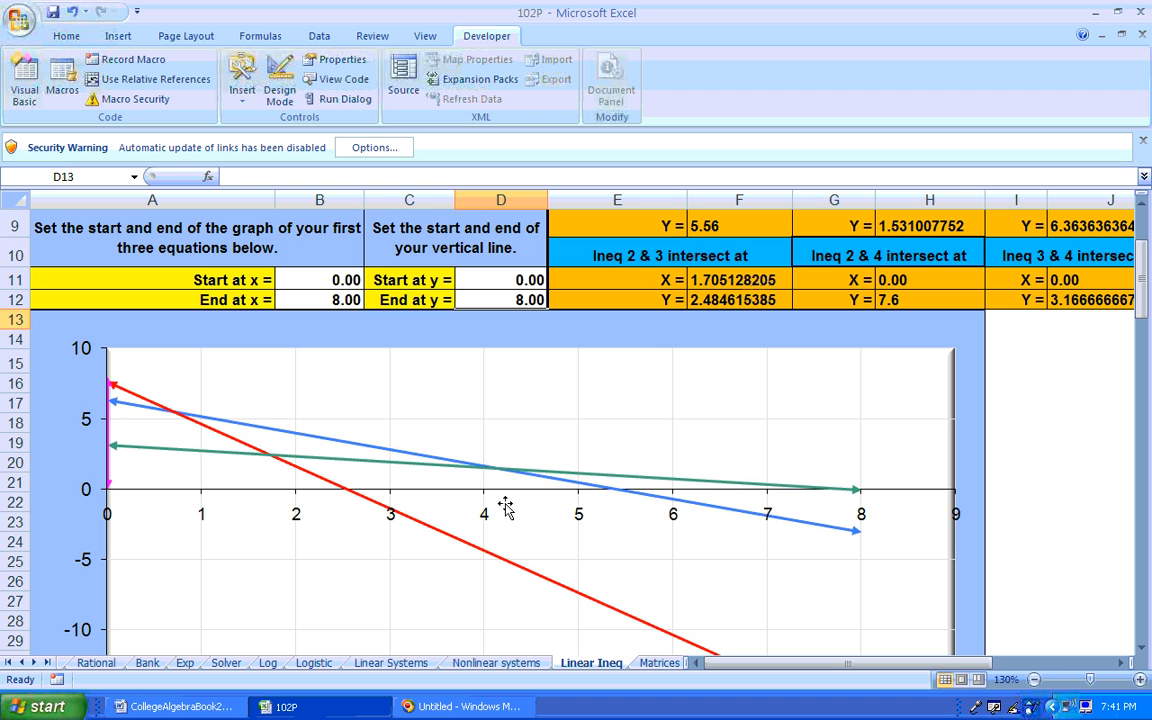
{"action": "mouse_move", "coordinate": [896, 516]}
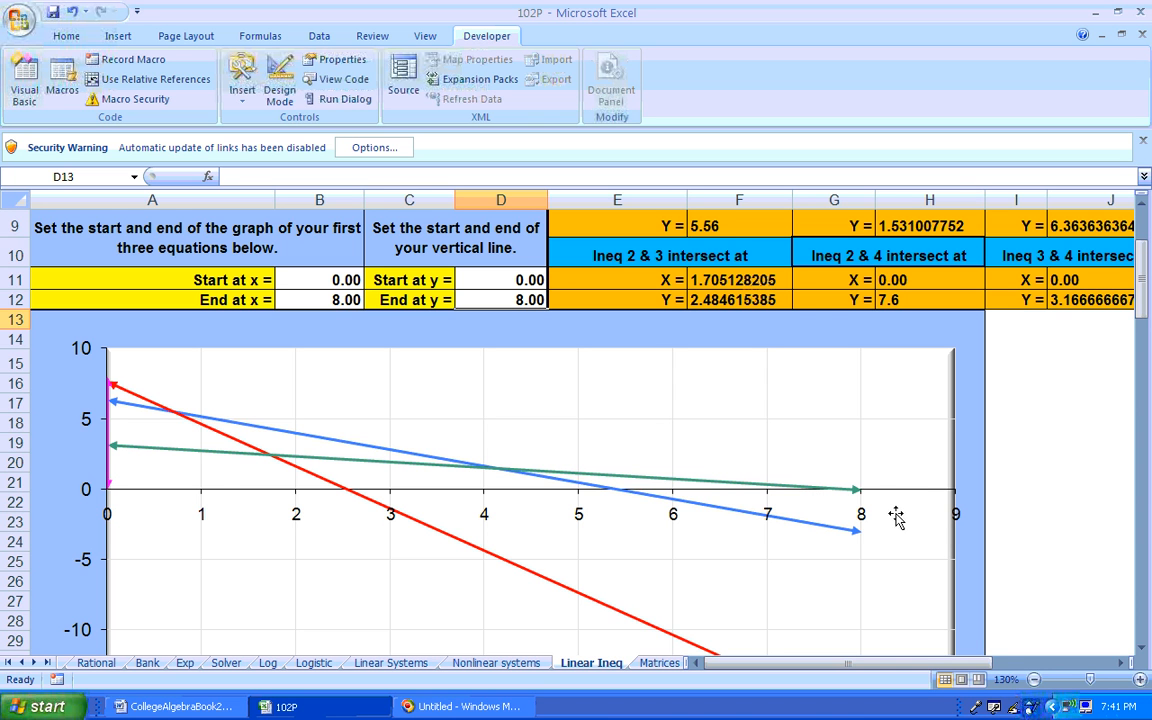
{"action": "mouse_move", "coordinate": [290, 490]}
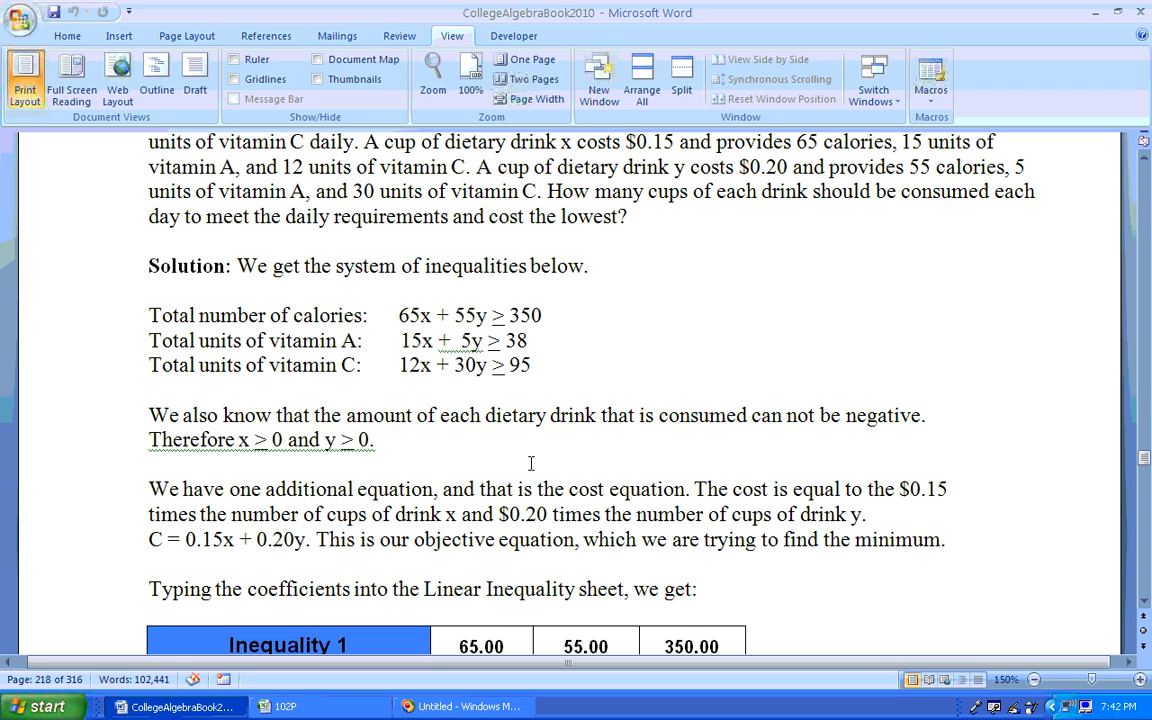
Check the Excel graph, return to Word and scroll to the shaded inequality graph.
{"action": "left_click", "coordinate": [288, 708]}
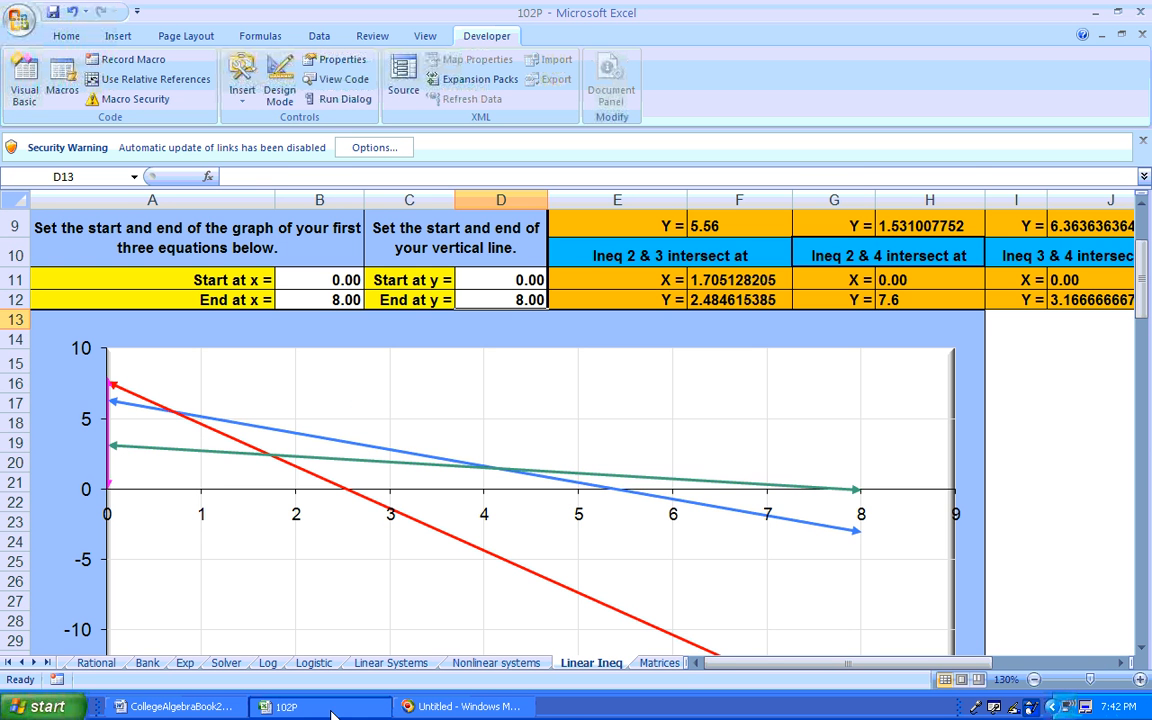
{"action": "mouse_move", "coordinate": [220, 436]}
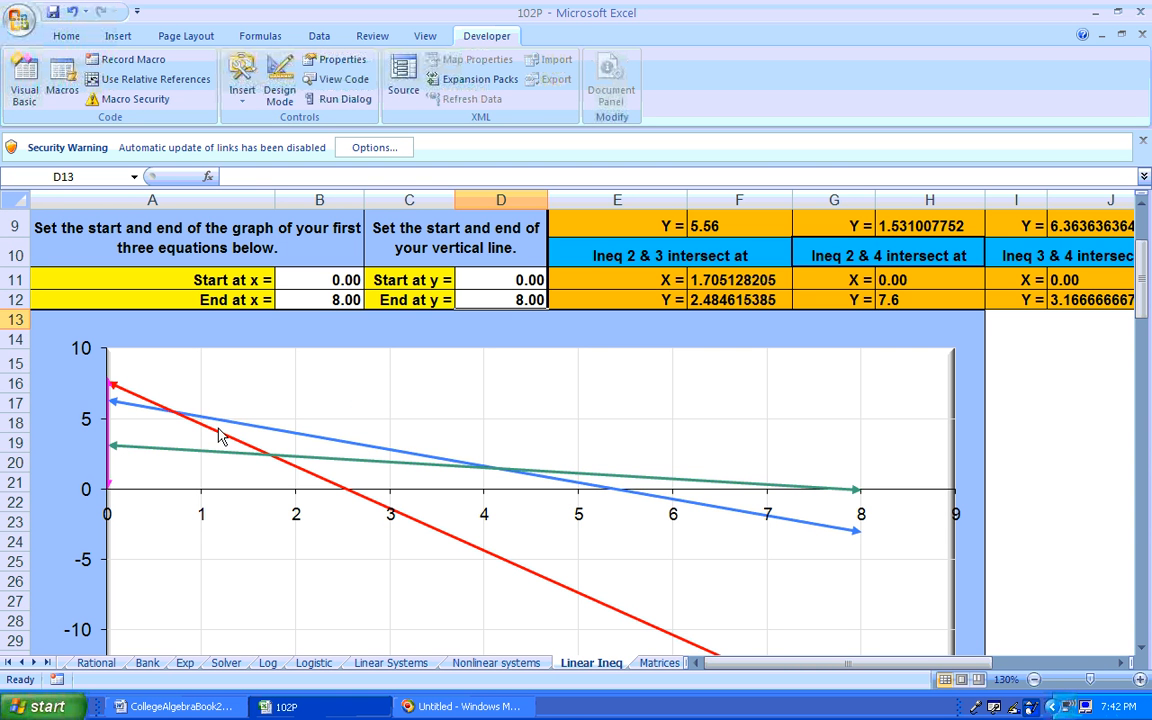
{"action": "mouse_move", "coordinate": [112, 358]}
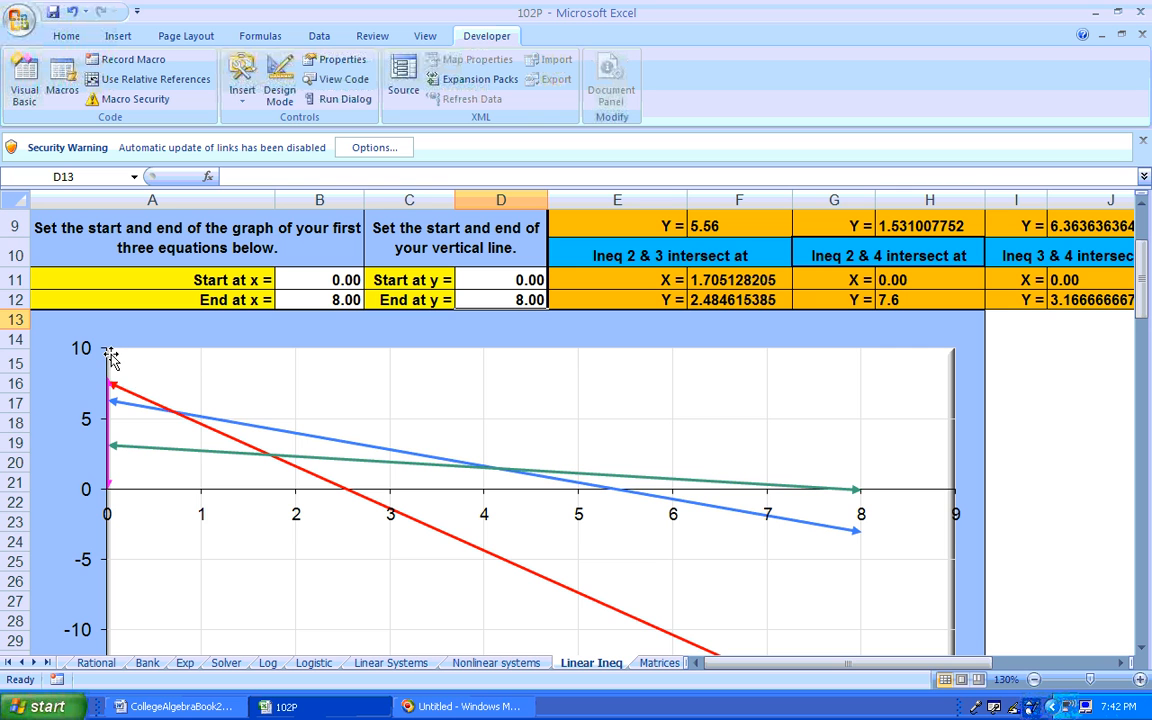
{"action": "mouse_move", "coordinate": [318, 428]}
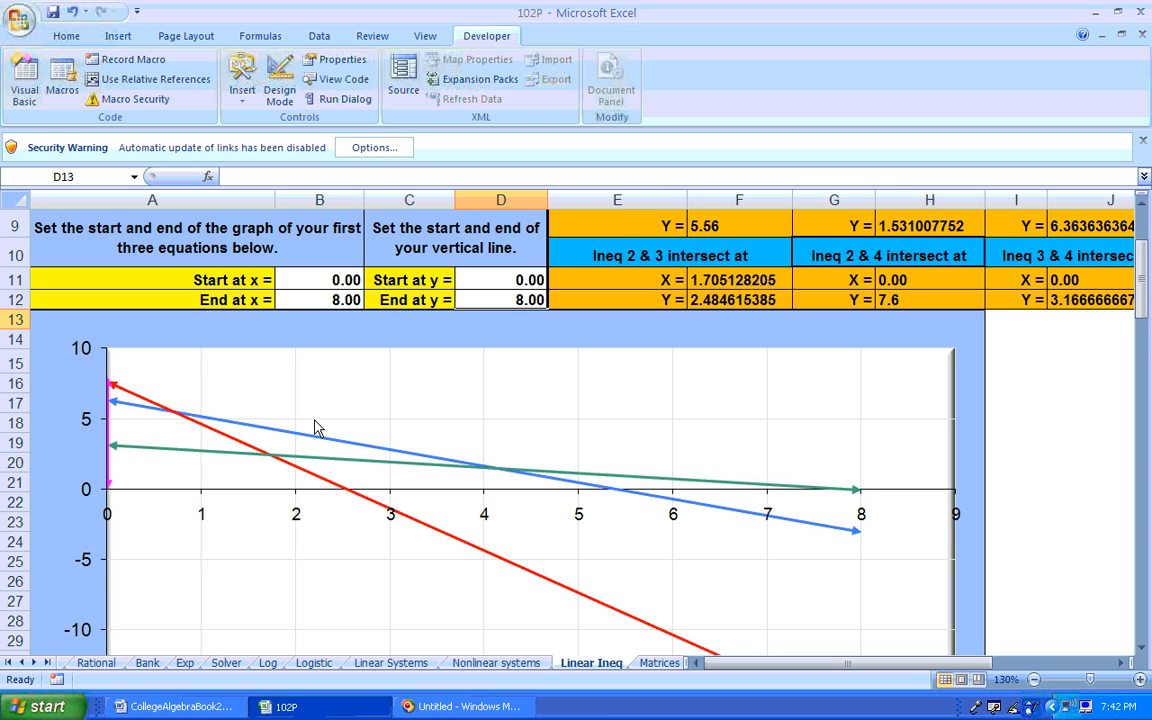
{"action": "mouse_move", "coordinate": [884, 486]}
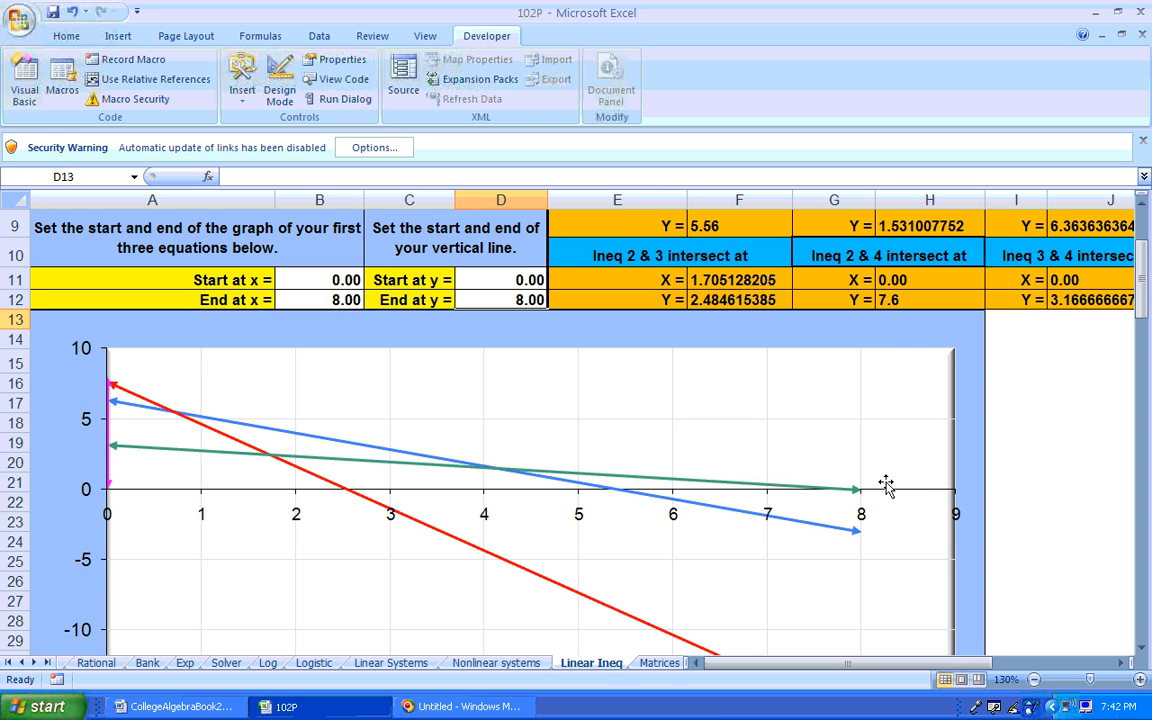
{"action": "mouse_move", "coordinate": [564, 442]}
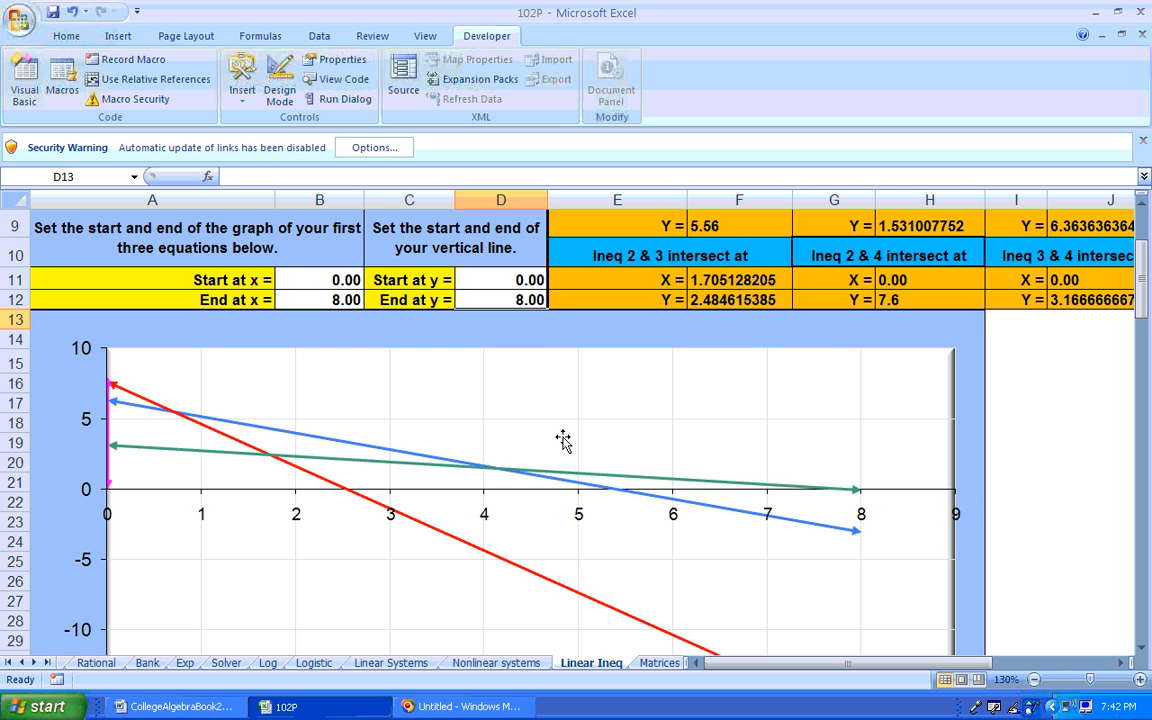
{"action": "mouse_move", "coordinate": [298, 624]}
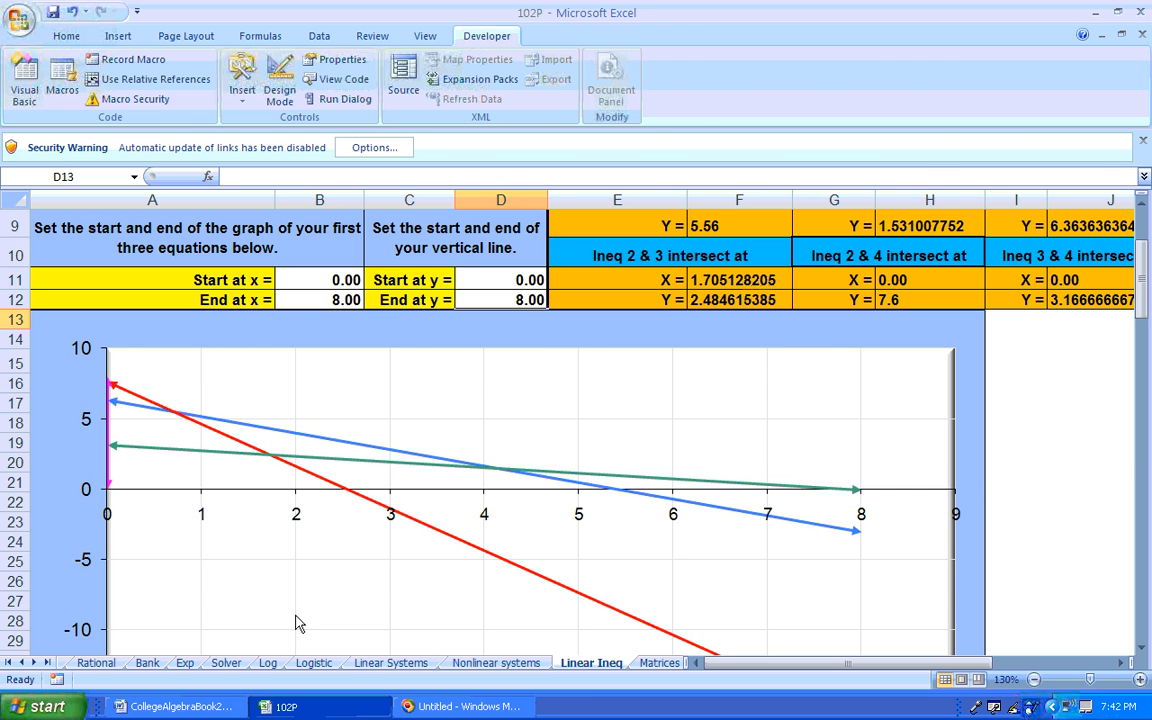
{"action": "left_click", "coordinate": [176, 708]}
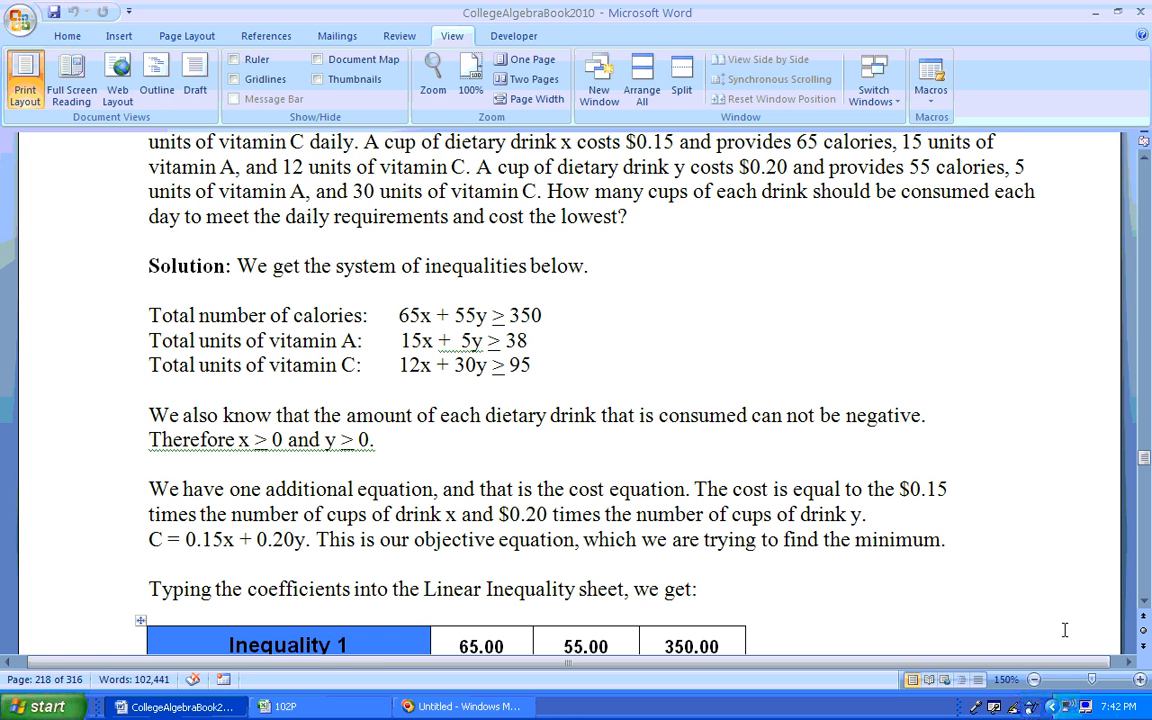
{"action": "scroll", "scroll_direction": "down", "scroll_amount": 3}
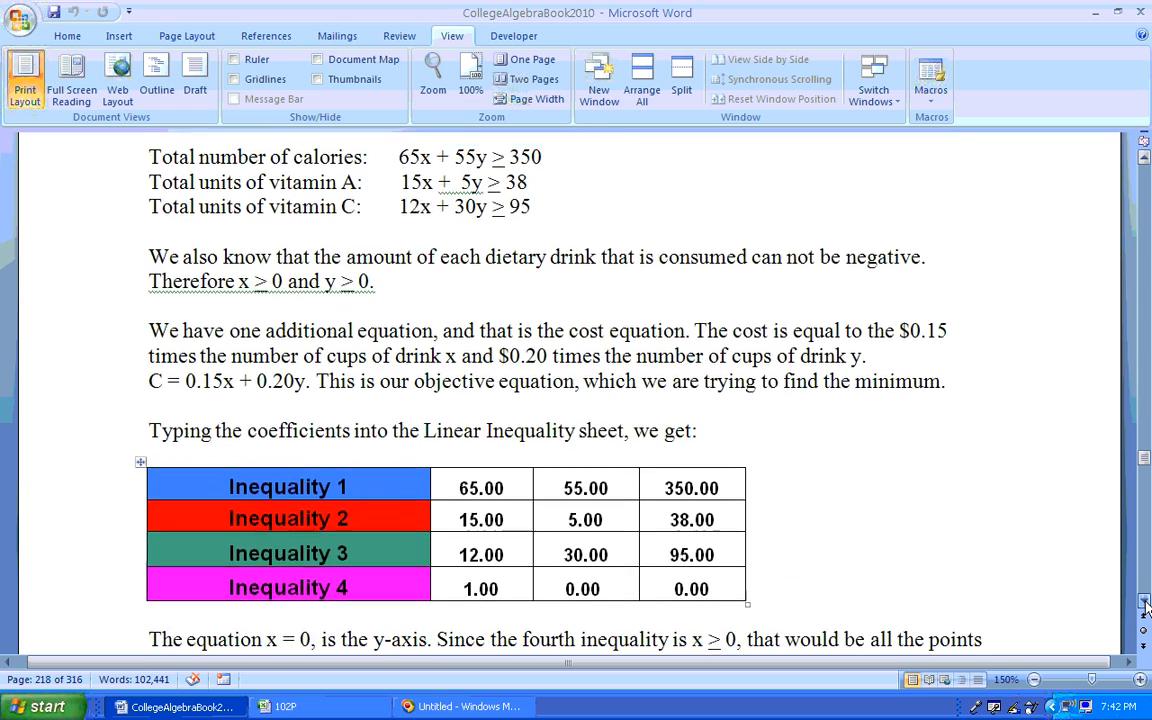
{"action": "scroll", "scroll_direction": "down", "scroll_amount": 3}
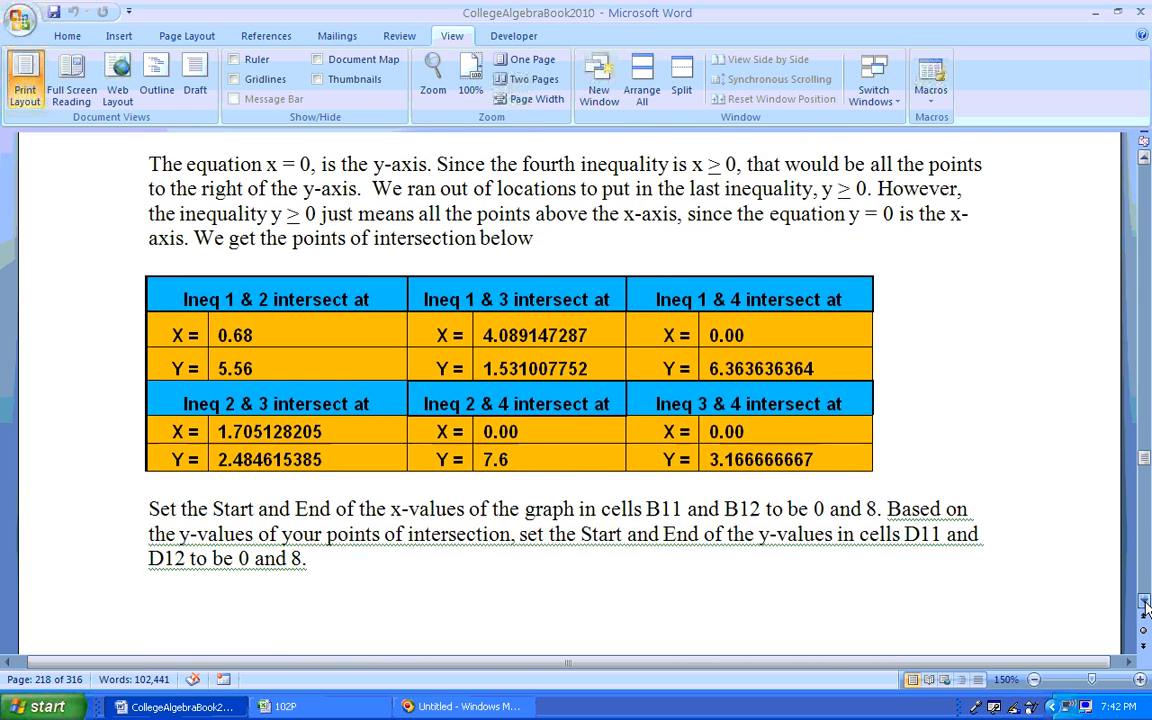
{"action": "scroll", "scroll_direction": "down", "scroll_amount": 3}
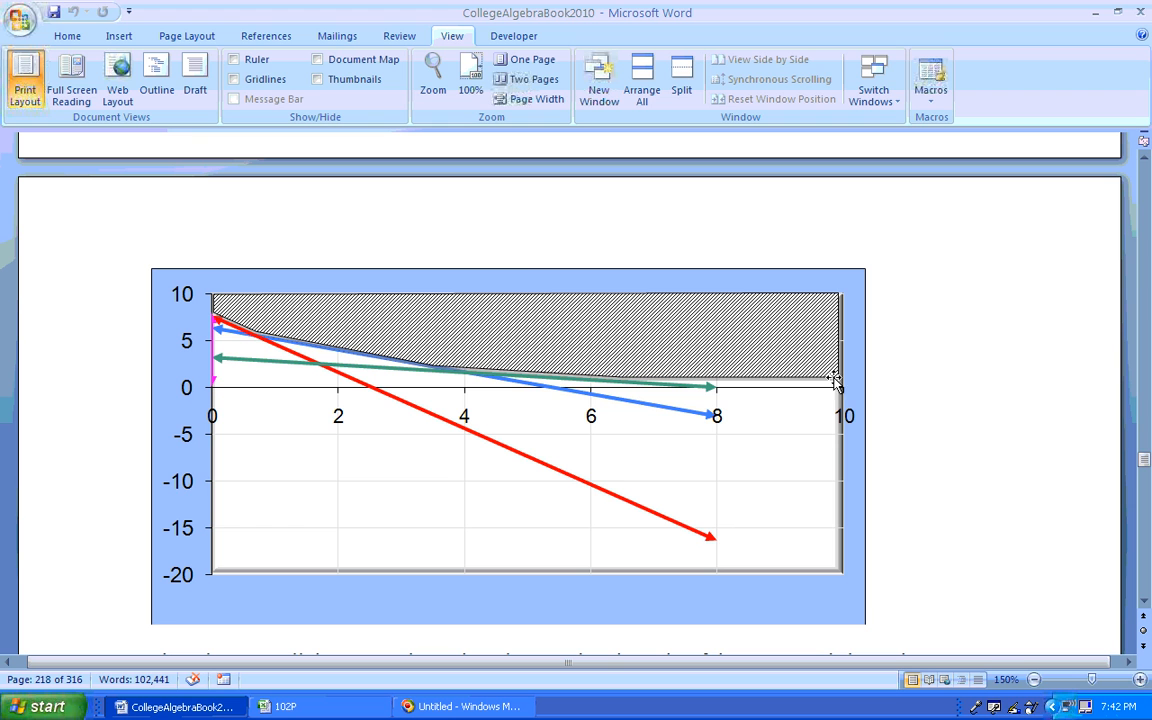
{"action": "mouse_move", "coordinate": [280, 304]}
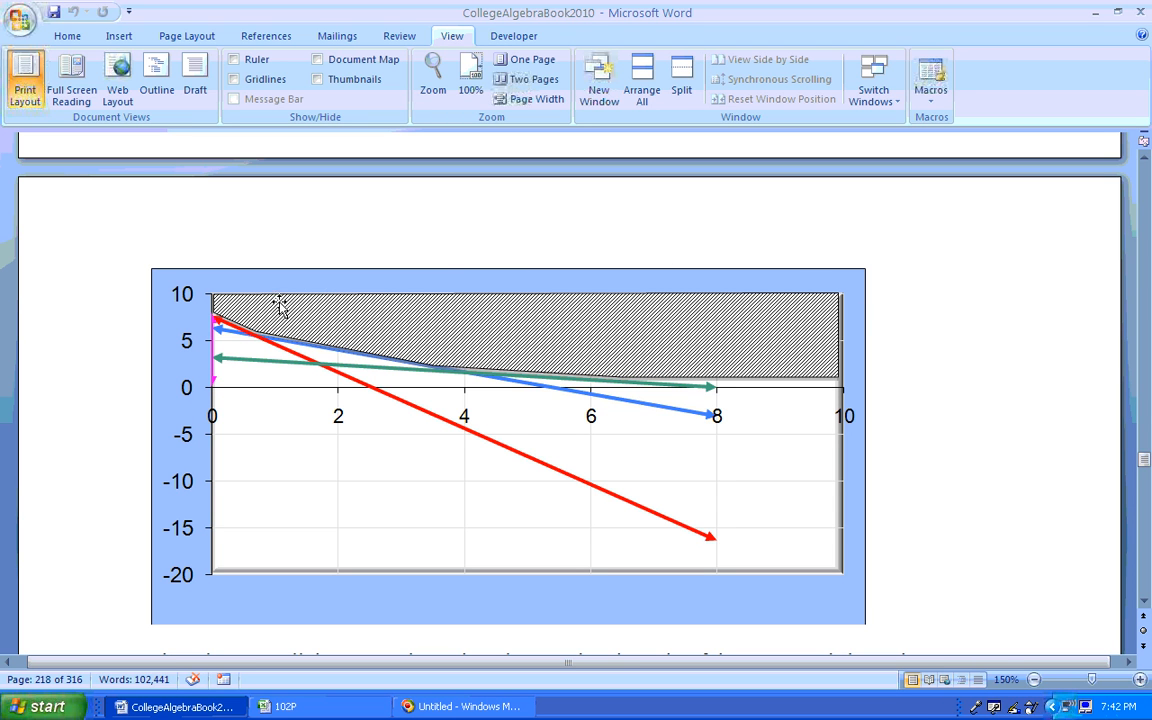
{"action": "mouse_move", "coordinate": [638, 330]}
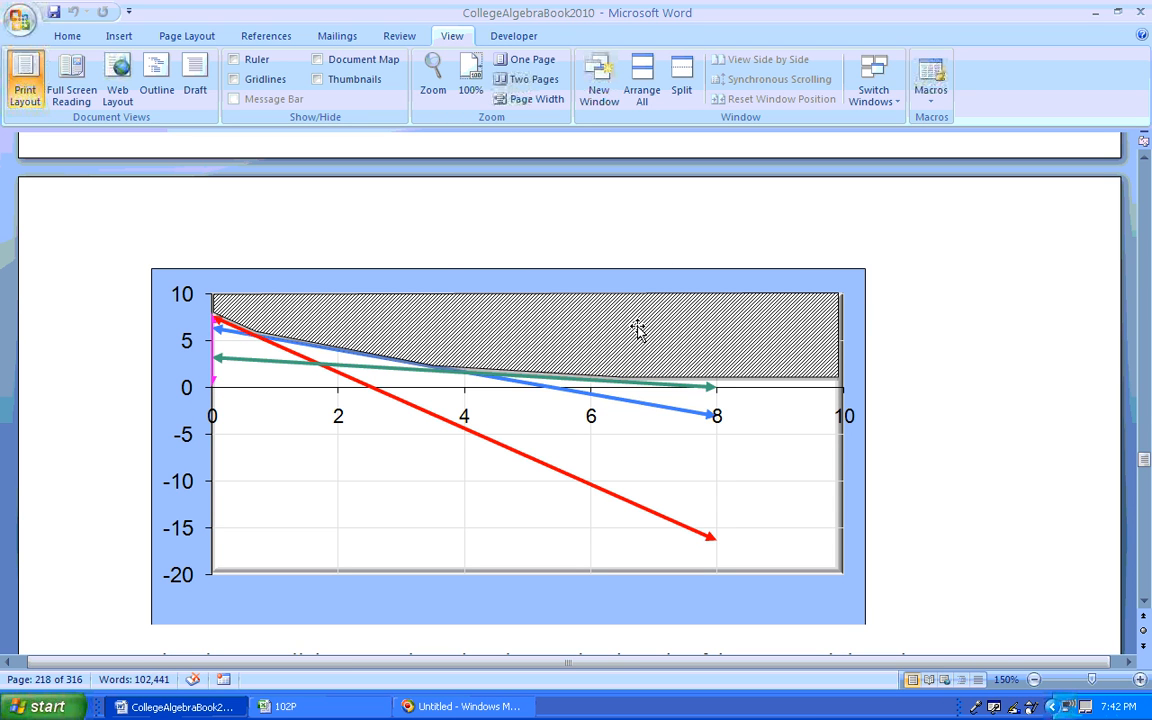
{"action": "mouse_move", "coordinate": [478, 380]}
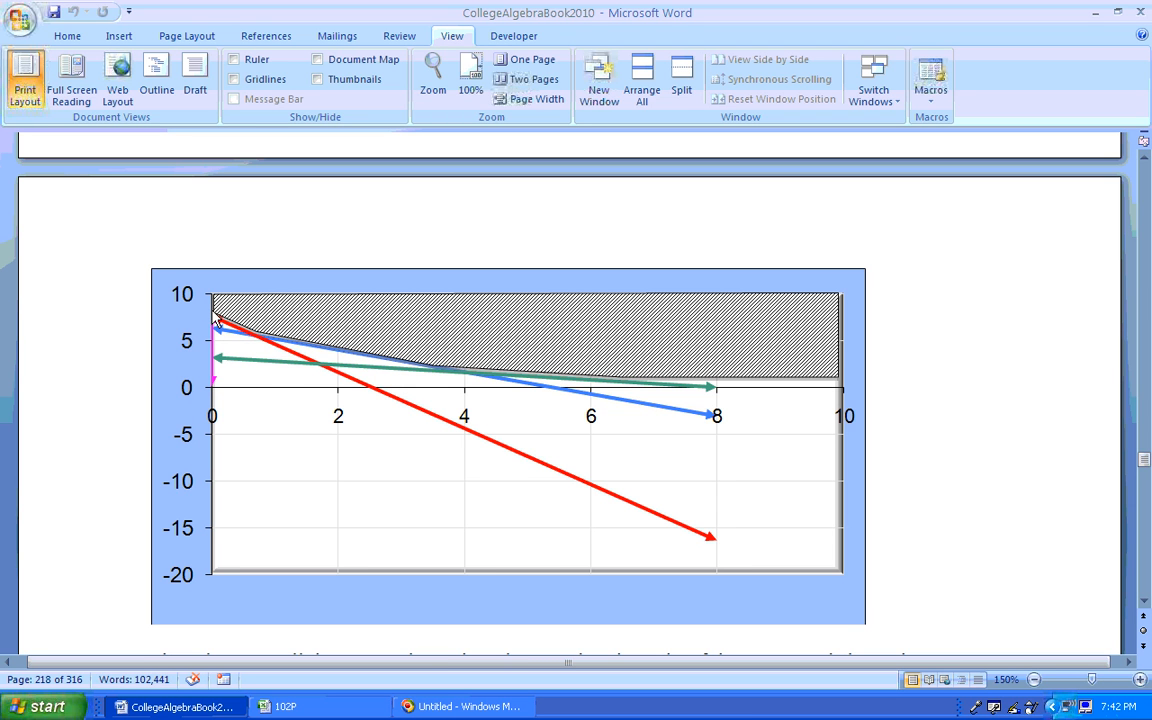
{"action": "mouse_move", "coordinate": [238, 348]}
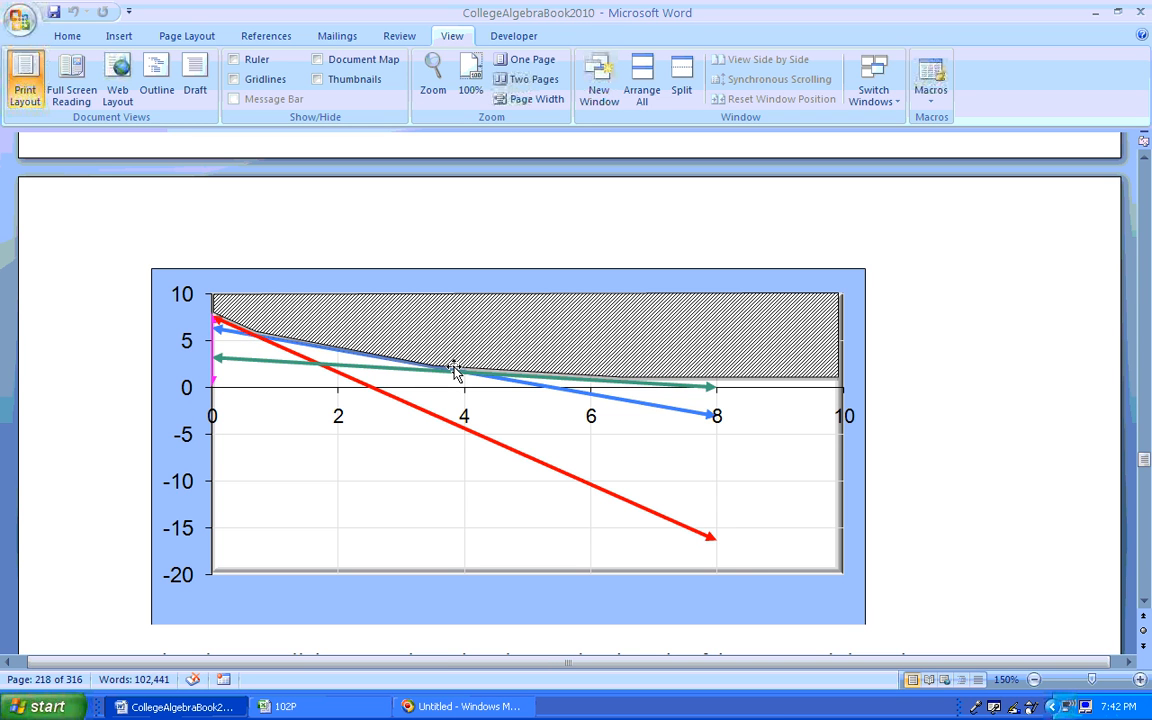
{"action": "mouse_move", "coordinate": [616, 396]}
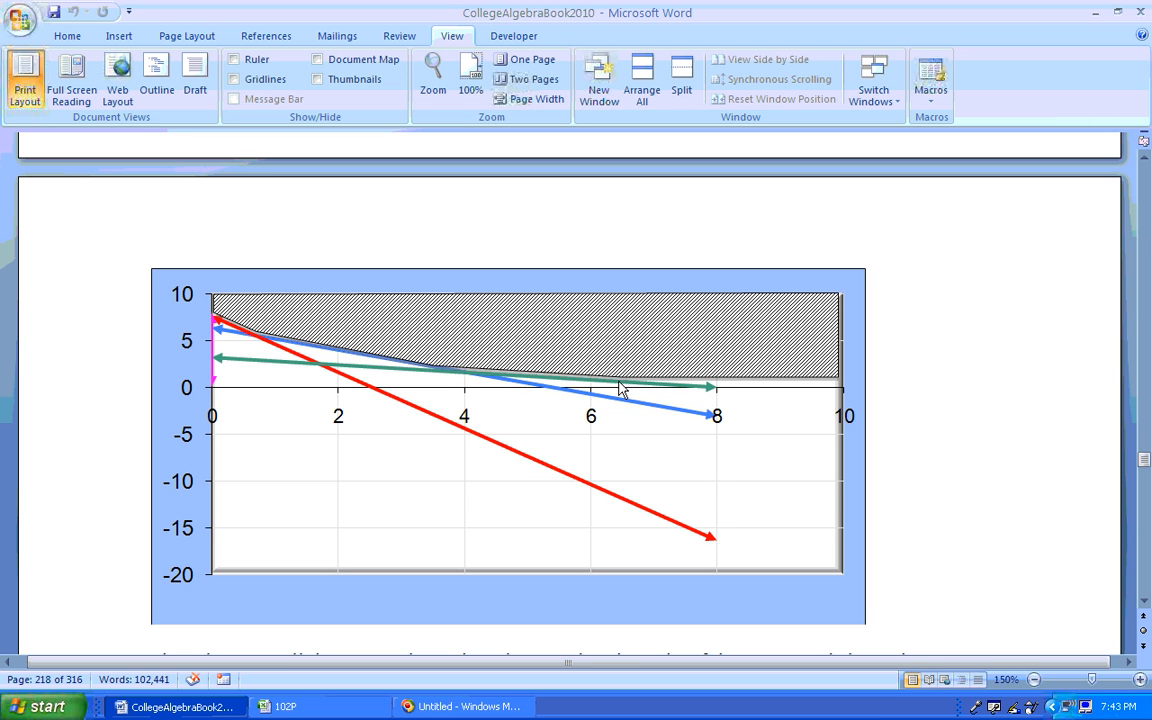
{"action": "mouse_move", "coordinate": [668, 404]}
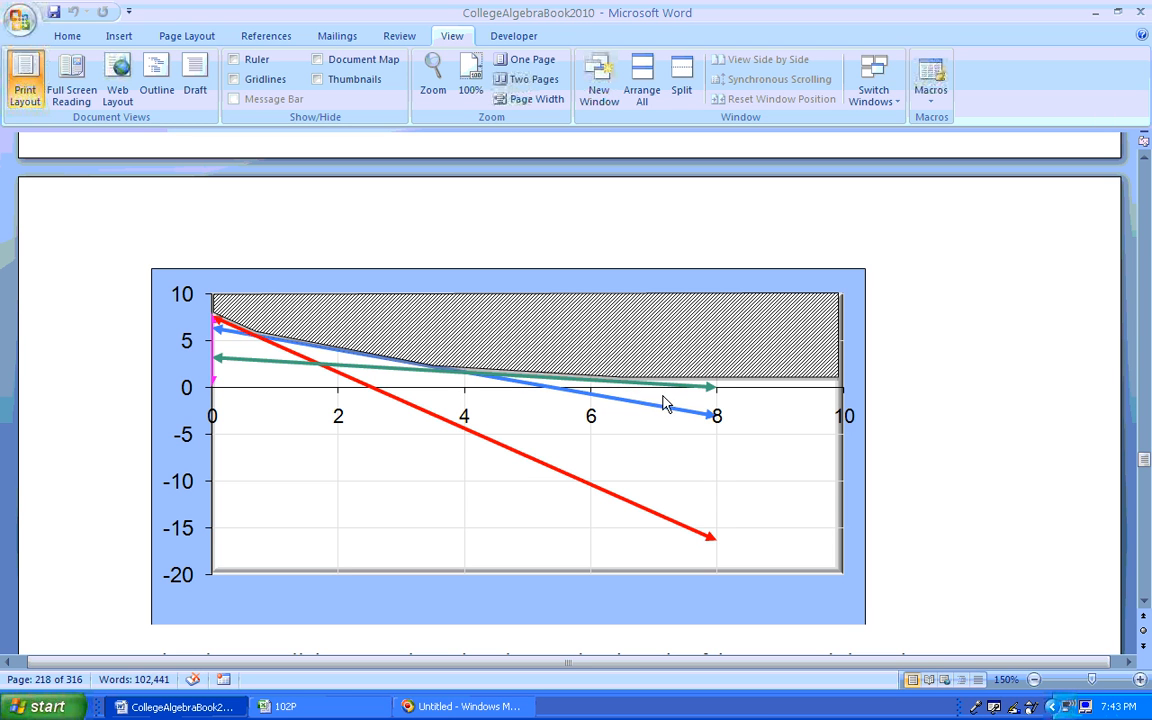
{"action": "mouse_move", "coordinate": [724, 396]}
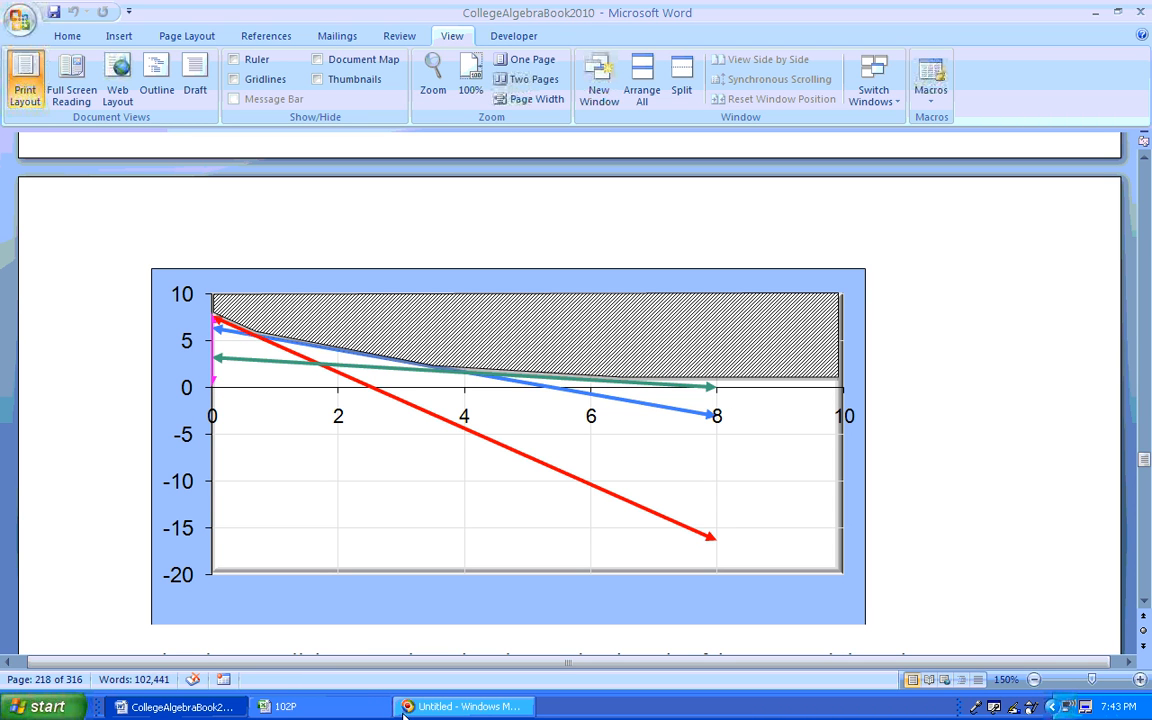
Switch from the Word textbook back to the Excel Linear Ineq sheet.
{"action": "left_click", "coordinate": [288, 706]}
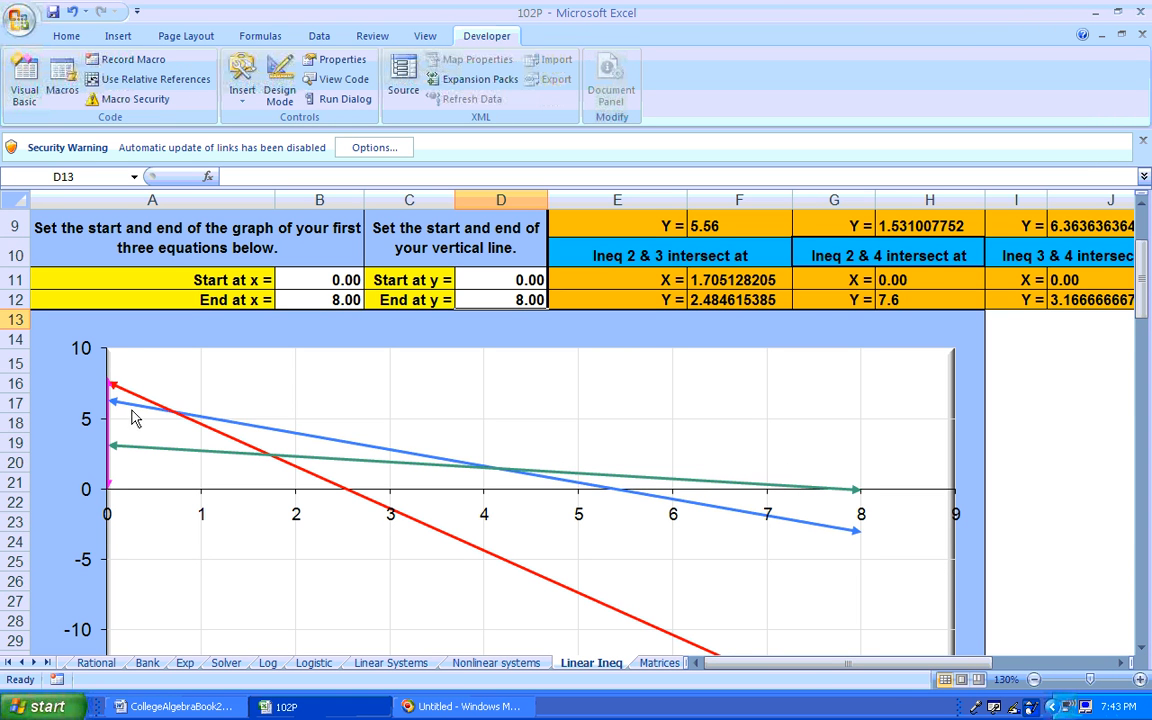
{"action": "mouse_move", "coordinate": [120, 396]}
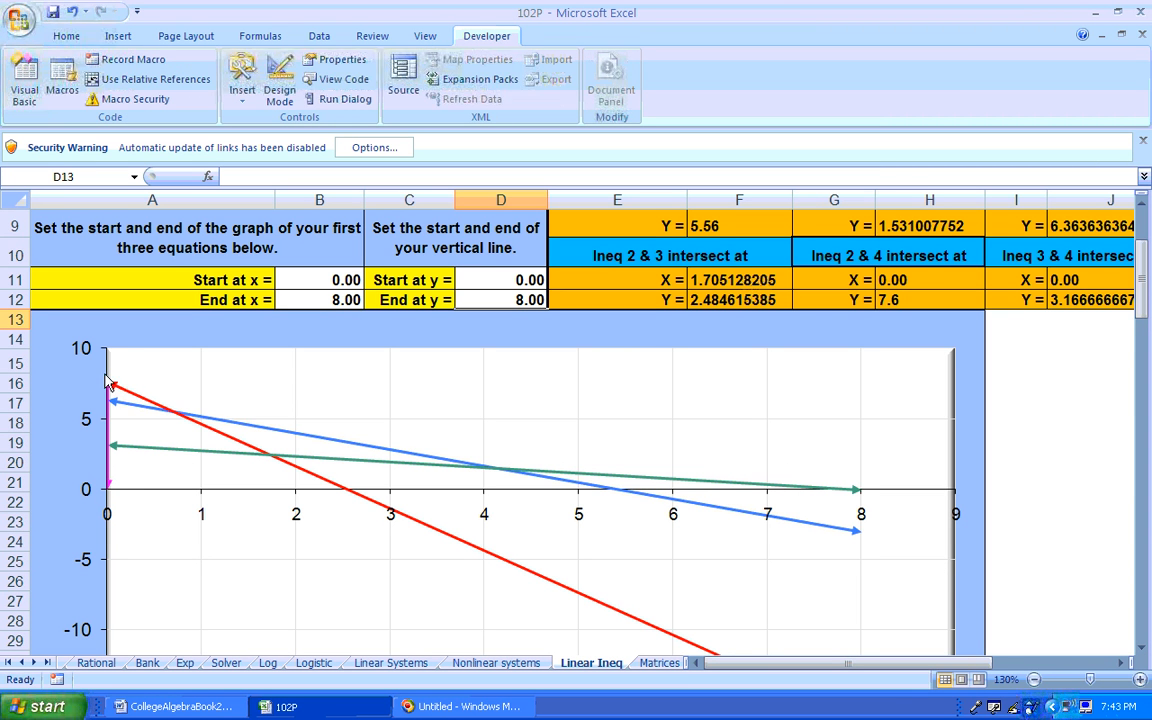
{"action": "mouse_move", "coordinate": [108, 388]}
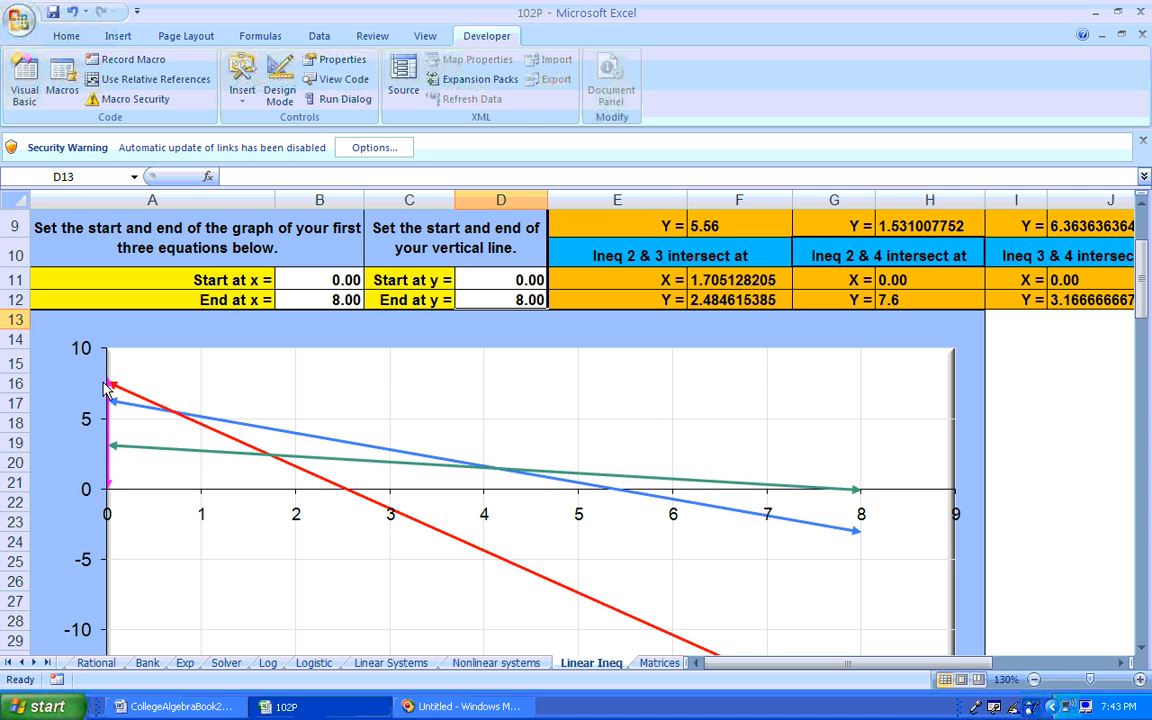
{"action": "mouse_move", "coordinate": [110, 396]}
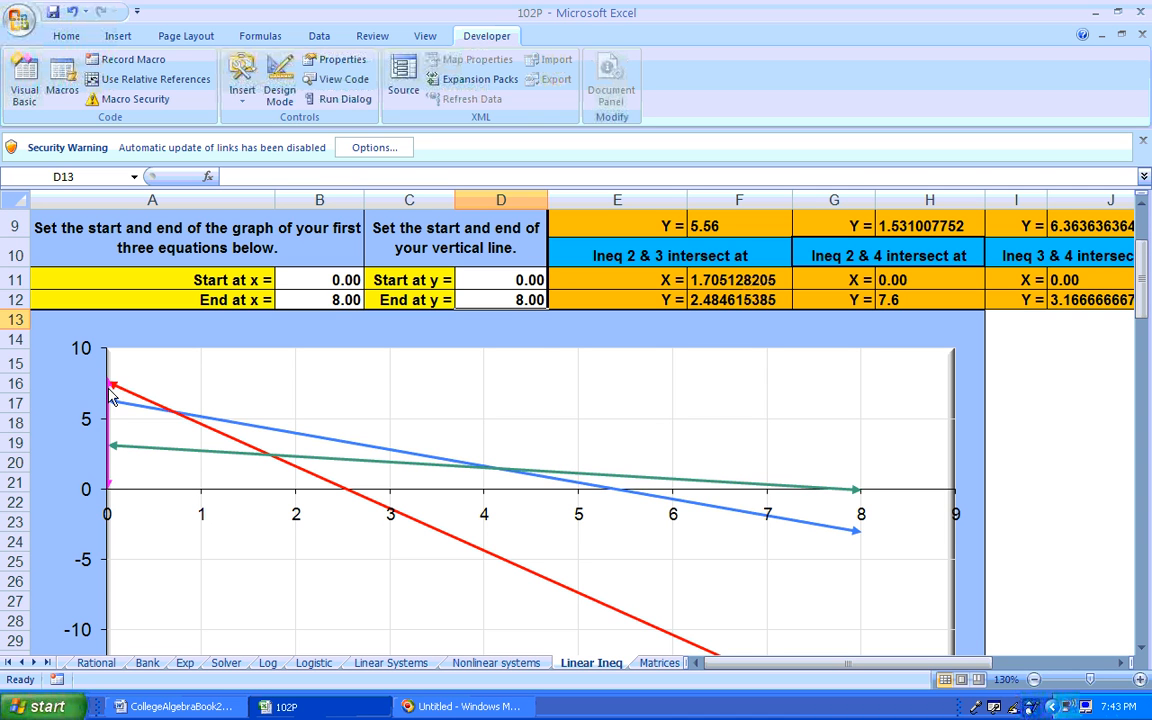
{"action": "mouse_move", "coordinate": [1140, 234]}
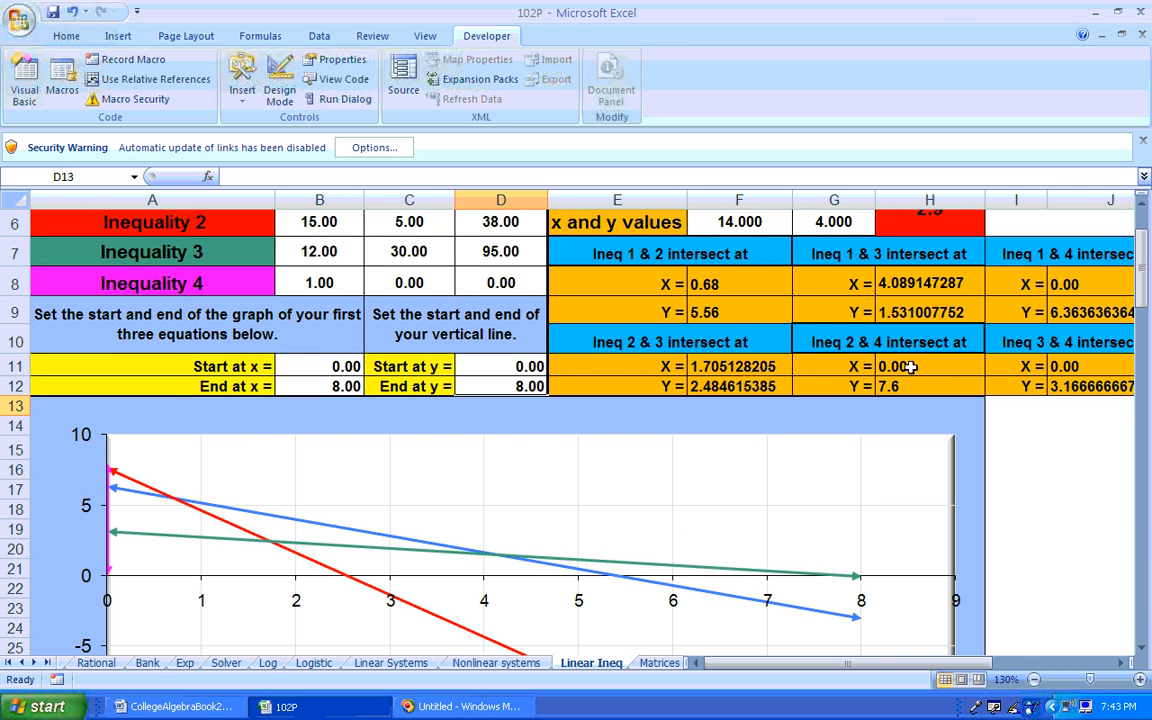
{"action": "mouse_move", "coordinate": [896, 390]}
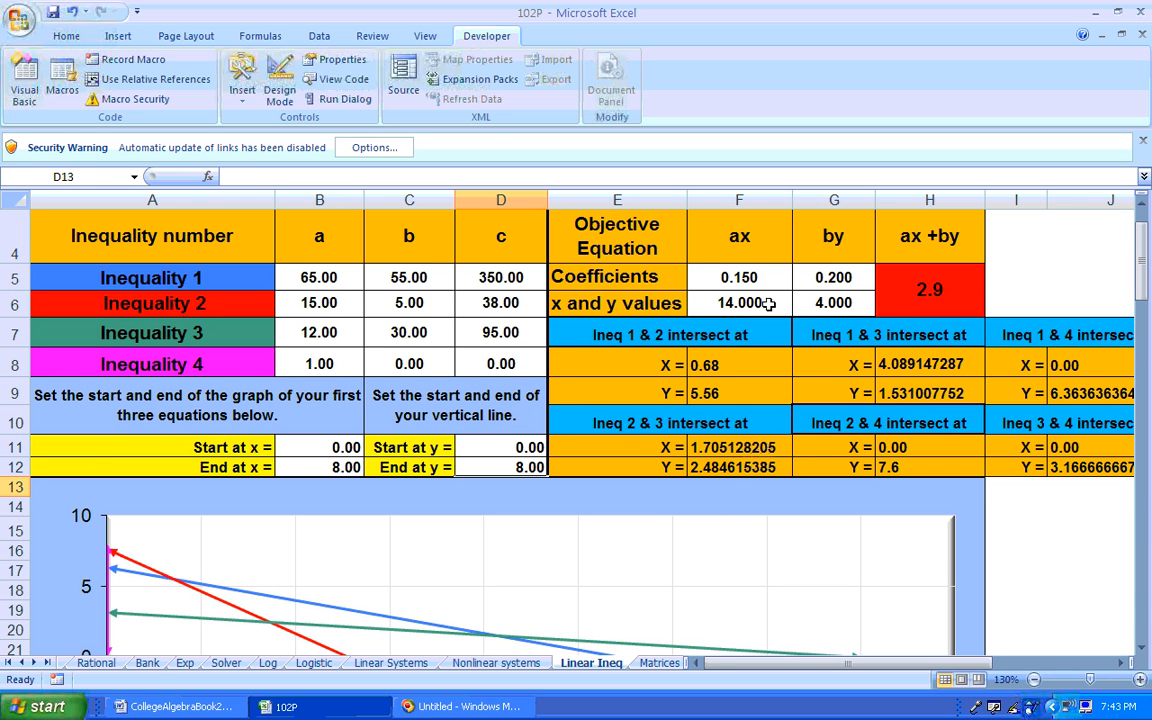
Inspect the objective cost coefficients 0.15 in F5 and 0.20 in G5.
{"action": "left_click", "coordinate": [740, 276]}
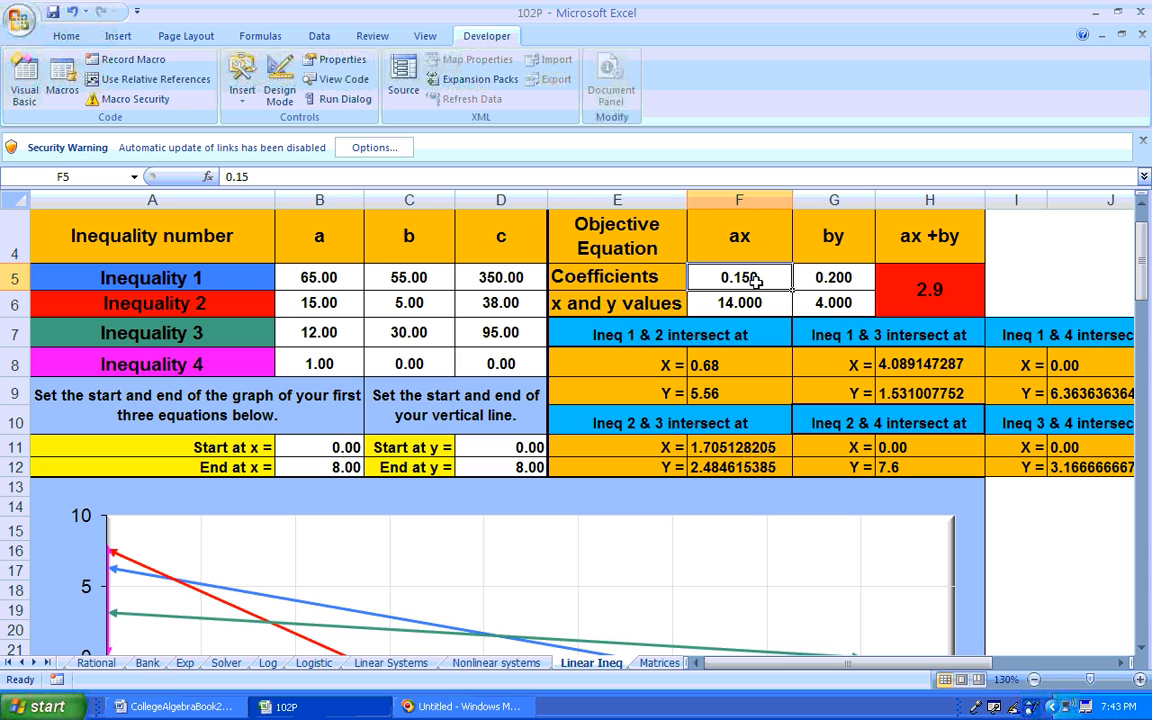
{"action": "left_click", "coordinate": [832, 276]}
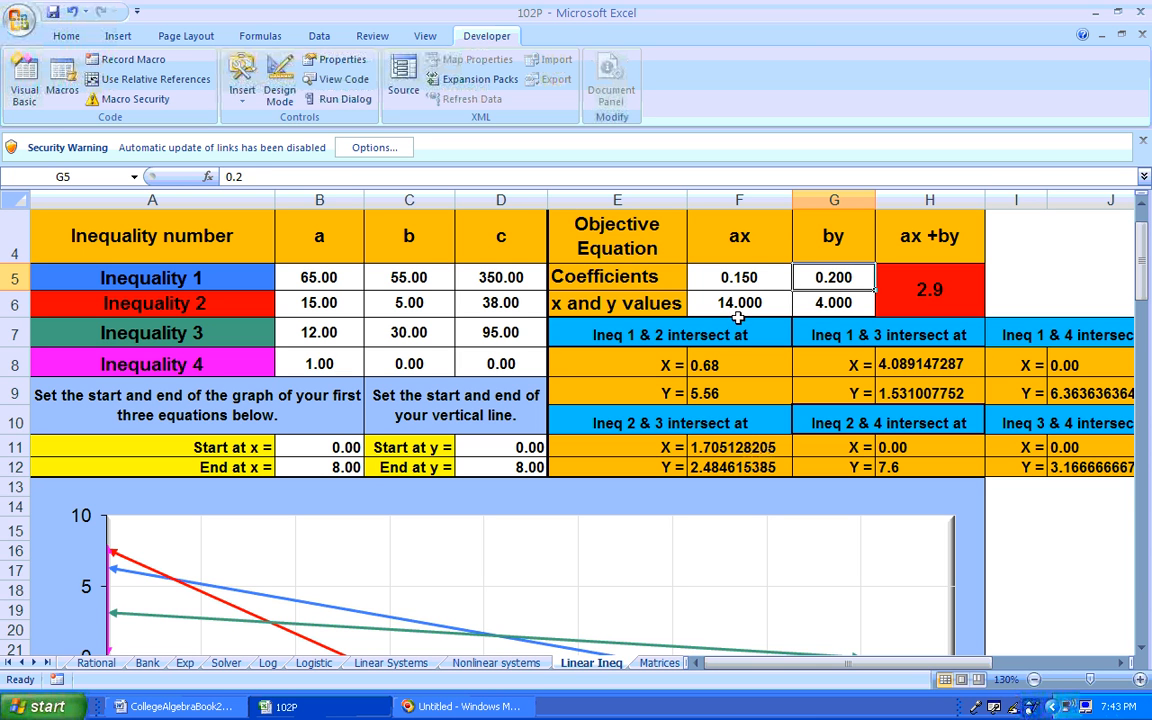
{"action": "mouse_move", "coordinate": [440, 528]}
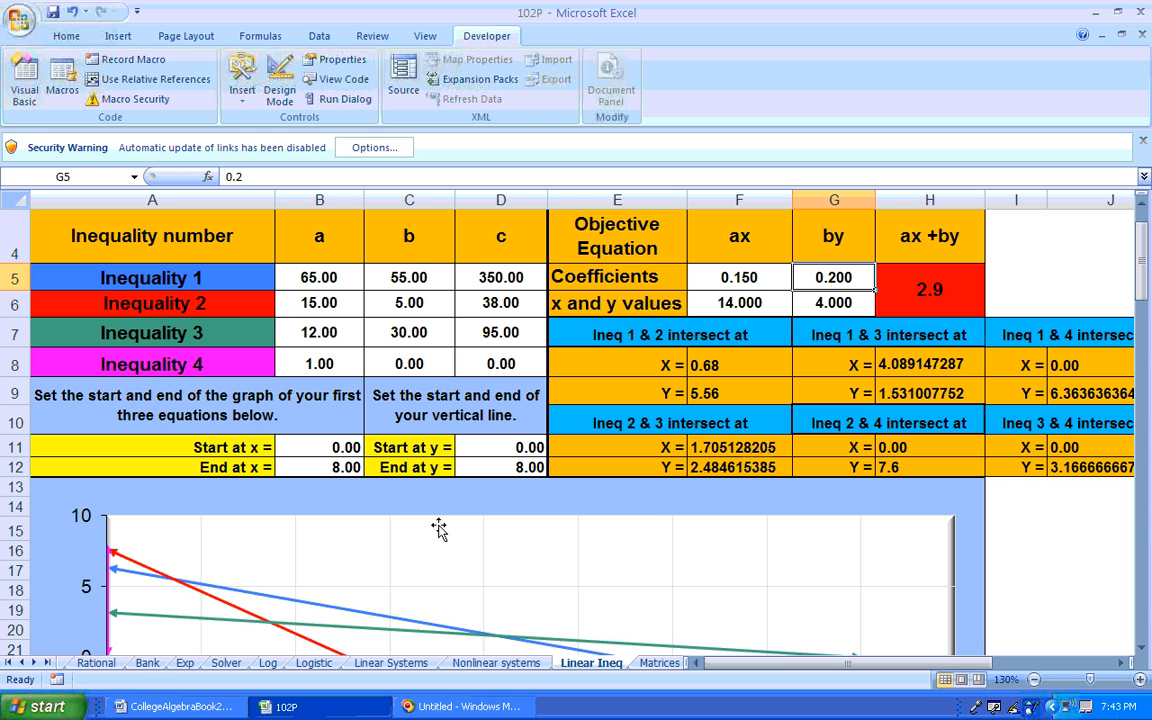
{"action": "mouse_move", "coordinate": [732, 532]}
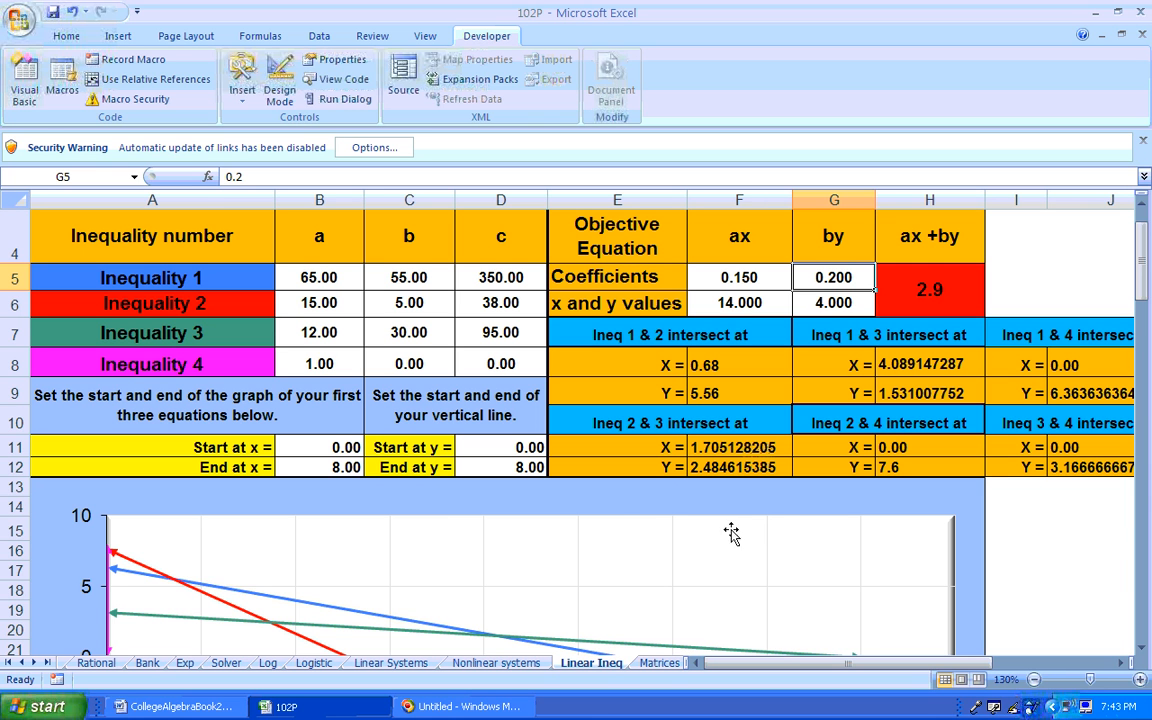
{"action": "mouse_move", "coordinate": [796, 388]}
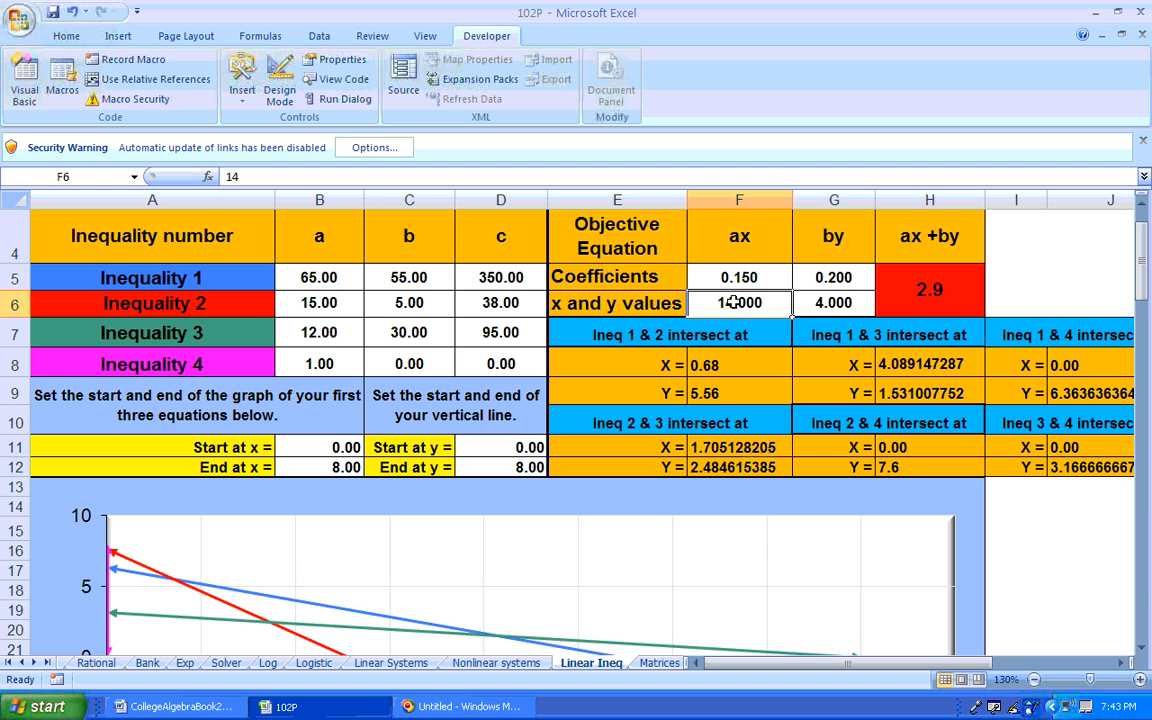
Try corner points (0, 7.6) then (0.68, 5.56) in F6:G6, leaving cost 1.214.
{"action": "left_click", "coordinate": [832, 302]}
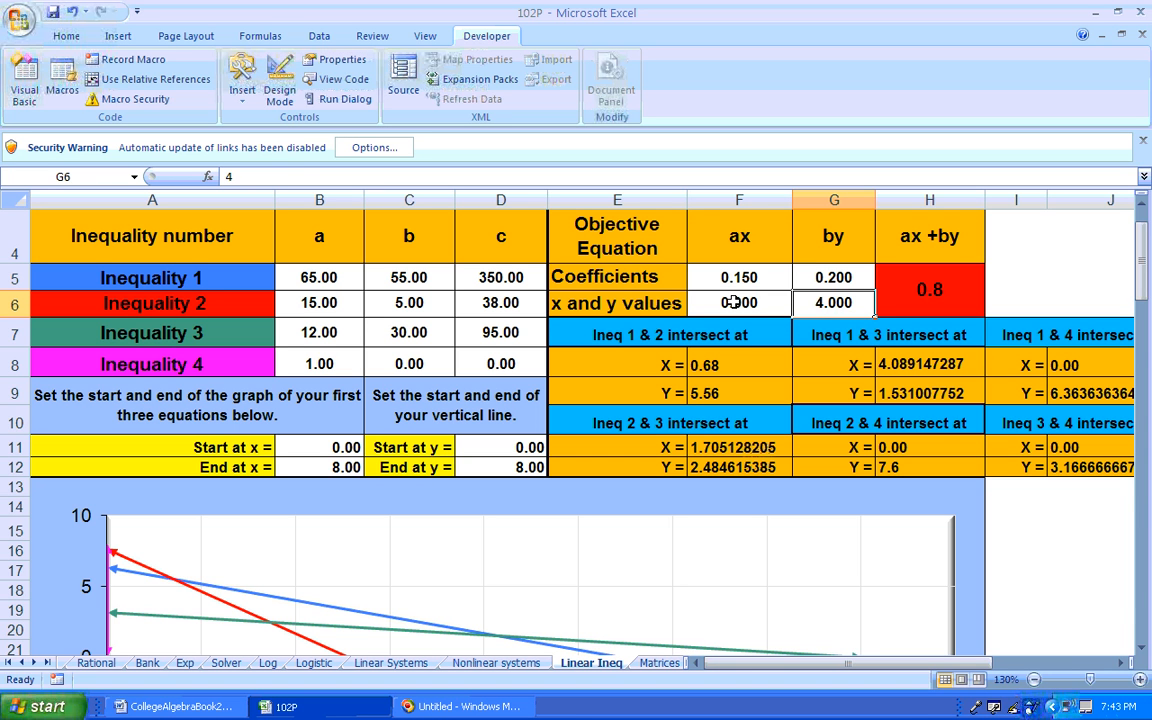
{"action": "type", "text": "7."}
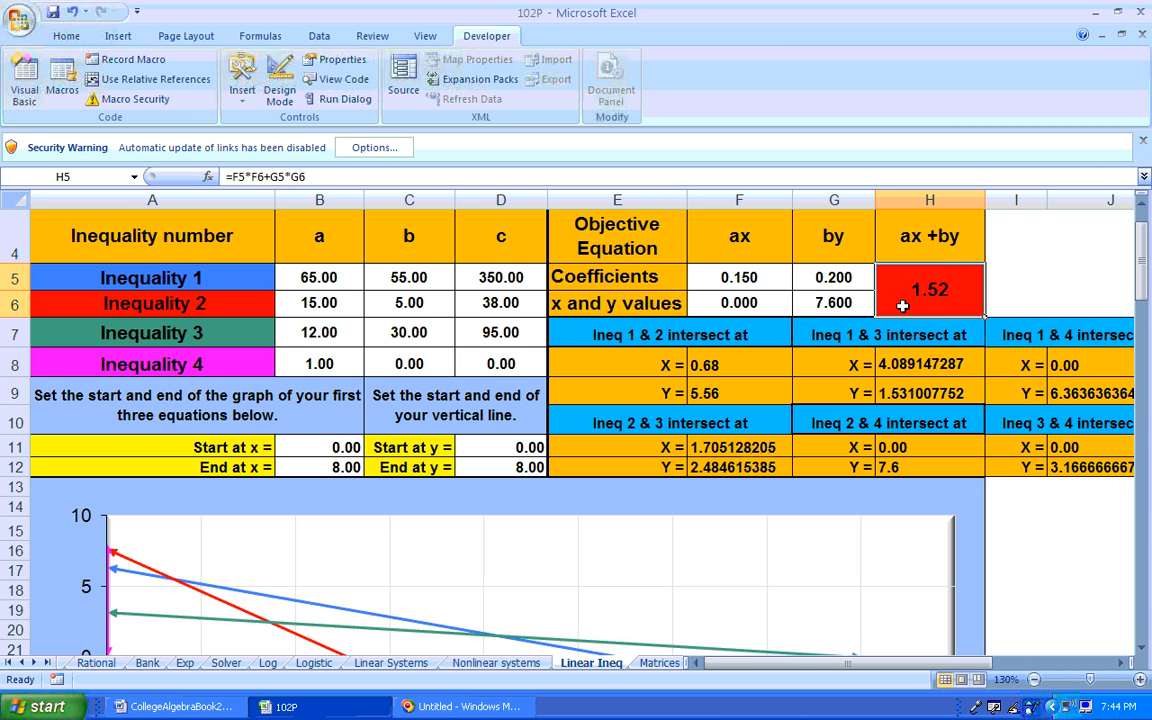
{"action": "mouse_move", "coordinate": [192, 600]}
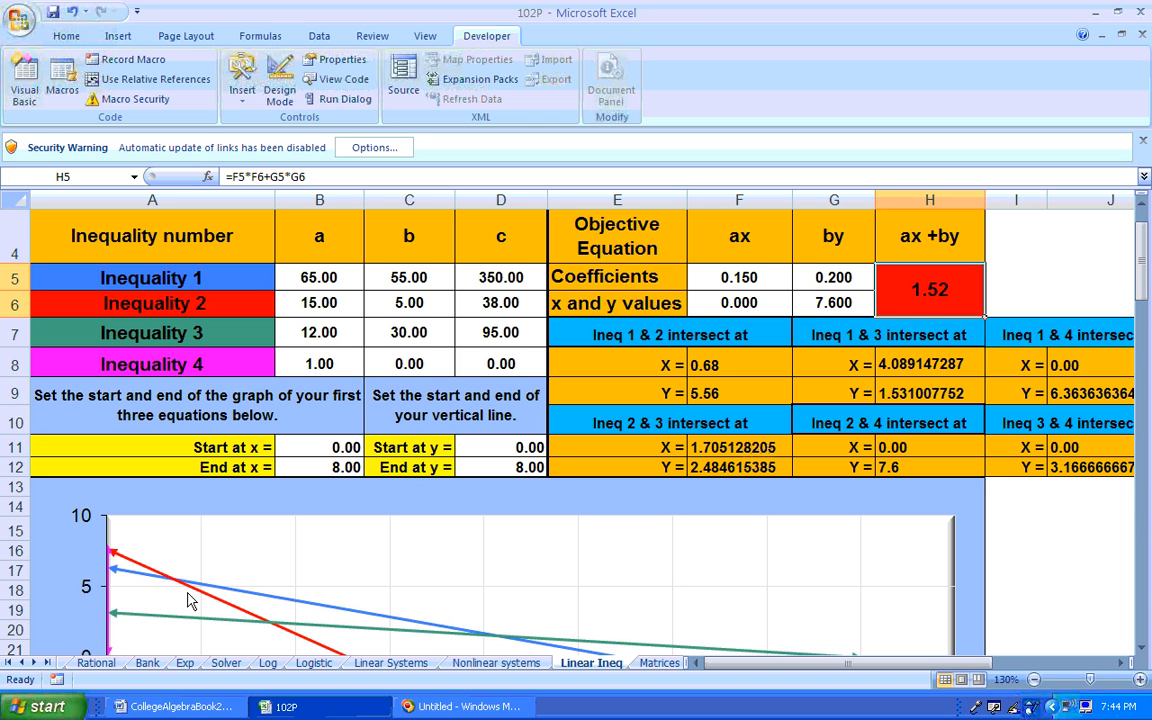
{"action": "mouse_move", "coordinate": [172, 588]}
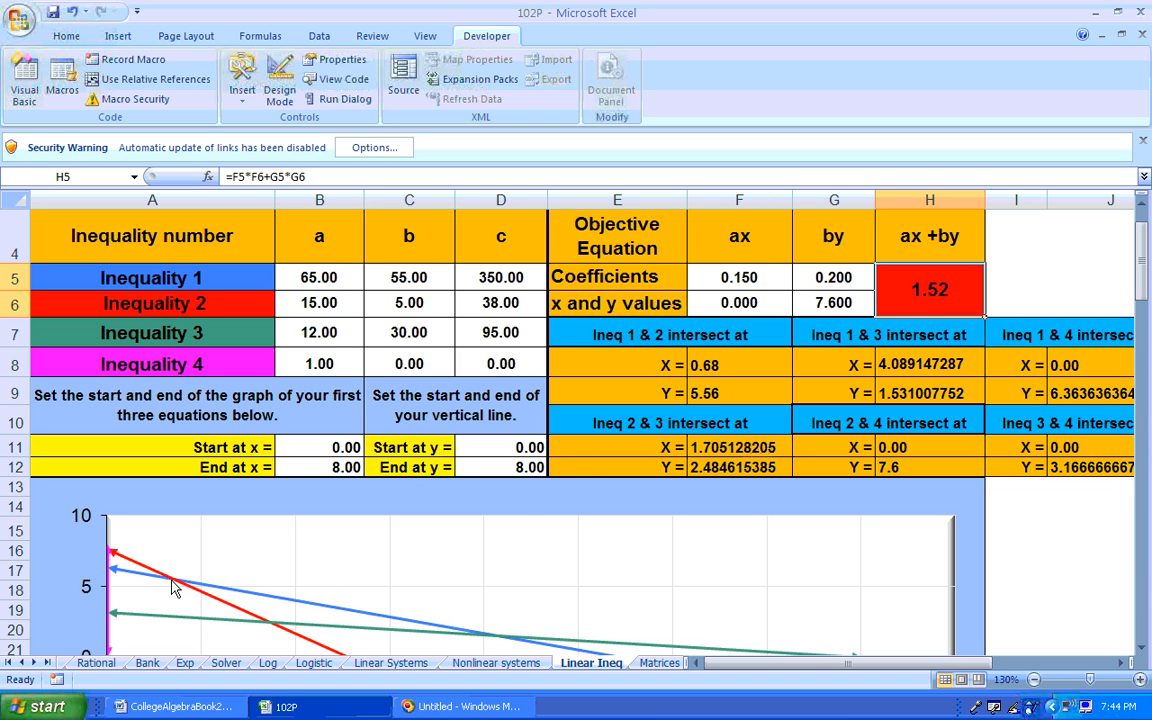
{"action": "mouse_move", "coordinate": [718, 382]}
{"action": "type", "text": "0.680"}
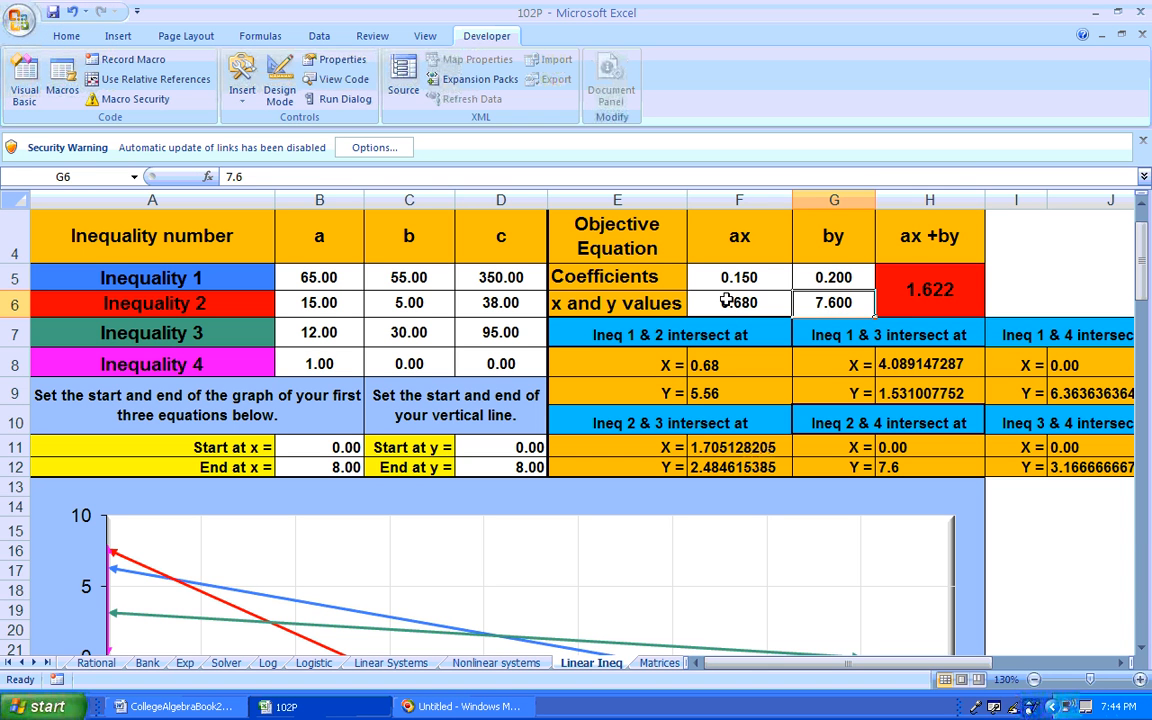
{"action": "type", "text": "5"}
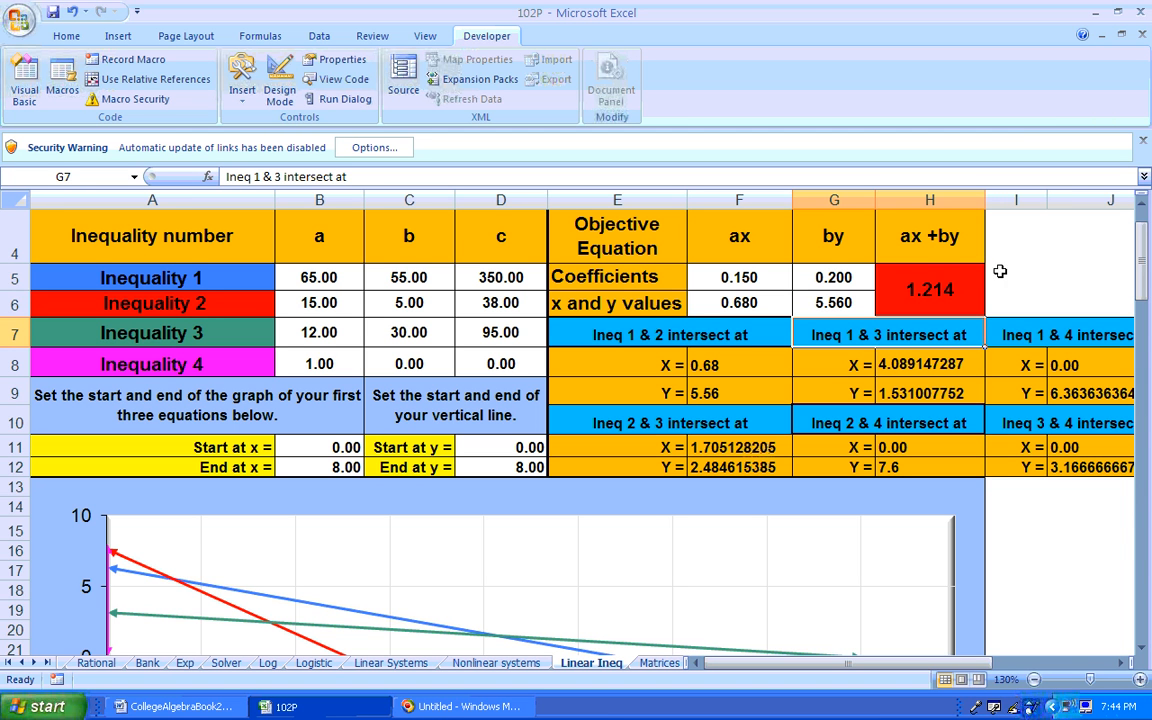
{"action": "mouse_move", "coordinate": [650, 634]}
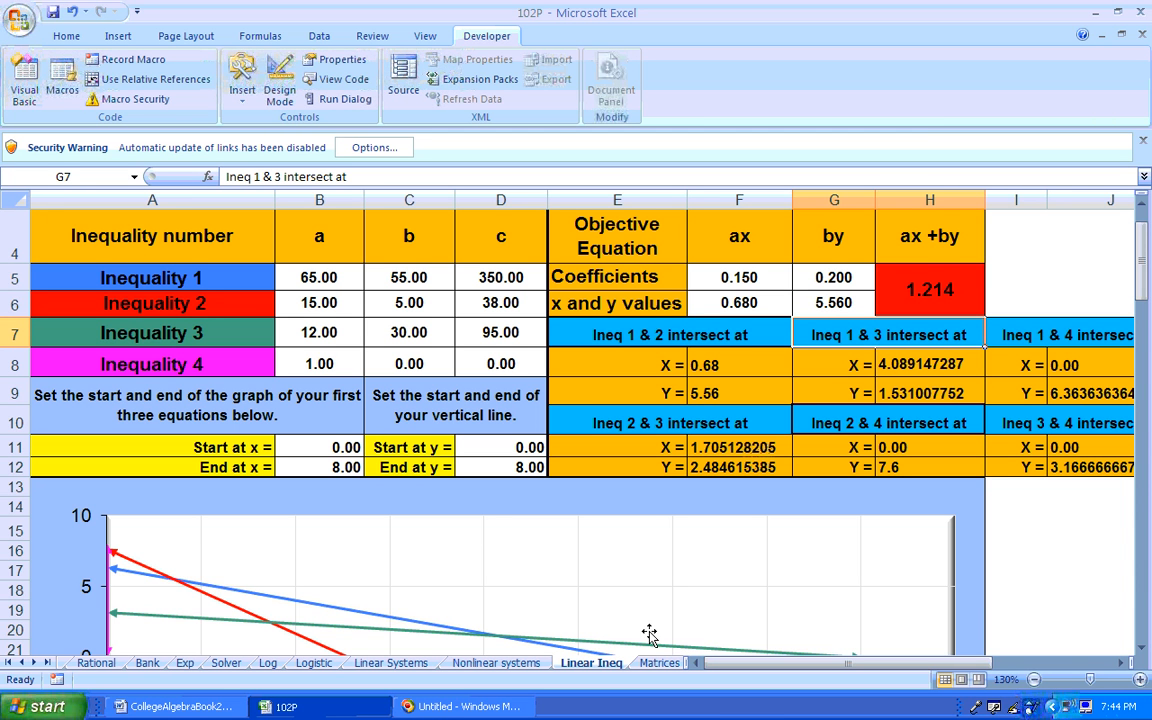
Enter x = 4.089147287 and y = 1.531007752 in F6:G6, giving cost about 0.92.
{"action": "scroll", "scroll_direction": "down", "scroll_amount": 3}
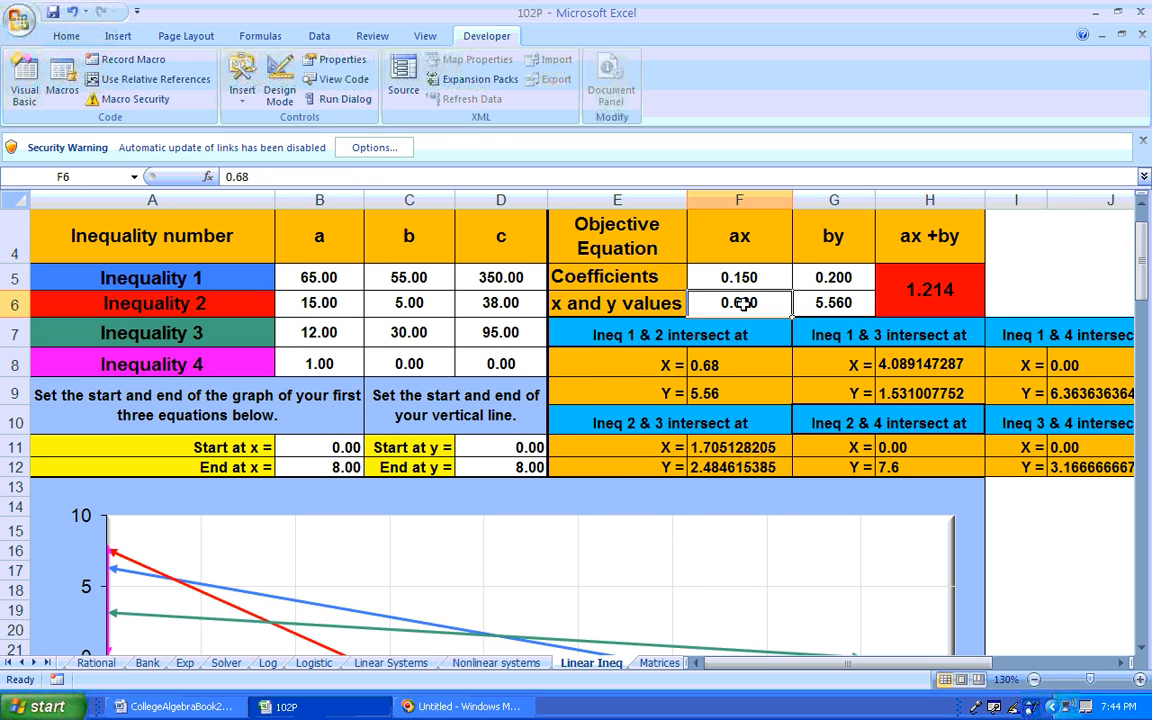
{"action": "left_click", "coordinate": [928, 364]}
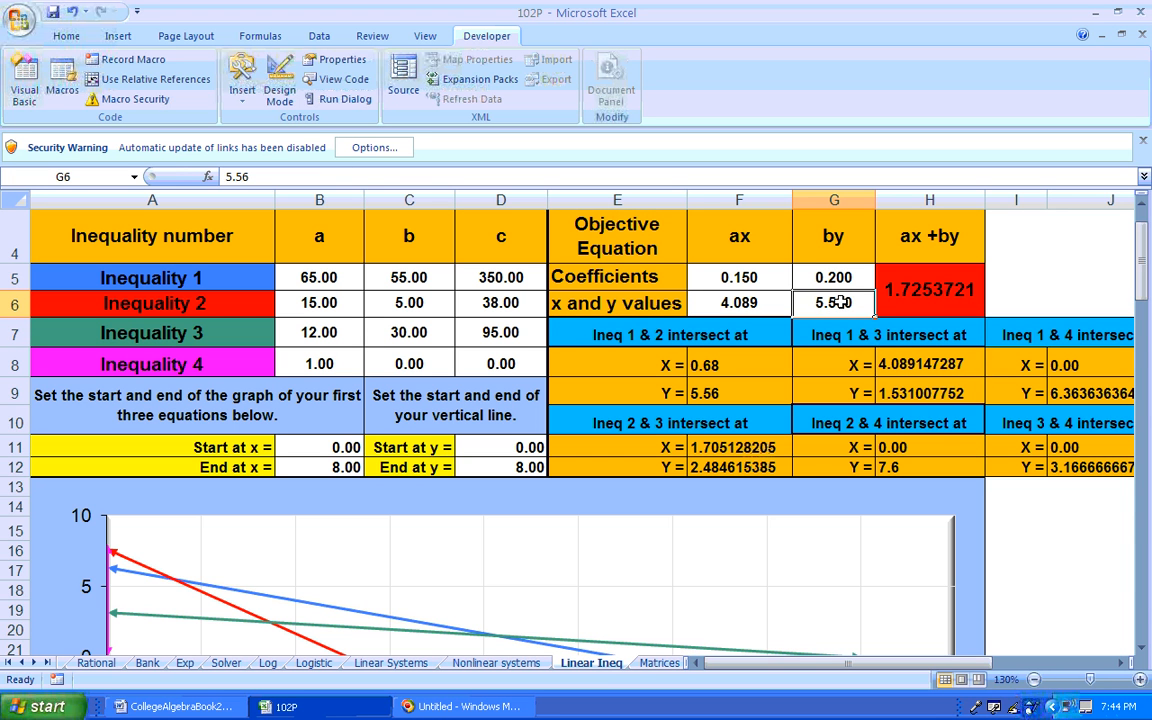
{"action": "type", "text": "="}
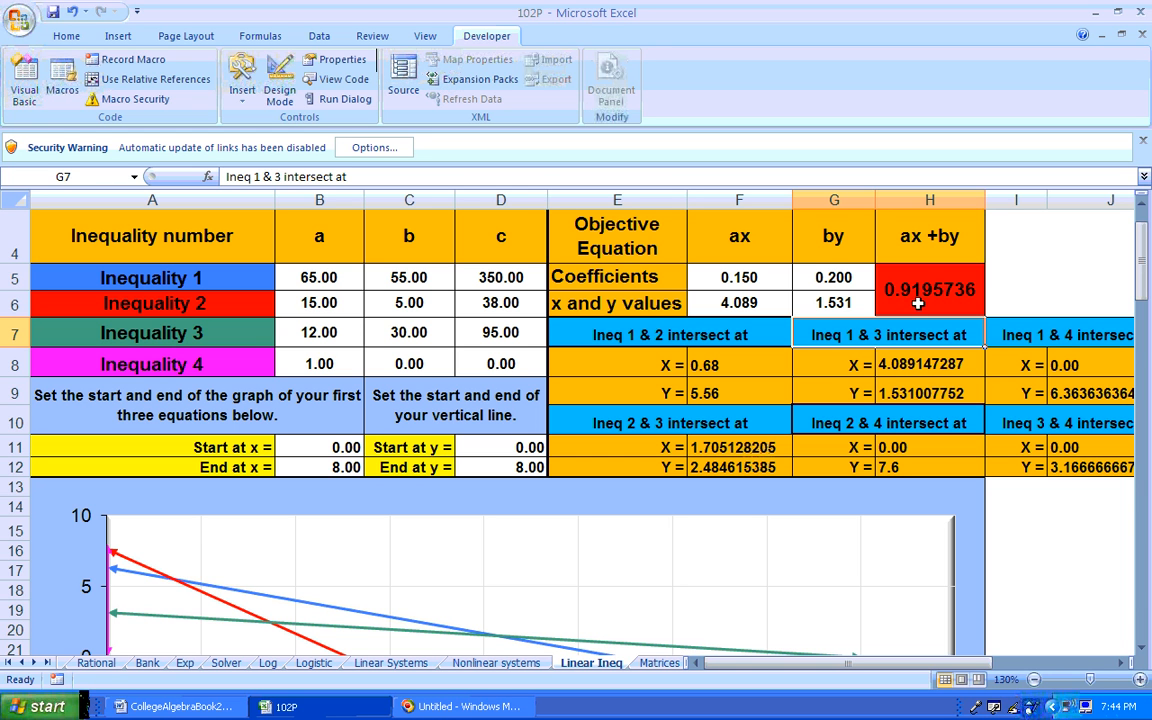
{"action": "mouse_move", "coordinate": [948, 532]}
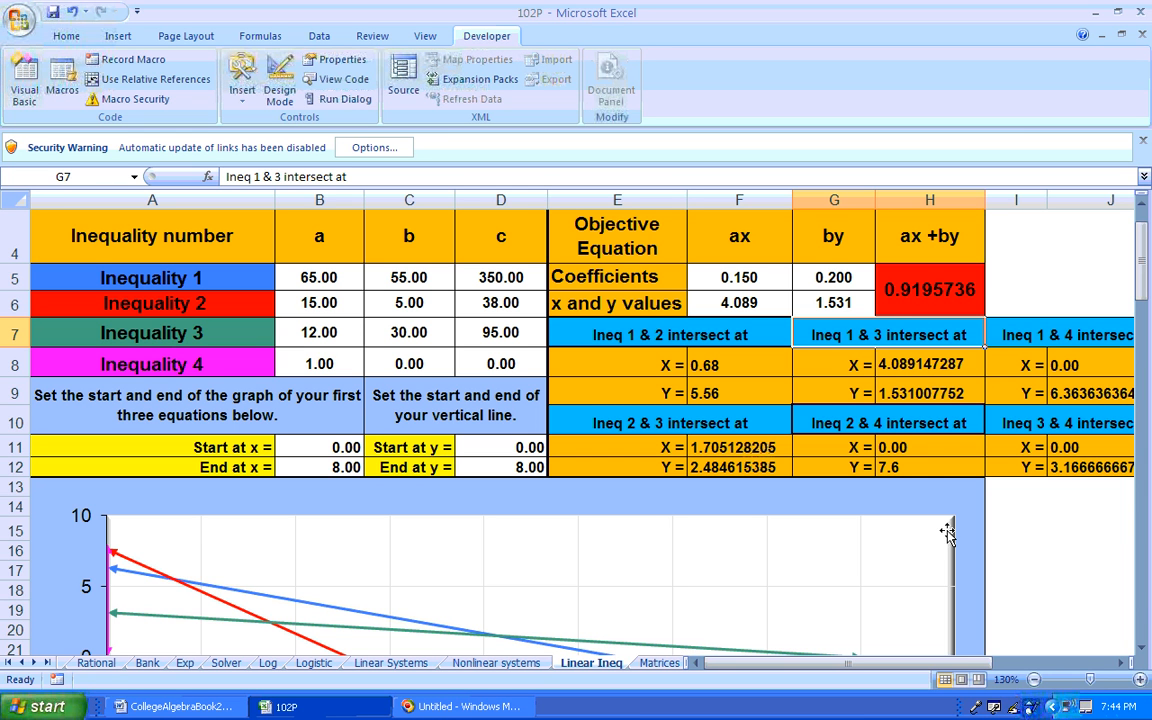
Scroll down to inspect the graph of the three crossing inequality lines.
{"action": "scroll", "scroll_direction": "down", "scroll_amount": 3}
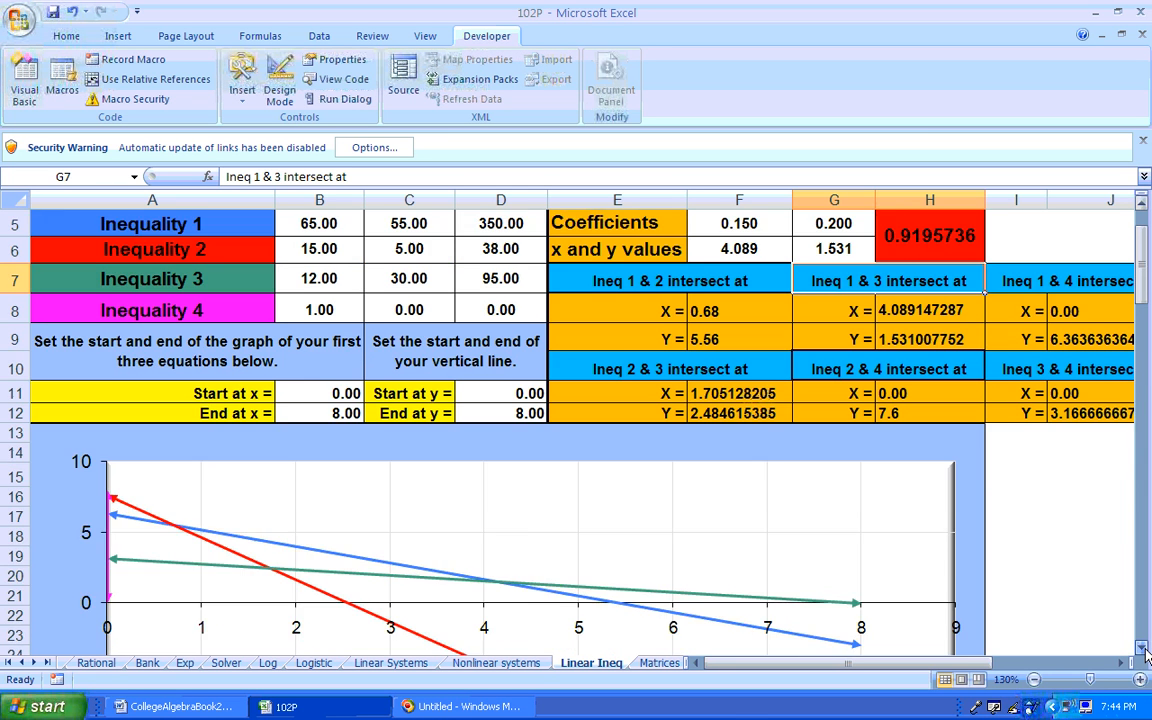
{"action": "scroll", "scroll_direction": "down", "scroll_amount": 3}
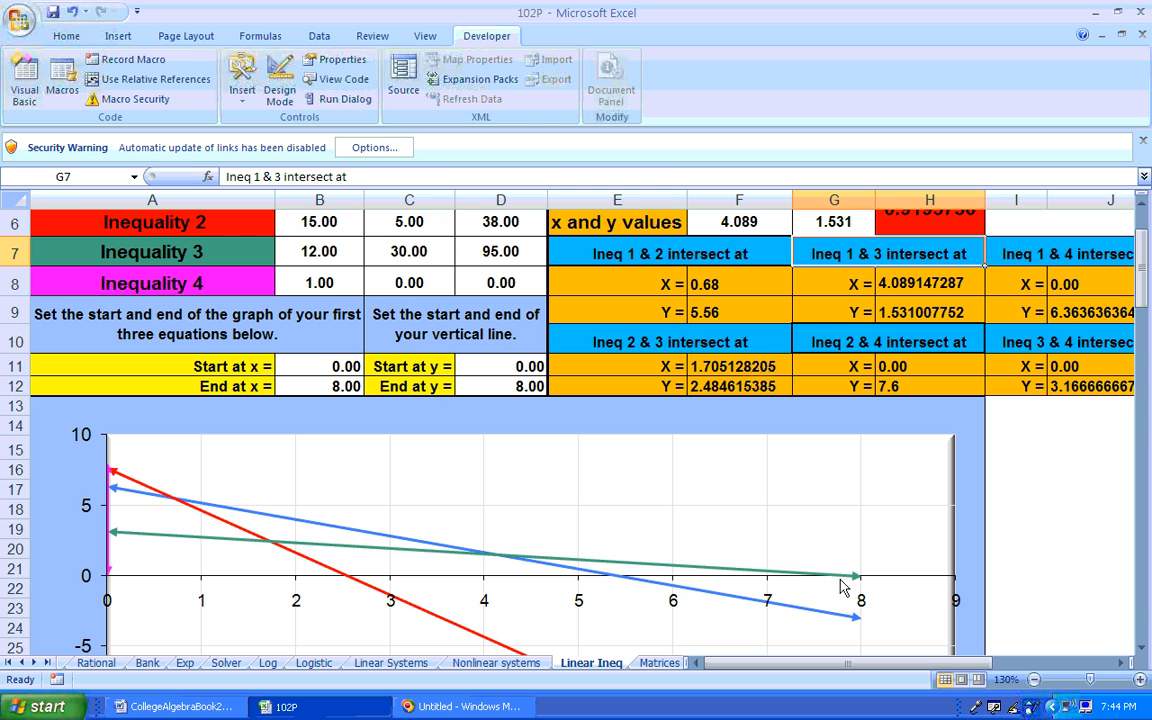
{"action": "mouse_move", "coordinate": [848, 584]}
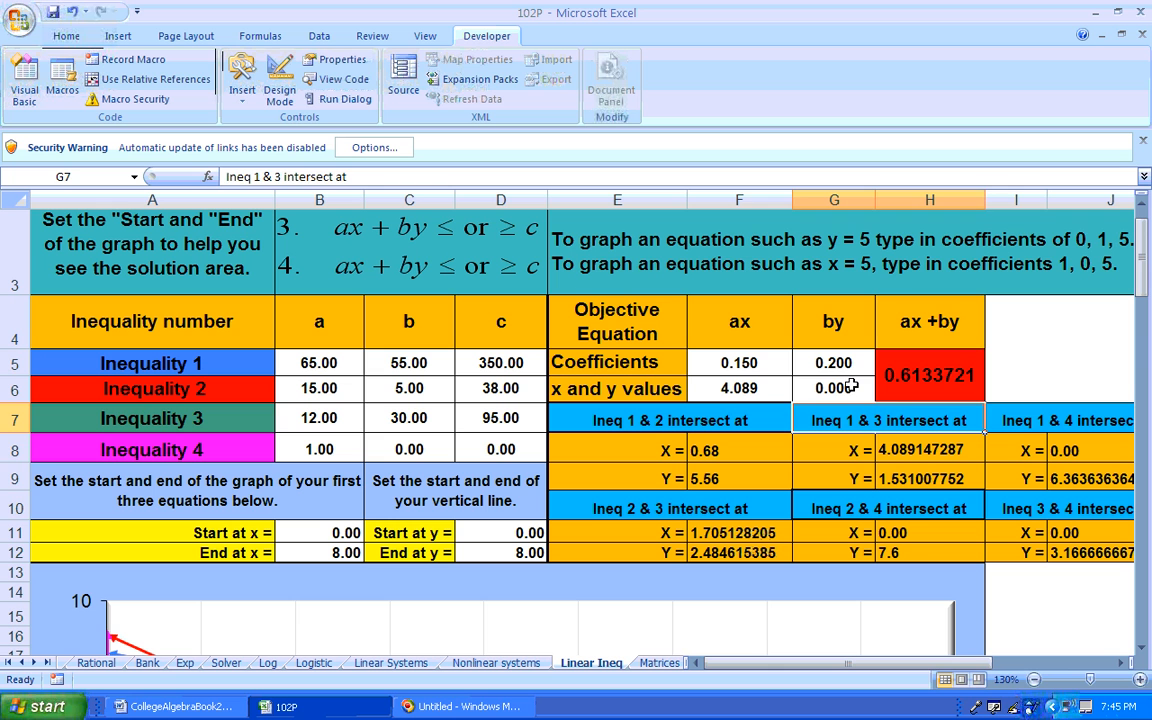
{"action": "left_click", "coordinate": [740, 388]}
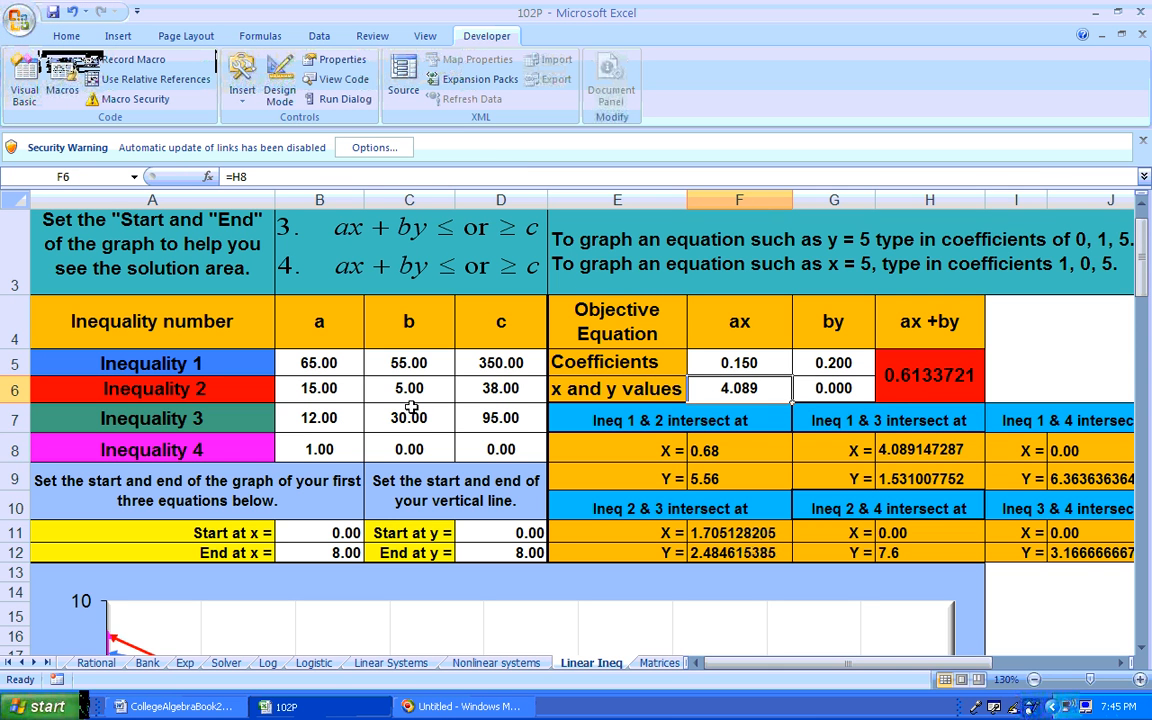
{"action": "mouse_move", "coordinate": [510, 420]}
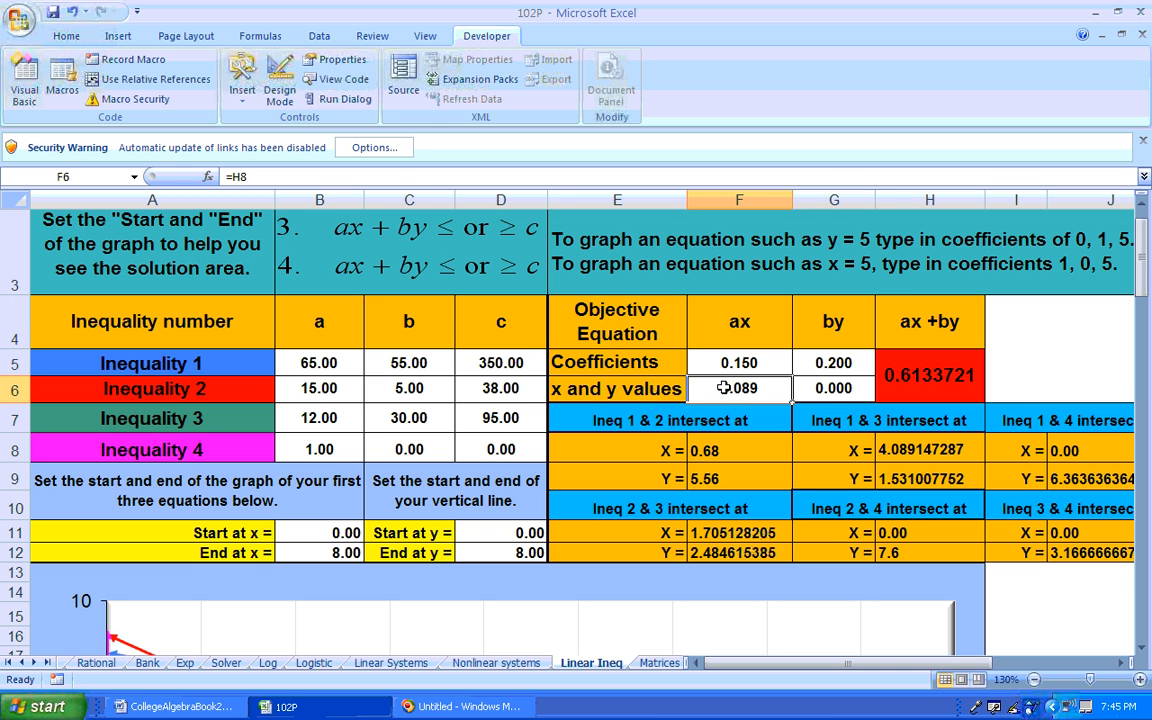
{"action": "type", "text": "=95"}
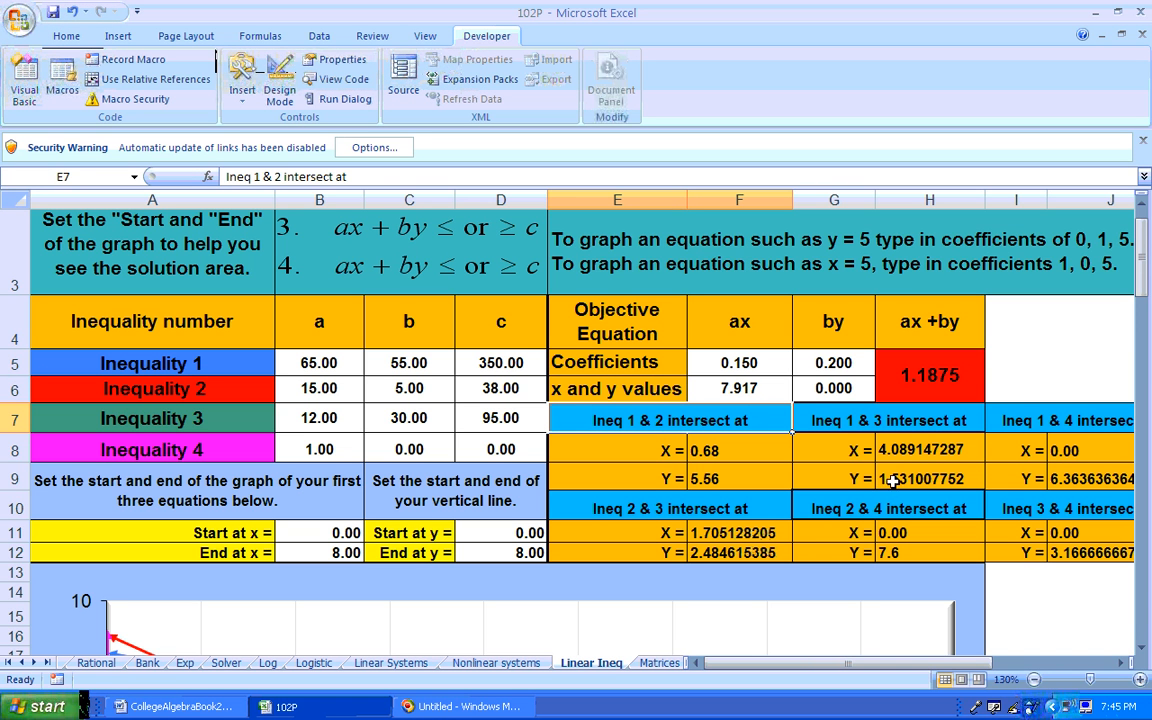
{"action": "scroll", "scroll_direction": "down", "scroll_amount": 3}
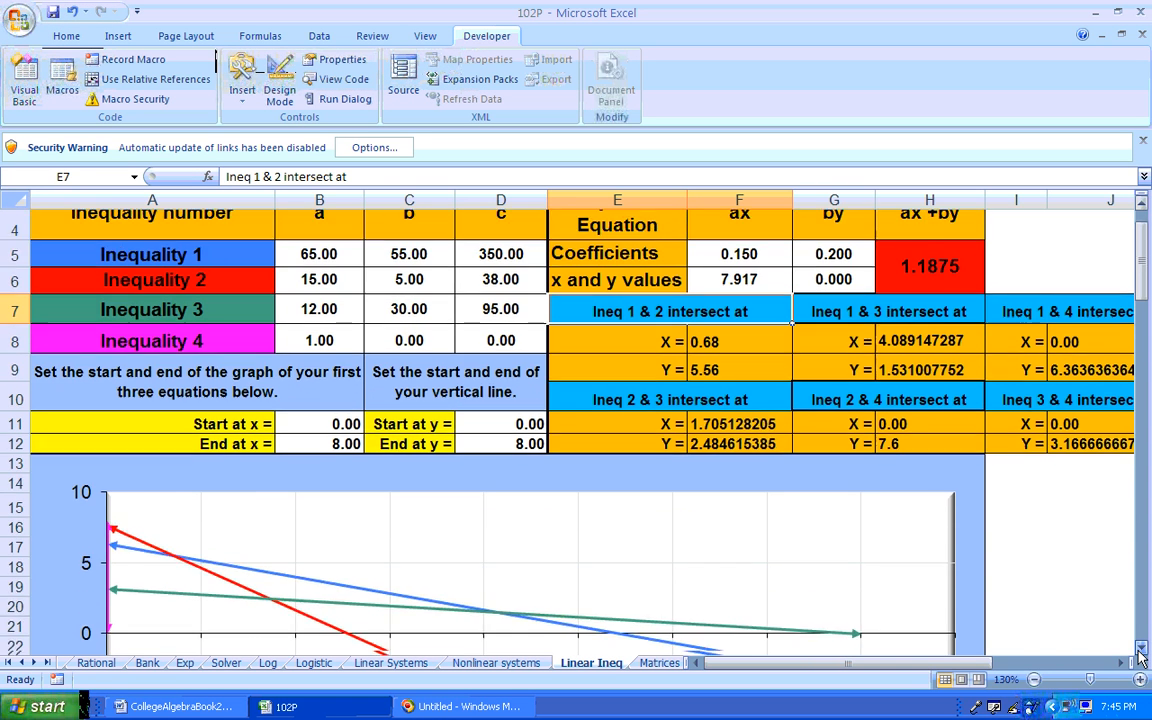
{"action": "scroll", "scroll_direction": "down", "scroll_amount": 3}
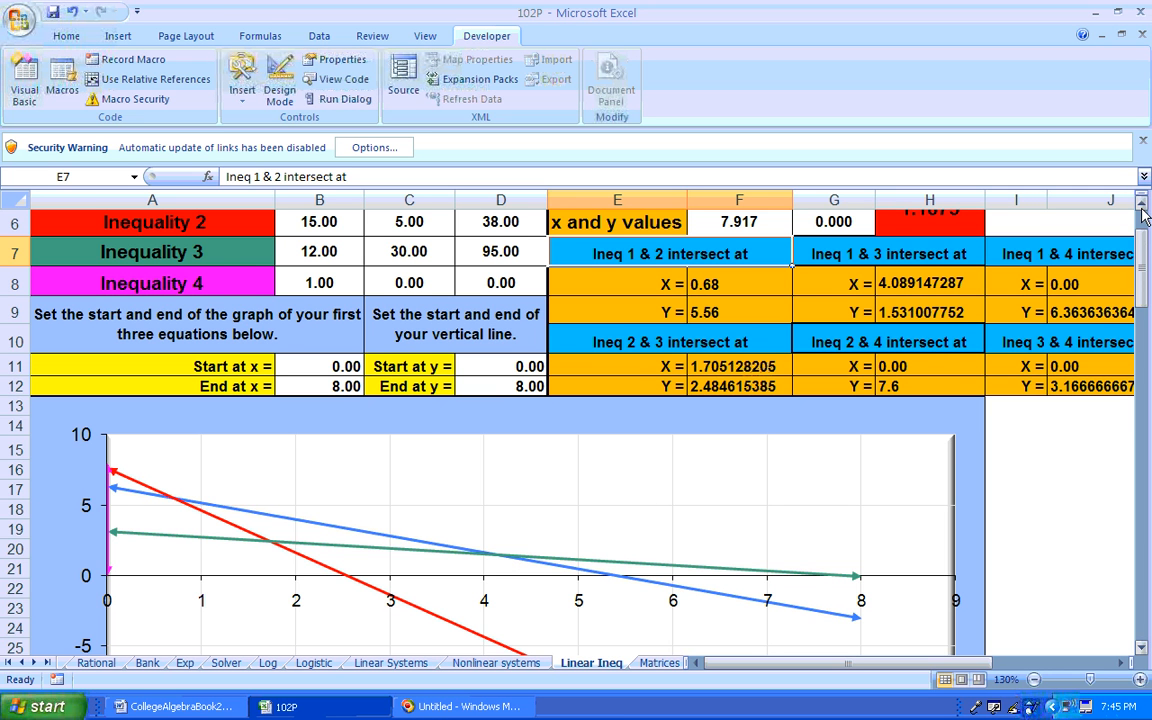
{"action": "scroll", "scroll_direction": "up", "scroll_amount": 3}
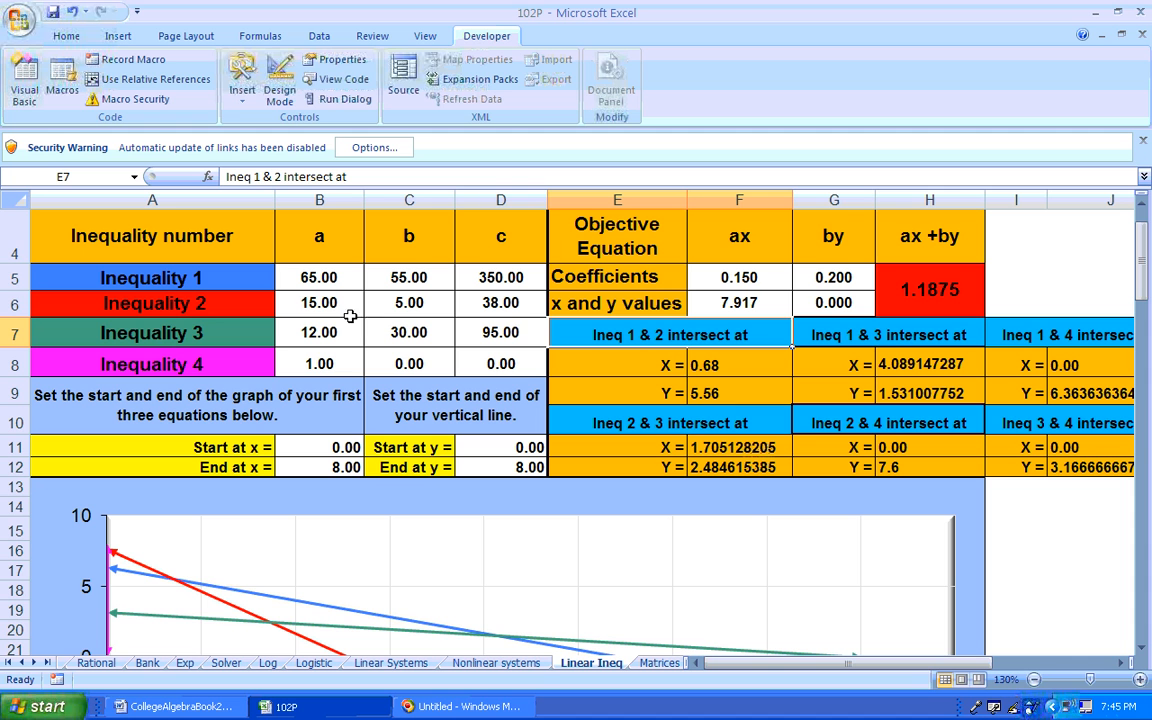
{"action": "mouse_move", "coordinate": [896, 376]}
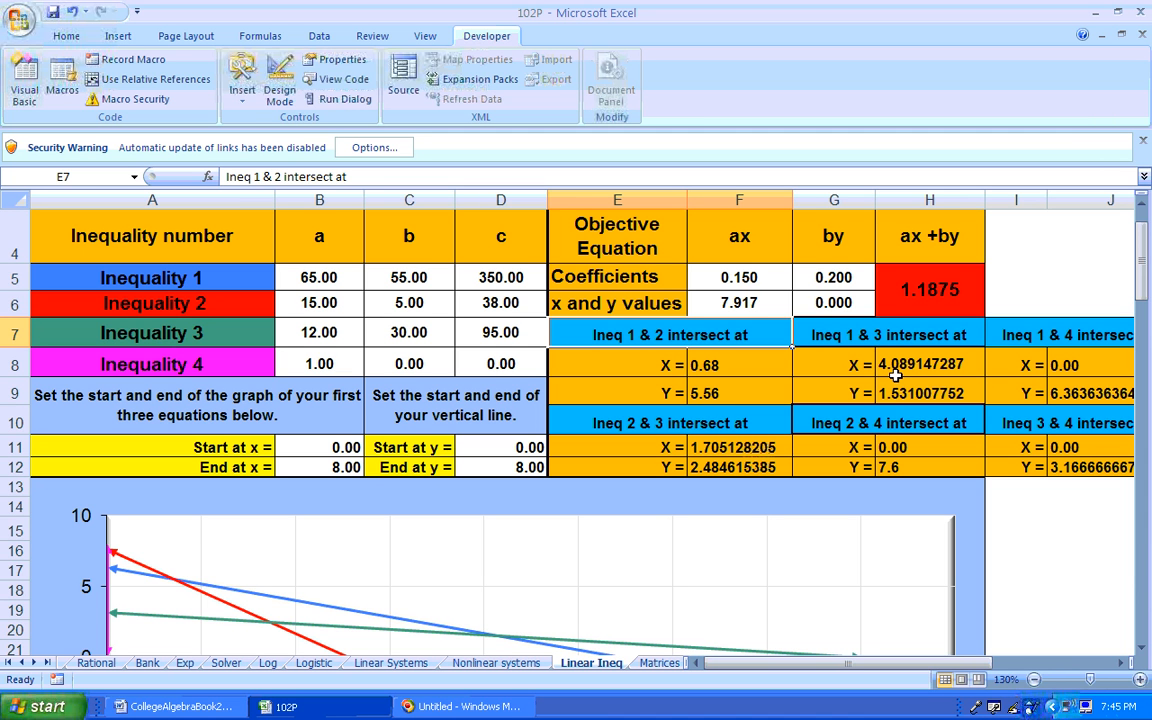
{"action": "mouse_move", "coordinate": [890, 408]}
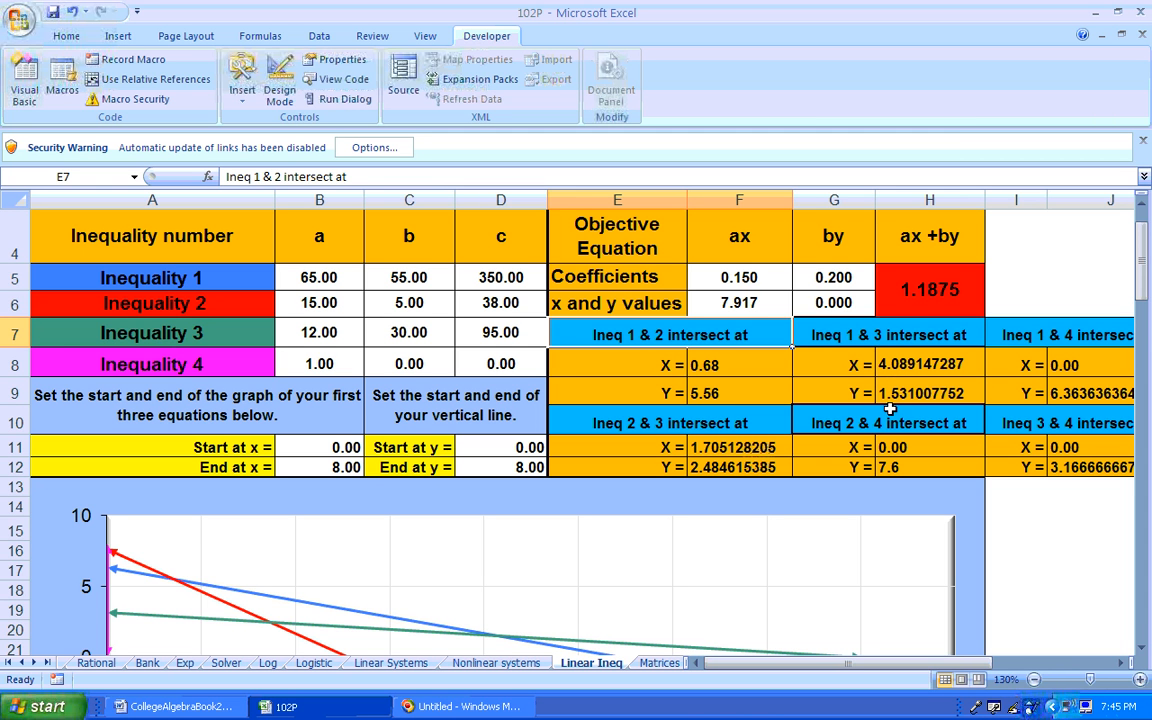
{"action": "mouse_move", "coordinate": [888, 408]}
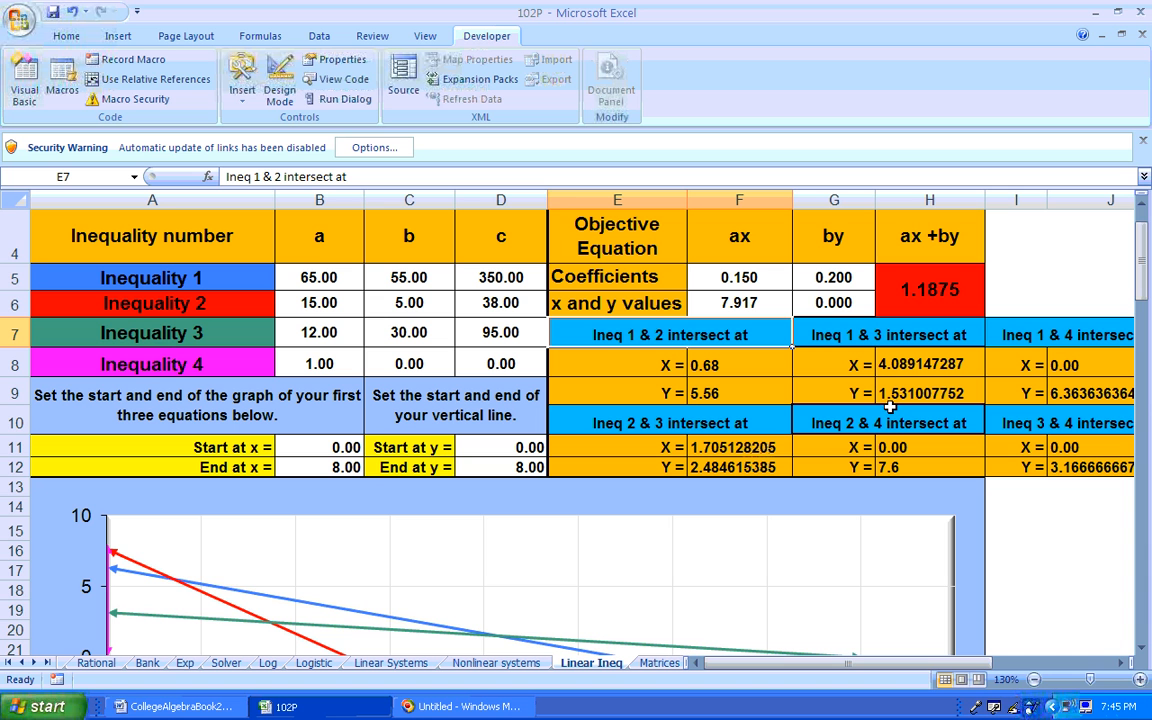
{"action": "mouse_move", "coordinate": [1132, 270]}
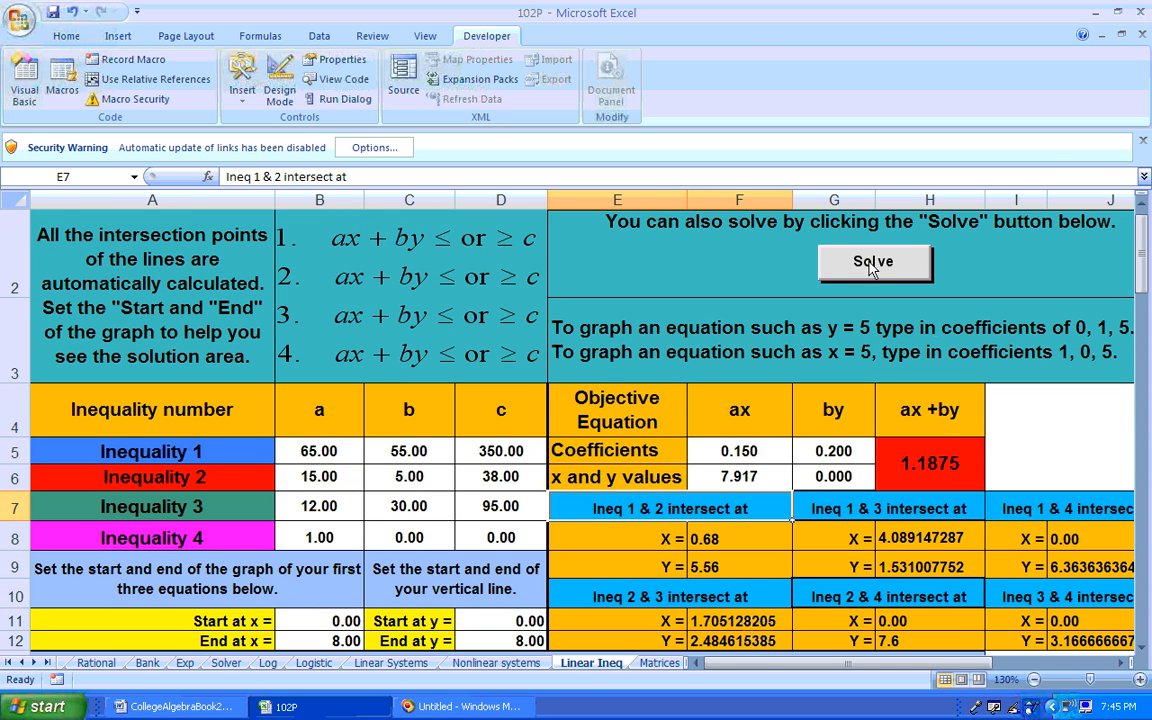
Run the Solve macro for a minimum, confirming the signs of constraints 1 through 4.
{"action": "left_click", "coordinate": [872, 260]}
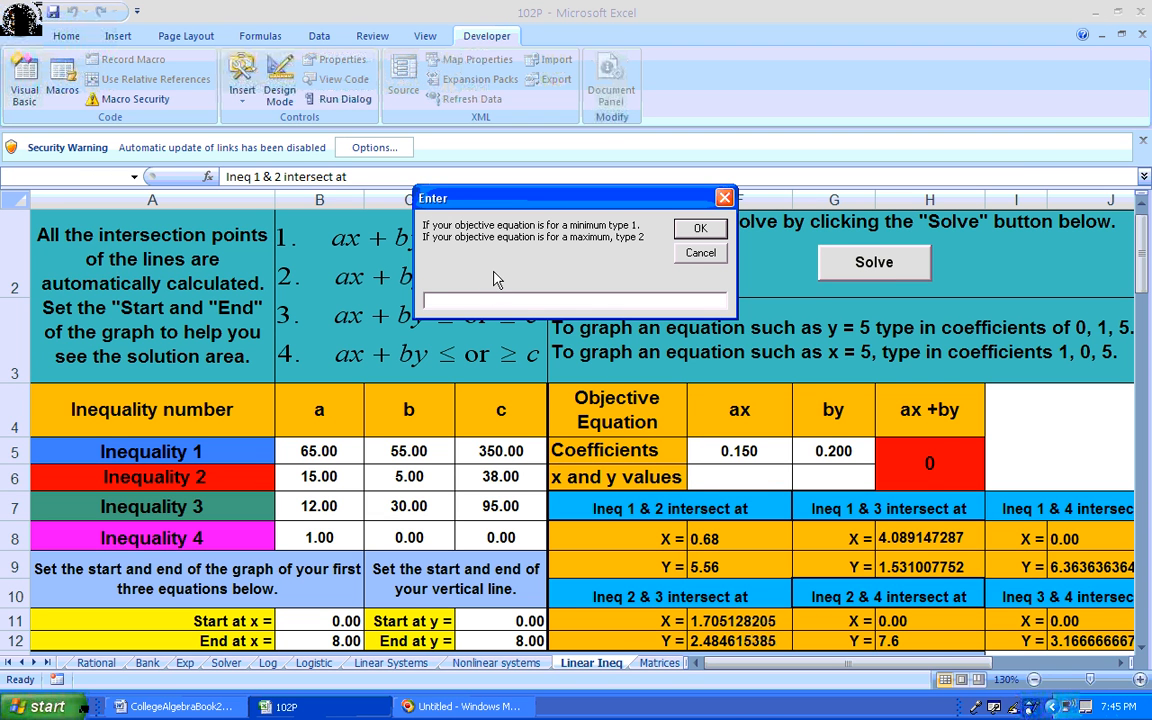
{"action": "left_click", "coordinate": [700, 228]}
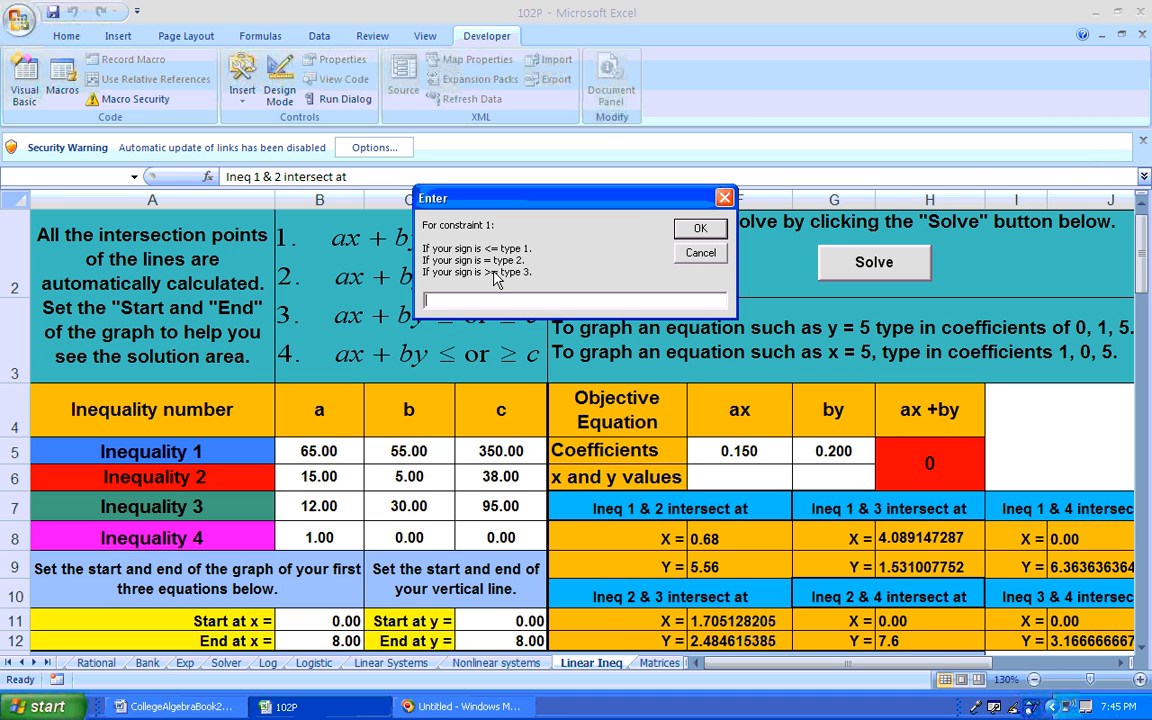
{"action": "left_click", "coordinate": [700, 228]}
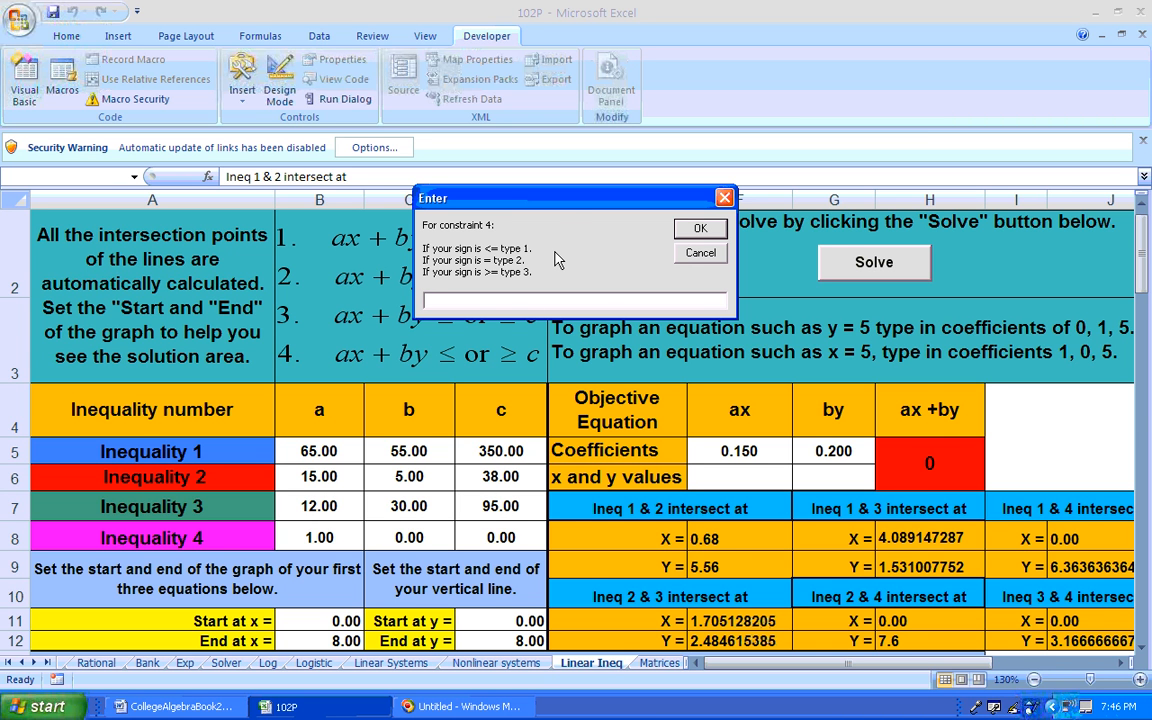
{"action": "left_click", "coordinate": [700, 228]}
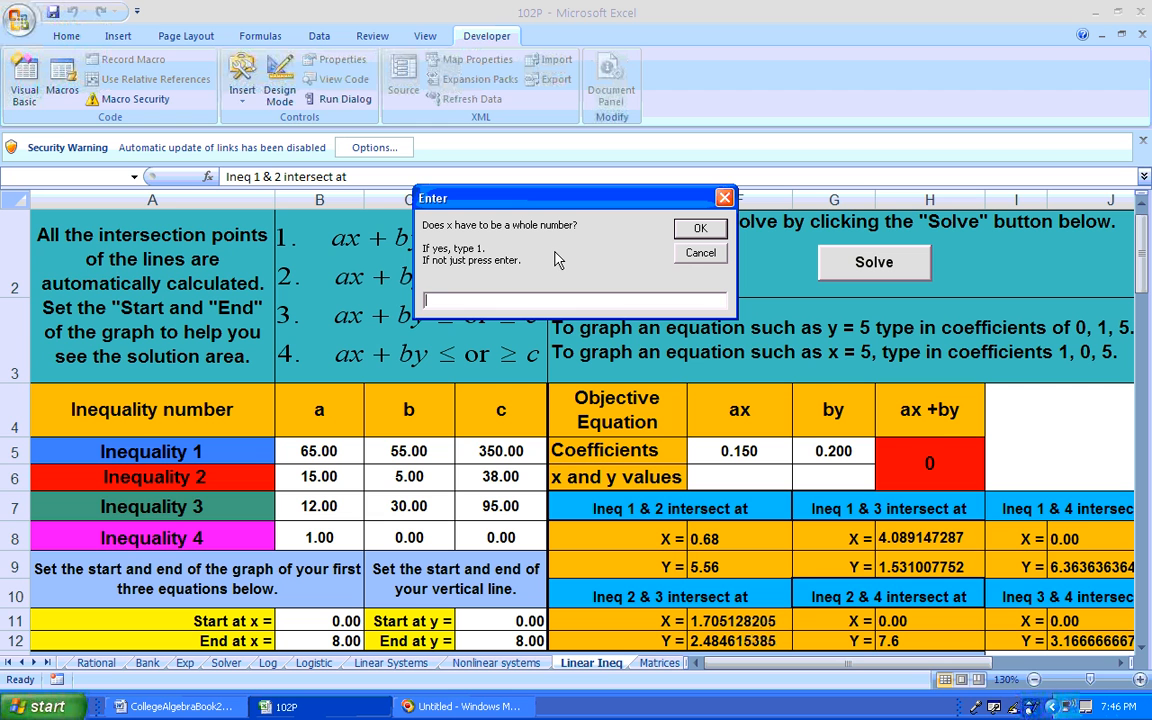
{"action": "mouse_move", "coordinate": [576, 264]}
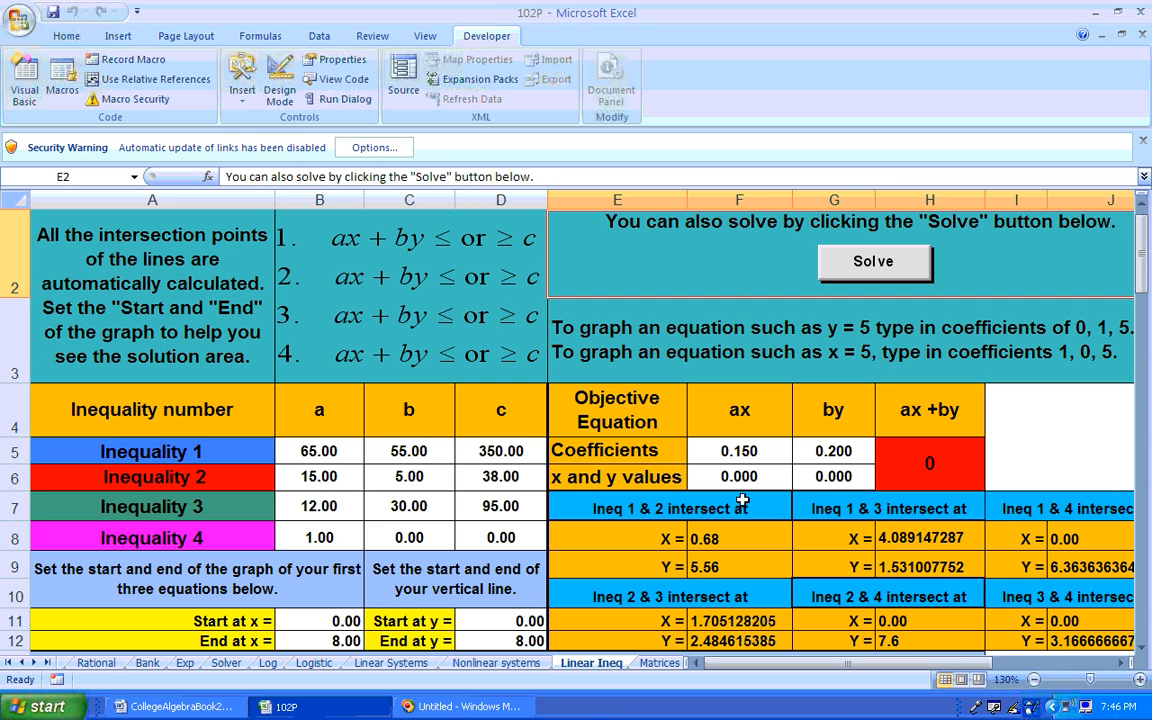
{"action": "mouse_move", "coordinate": [364, 622]}
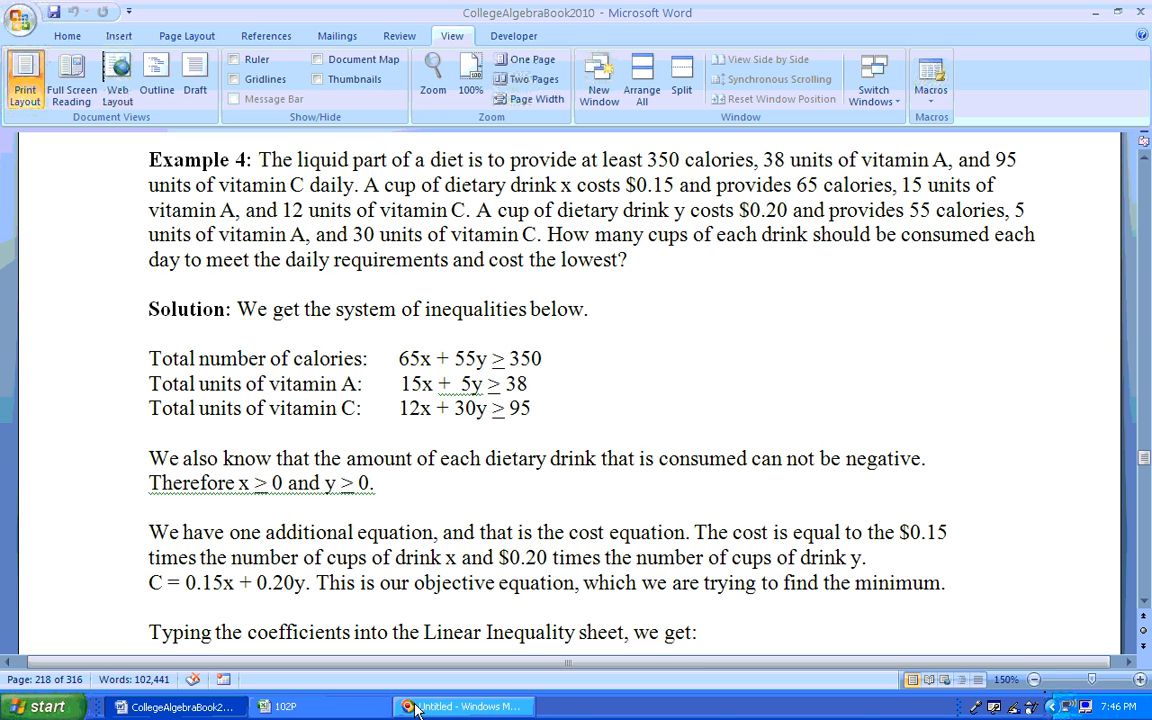
Glance at Example 4 in the Word document and switch back to the Excel solver sheet.
{"action": "left_click", "coordinate": [176, 706]}
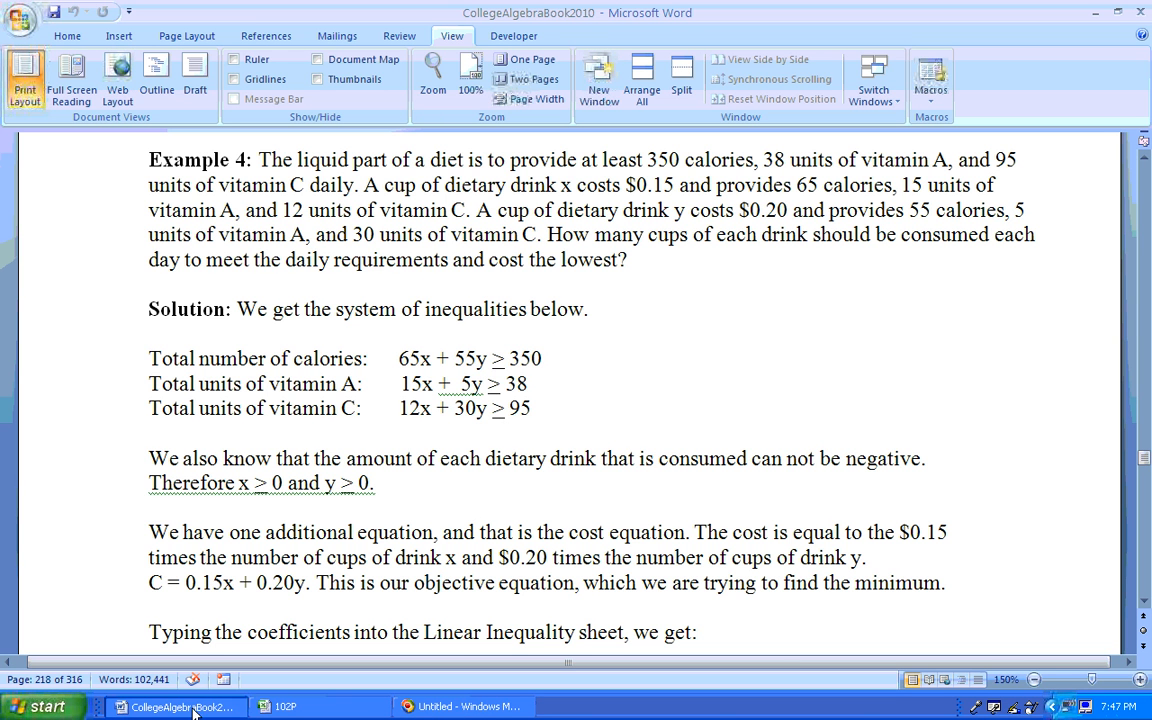
{"action": "left_click", "coordinate": [288, 706]}
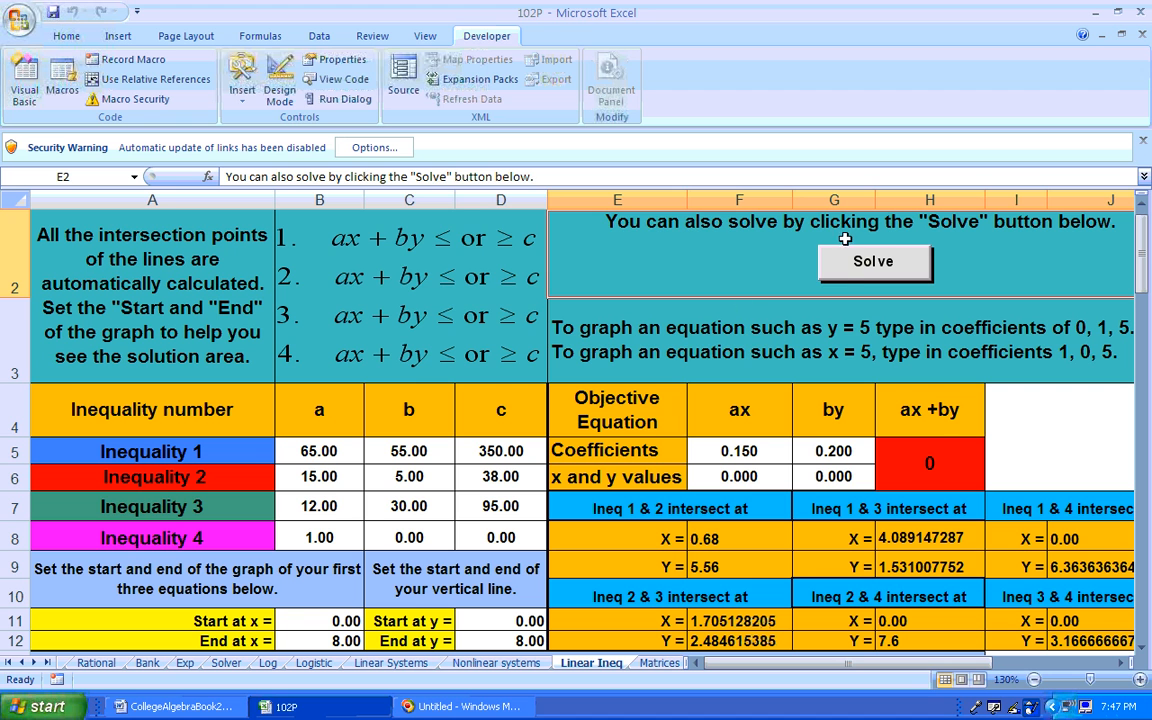
Rerun Solve as a minimum with >= constraints, skipping whole numbers, giving x 4.089, y 1.531, cost 0.9195736.
{"action": "left_click", "coordinate": [872, 260]}
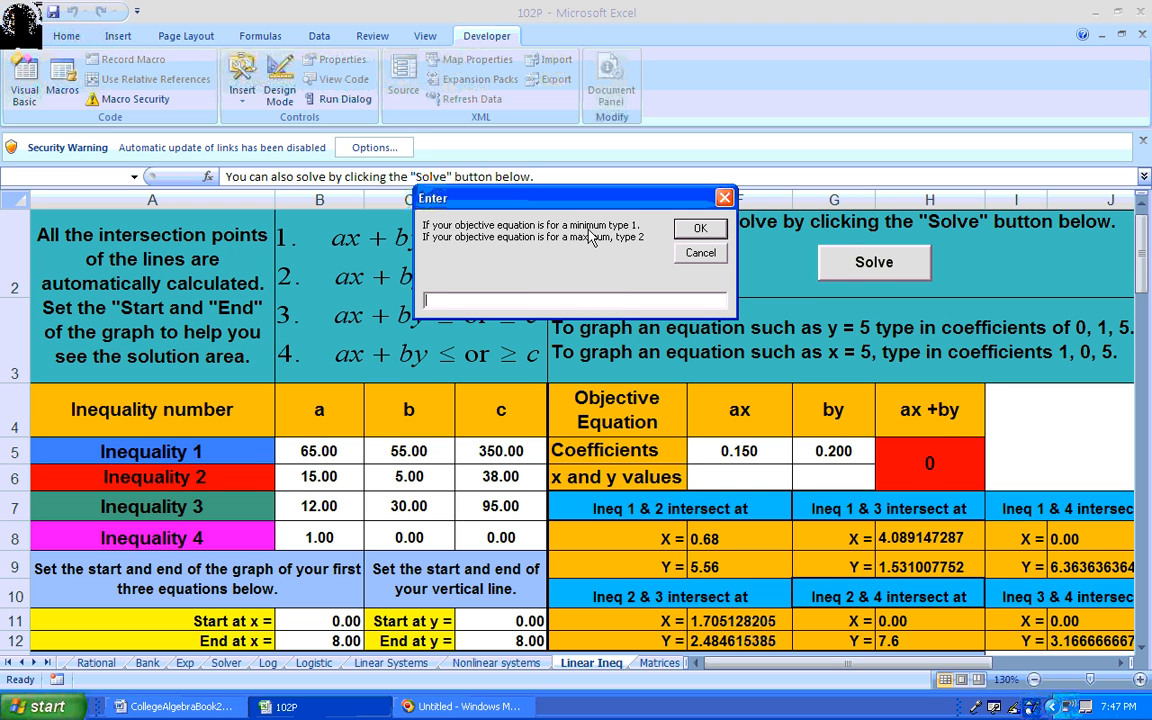
{"action": "left_click", "coordinate": [700, 228]}
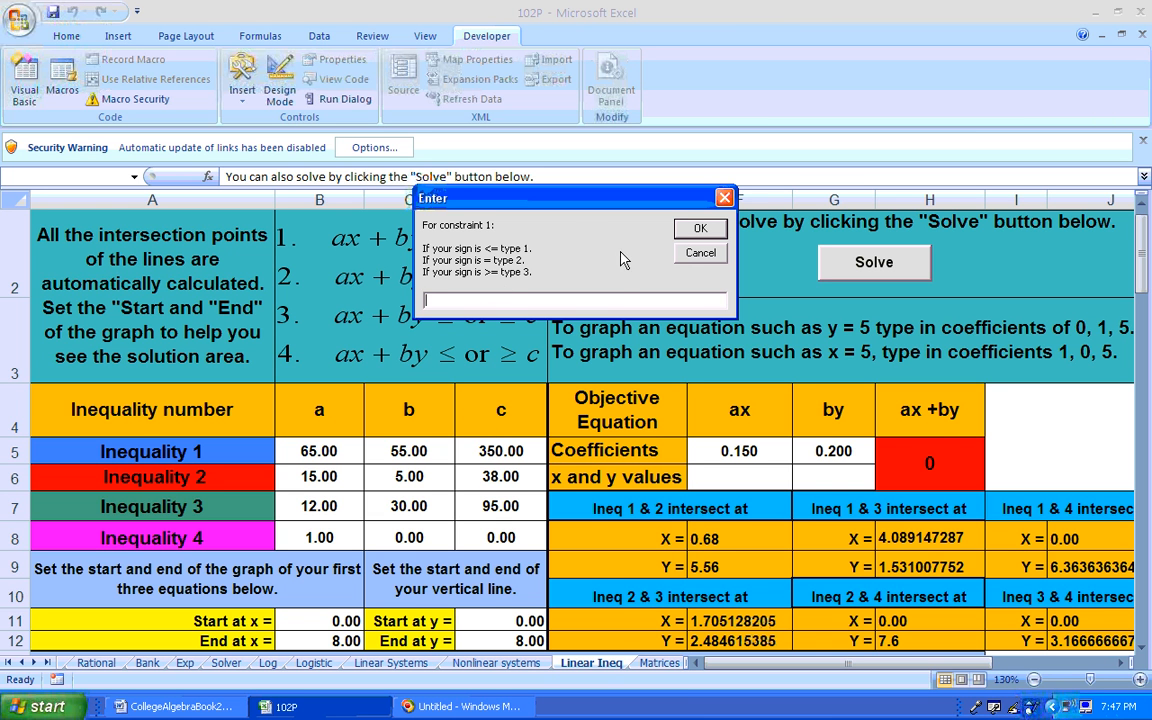
{"action": "mouse_move", "coordinate": [596, 268]}
{"action": "type", "text": "3"}
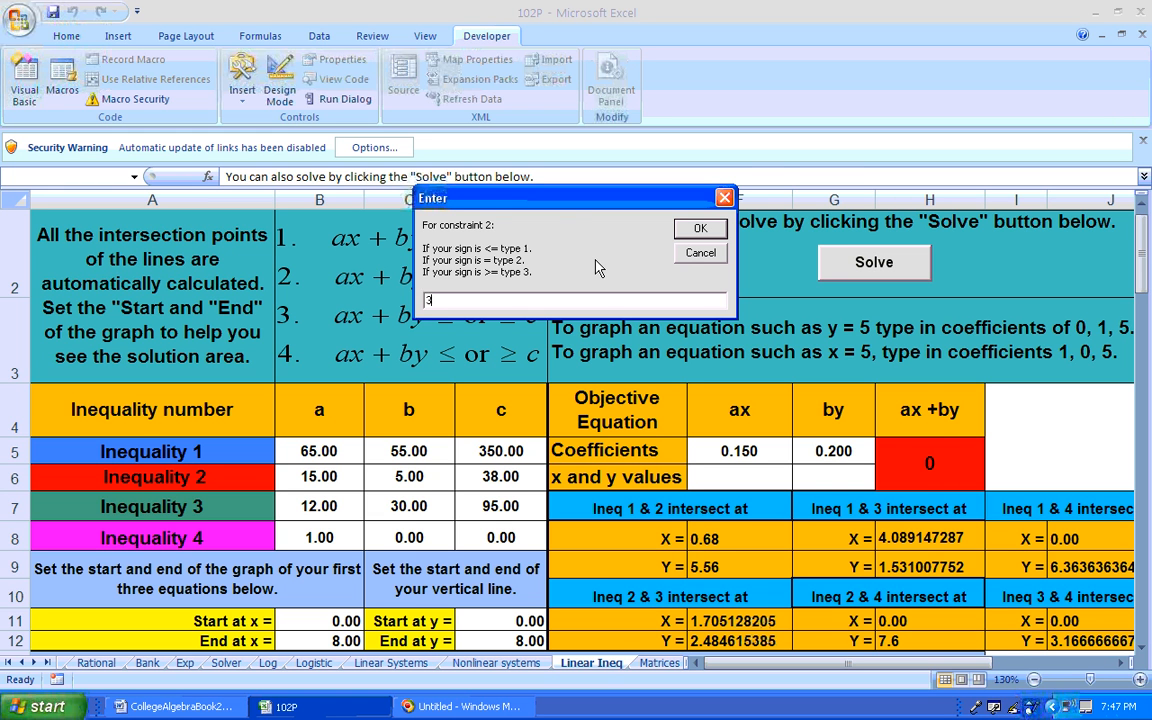
{"action": "left_click", "coordinate": [700, 228]}
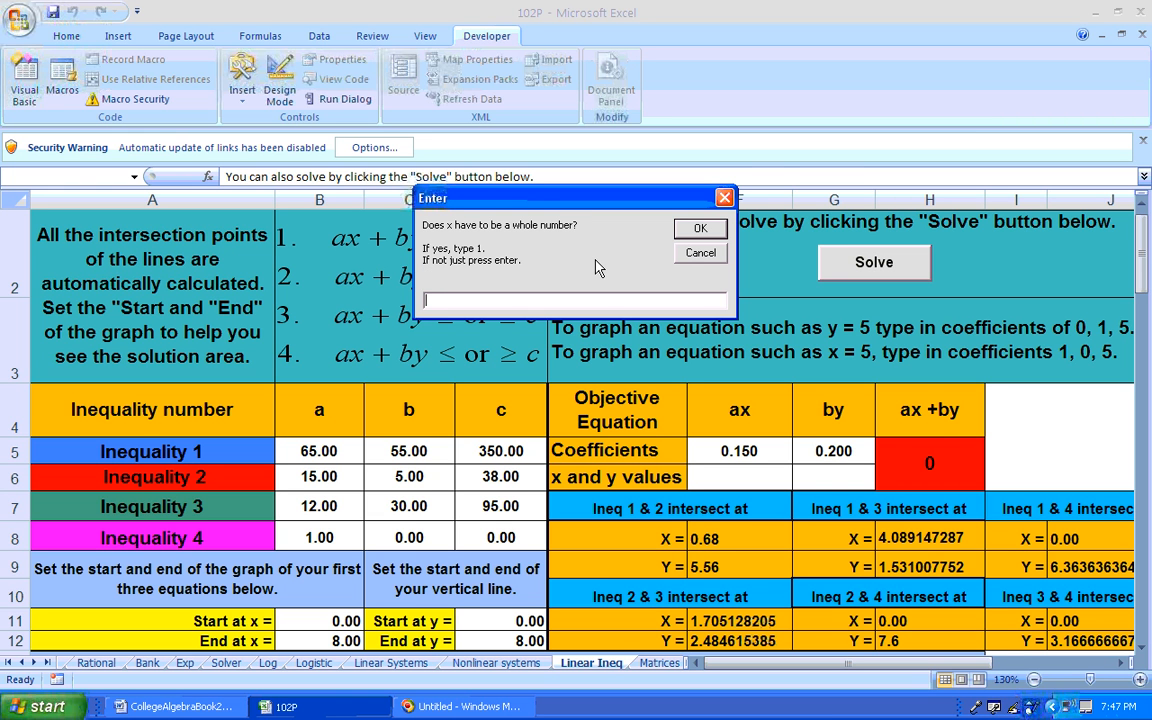
{"action": "left_click", "coordinate": [700, 228]}
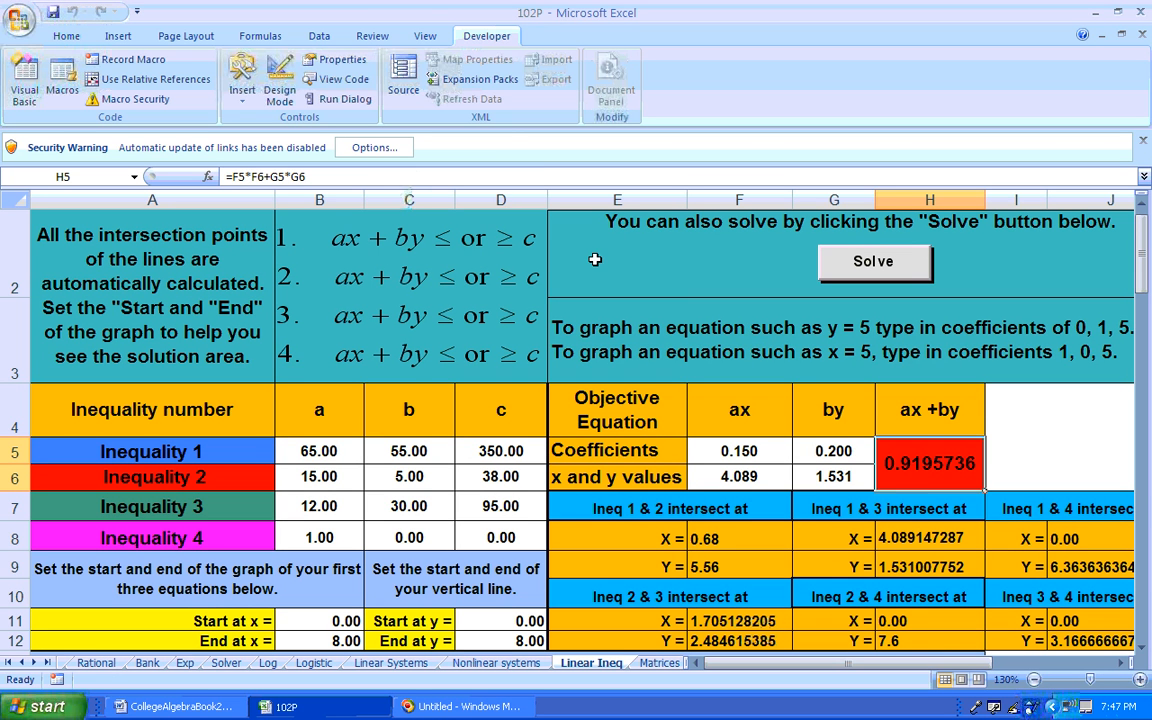
{"action": "mouse_move", "coordinate": [924, 544]}
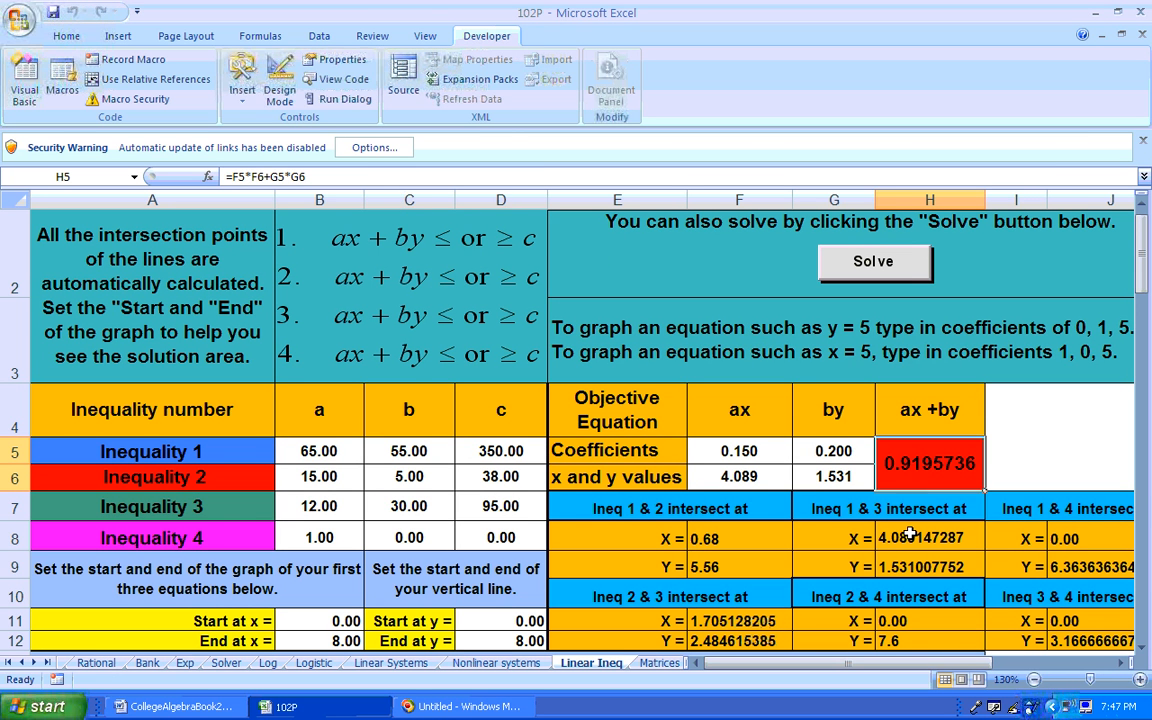
{"action": "mouse_move", "coordinate": [792, 492]}
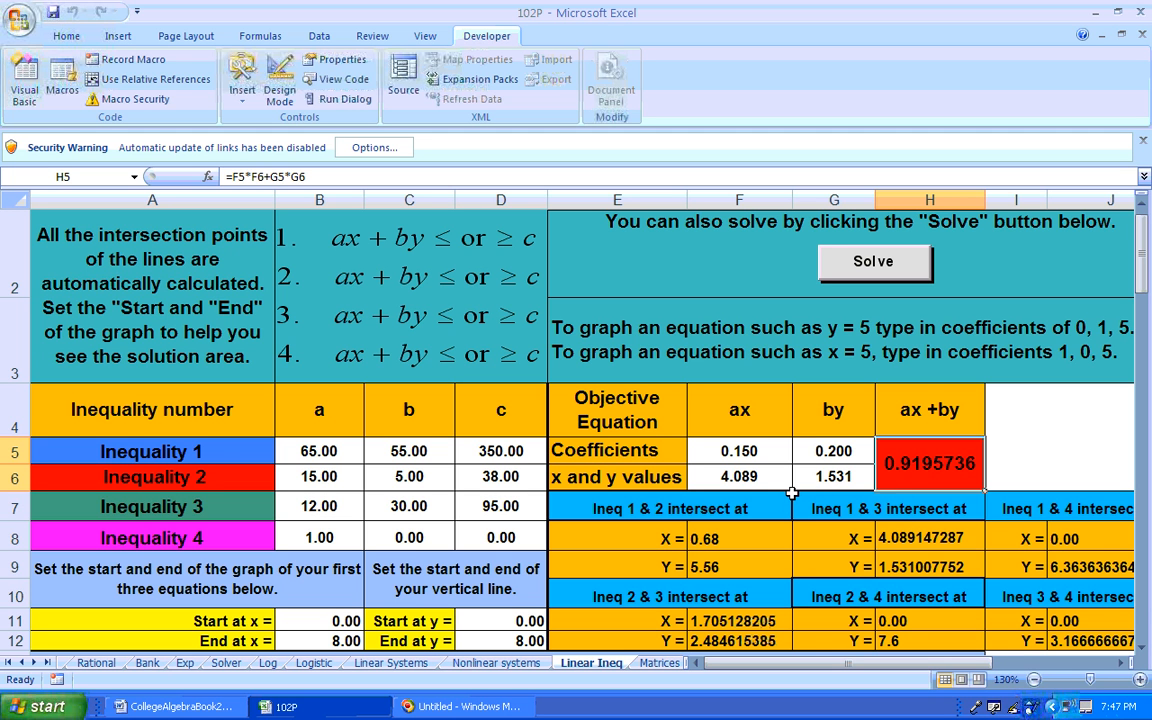
{"action": "mouse_move", "coordinate": [738, 478]}
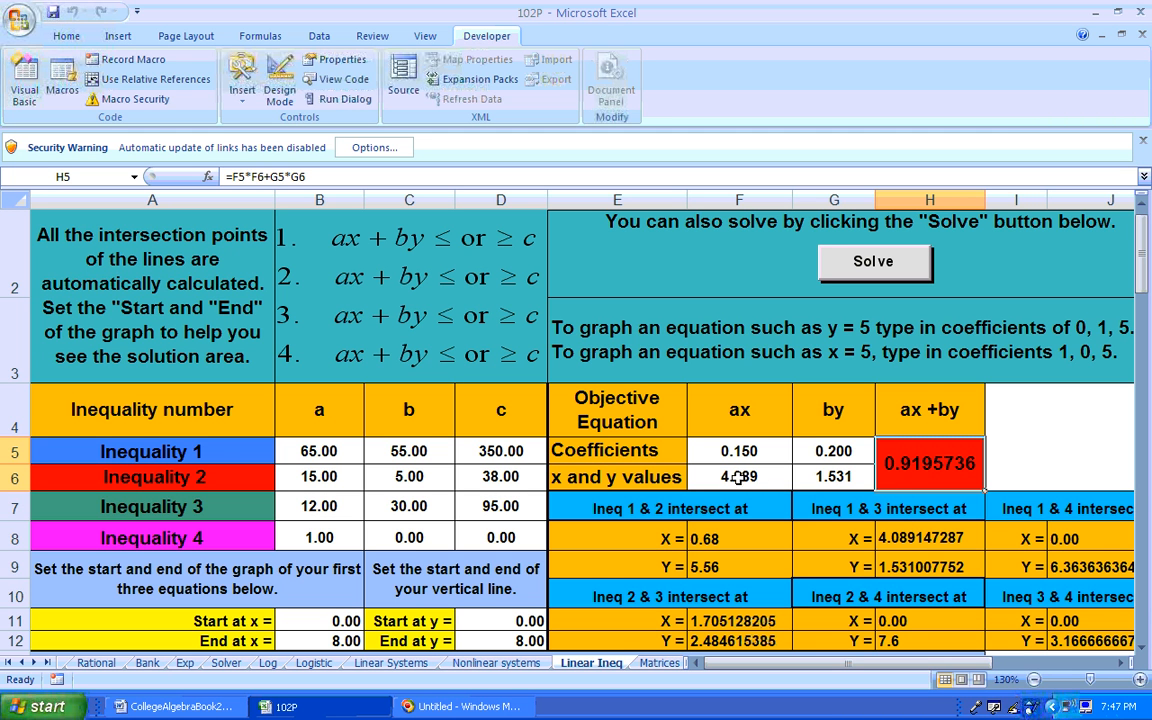
{"action": "left_click", "coordinate": [740, 476]}
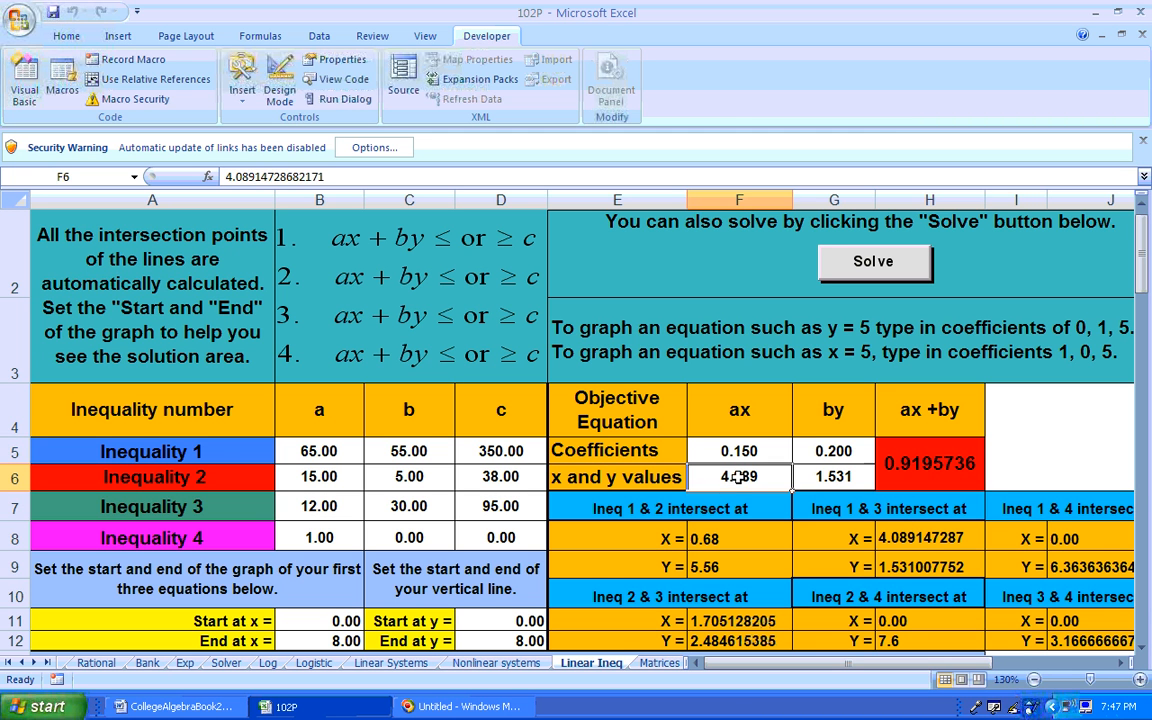
{"action": "mouse_move", "coordinate": [828, 476]}
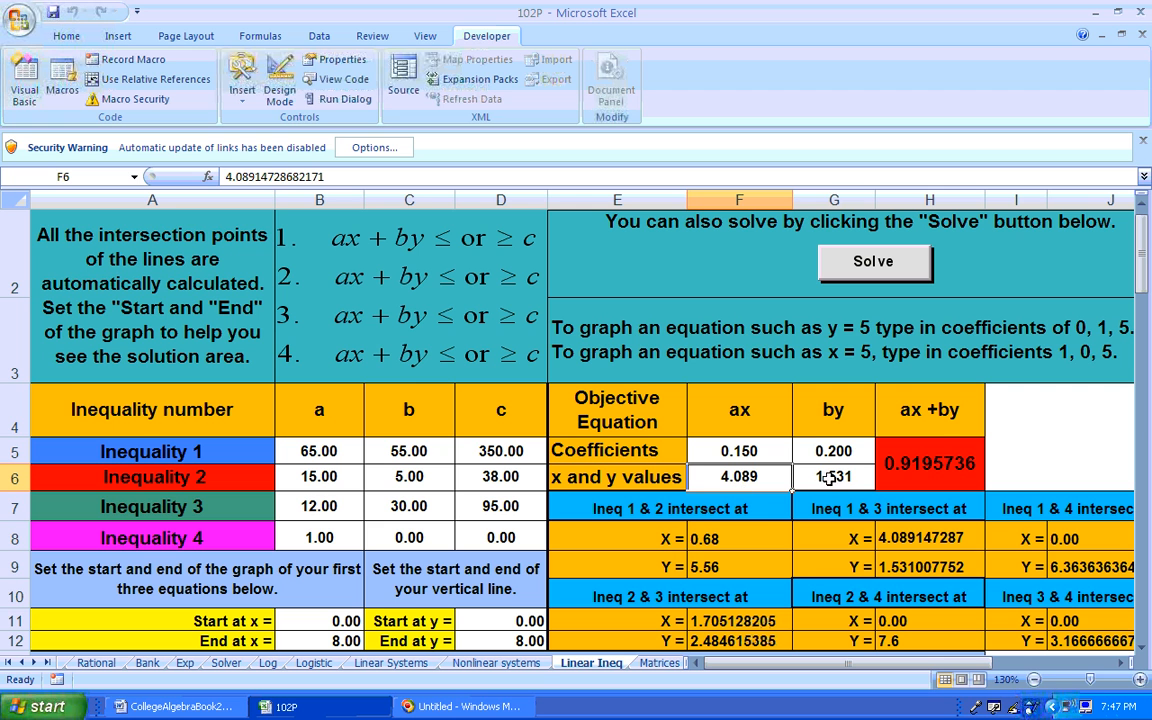
{"action": "left_click", "coordinate": [832, 476]}
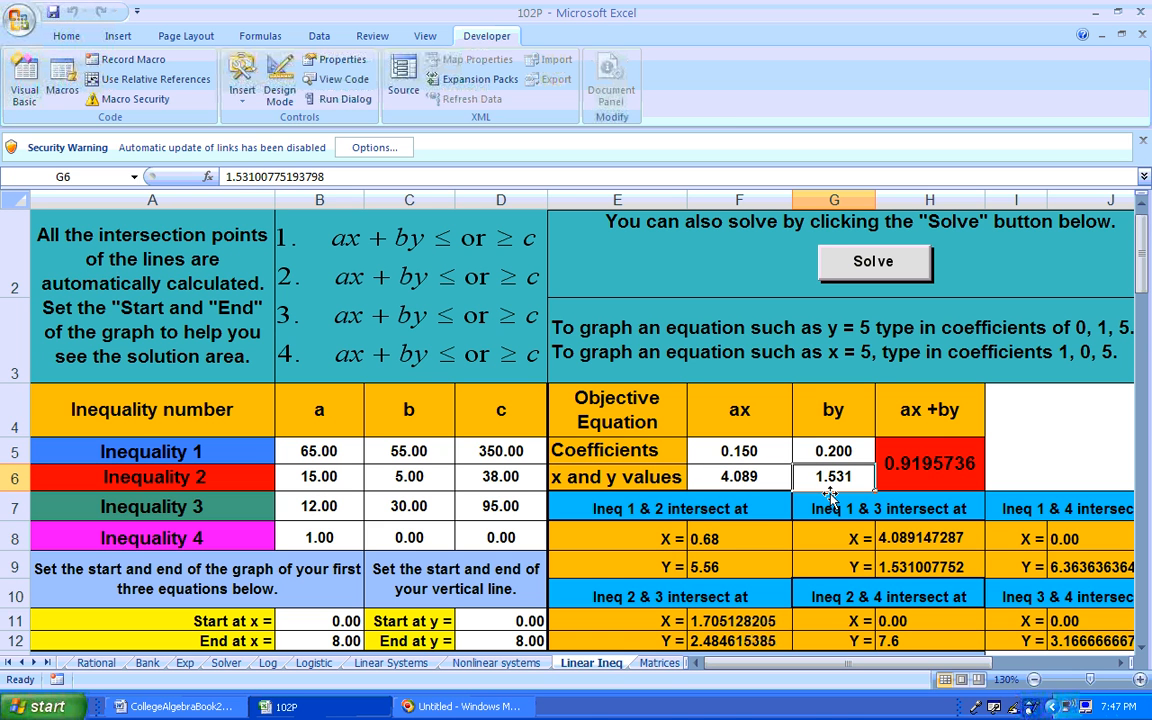
{"action": "mouse_move", "coordinate": [856, 472]}
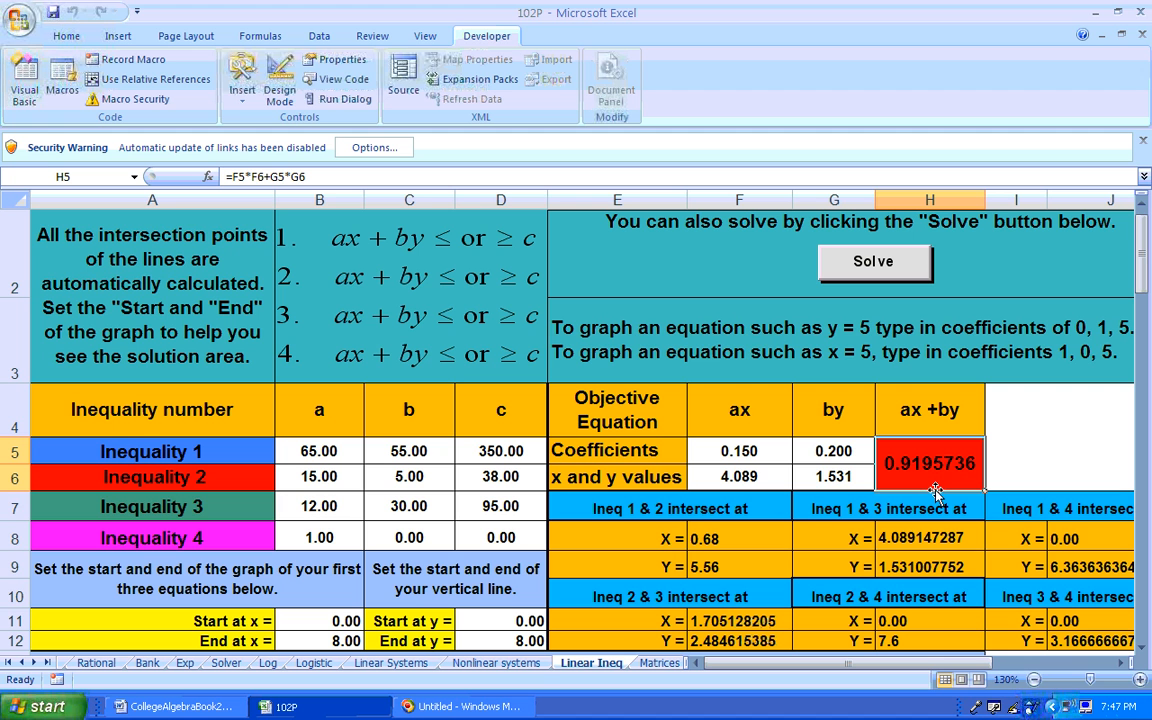
{"action": "mouse_move", "coordinate": [588, 560]}
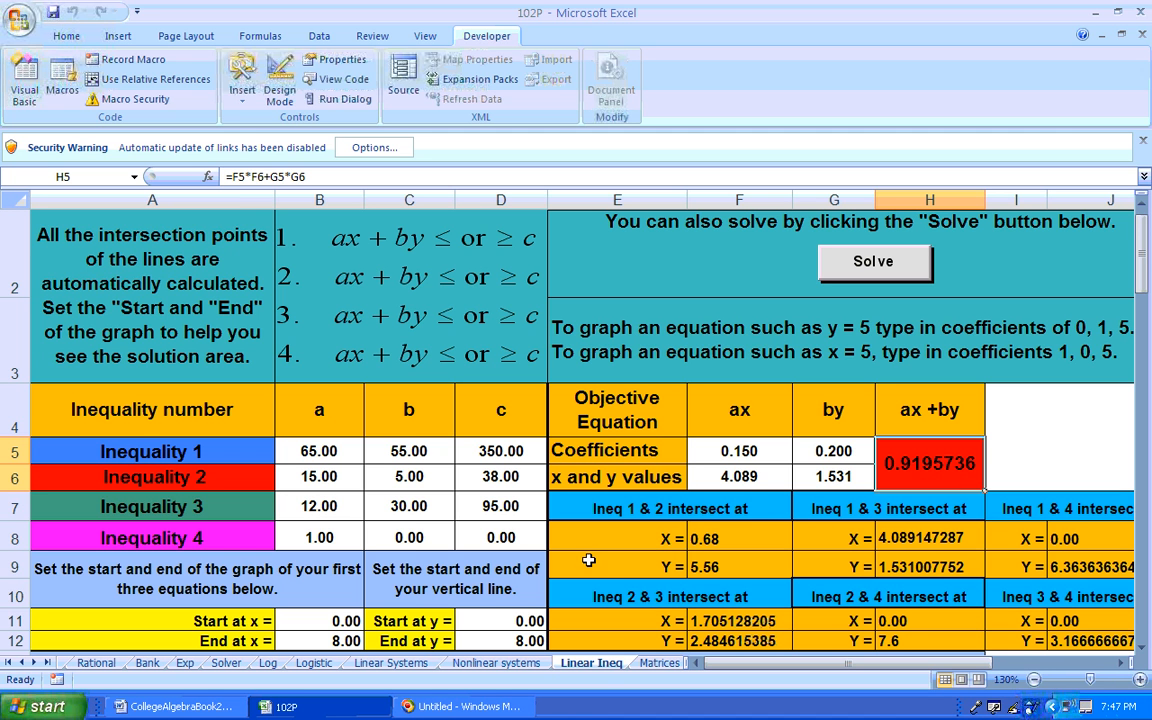